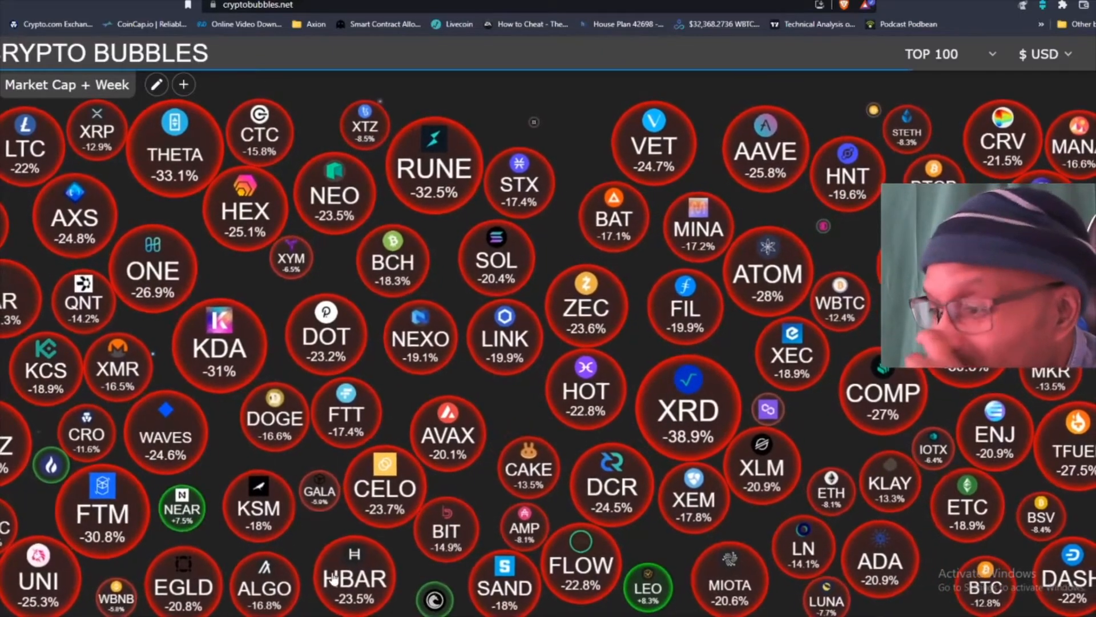
Check BitTorrent's details on the weekly market-cap map, then bring up the Week view settings
{"action": "left_click", "coordinate": [435, 600]}
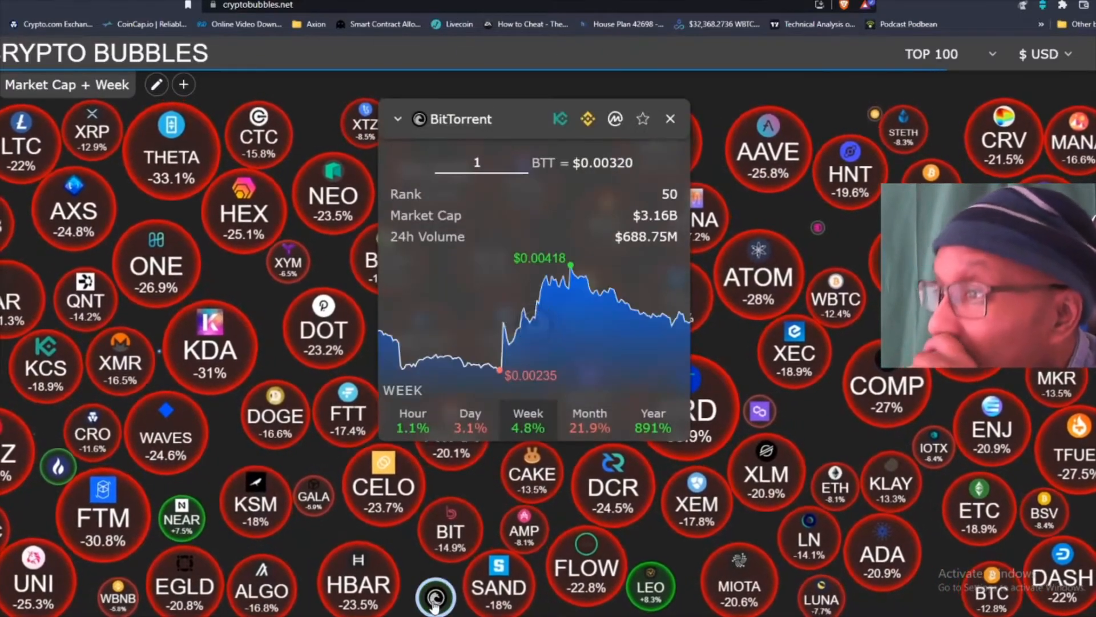
{"action": "left_click", "coordinate": [670, 118]}
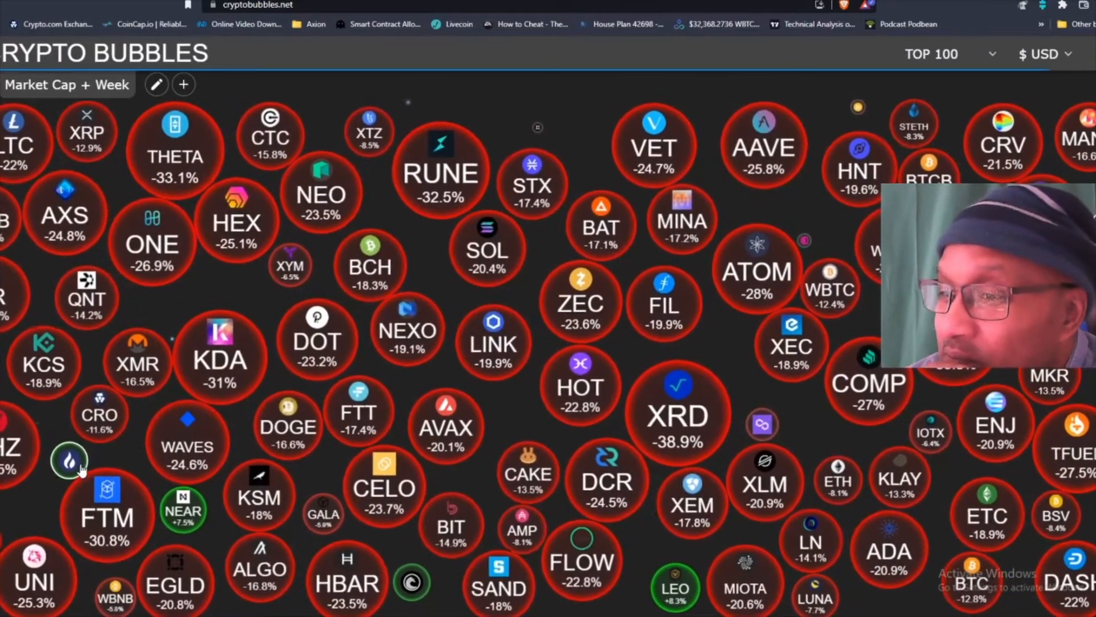
{"action": "scroll", "scroll_direction": "down", "scroll_amount": 3}
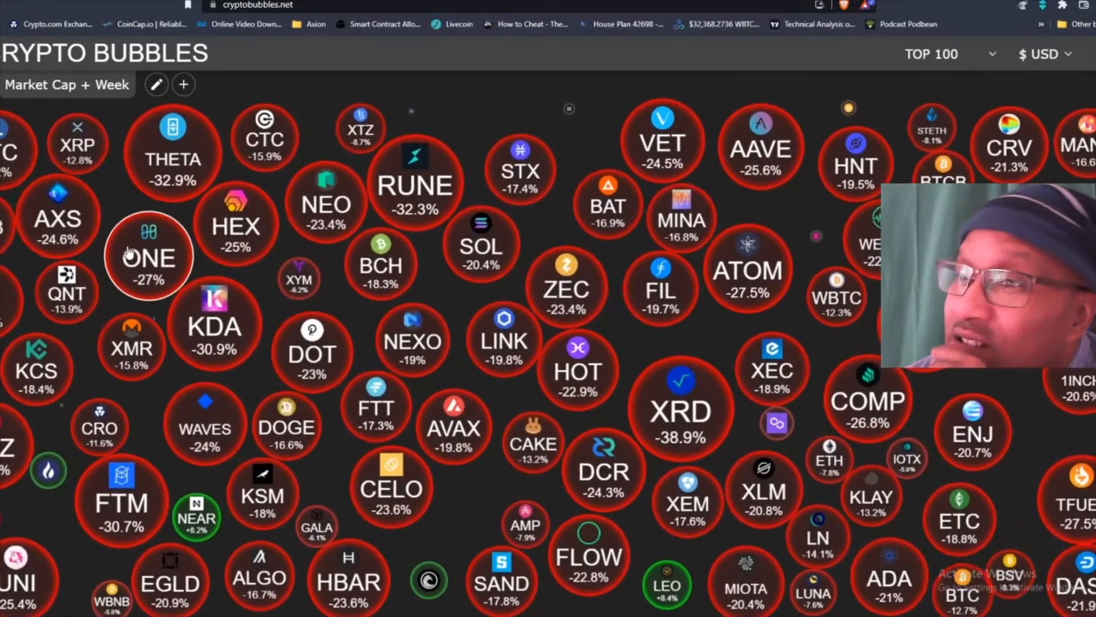
{"action": "left_click", "coordinate": [157, 83]}
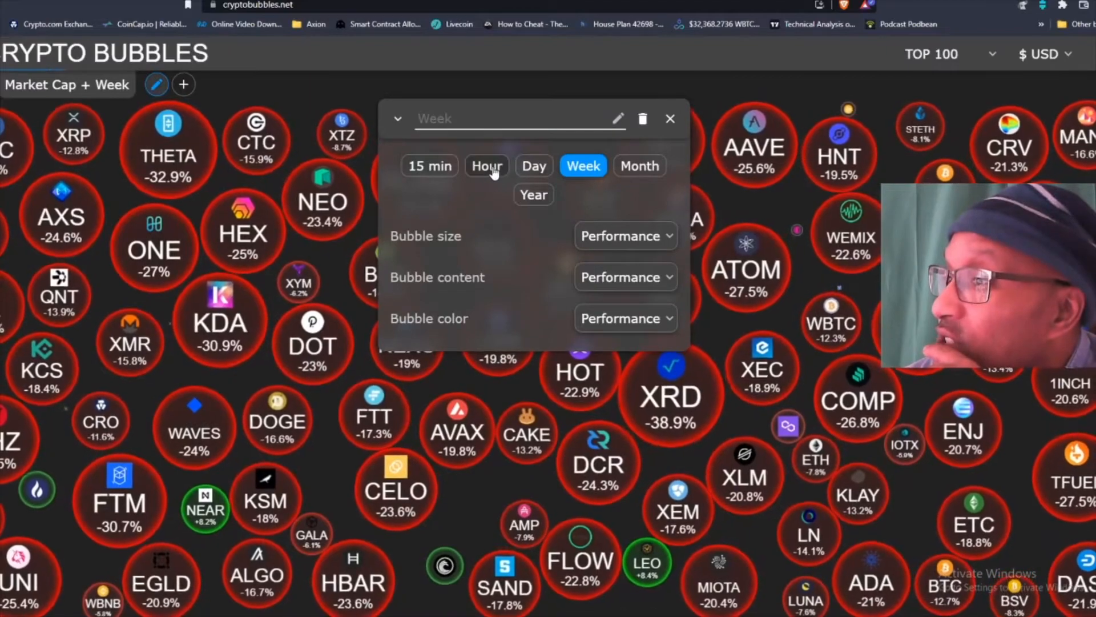
Switch the bubble period to Day so the map shows one-day performance
{"action": "left_click", "coordinate": [534, 166]}
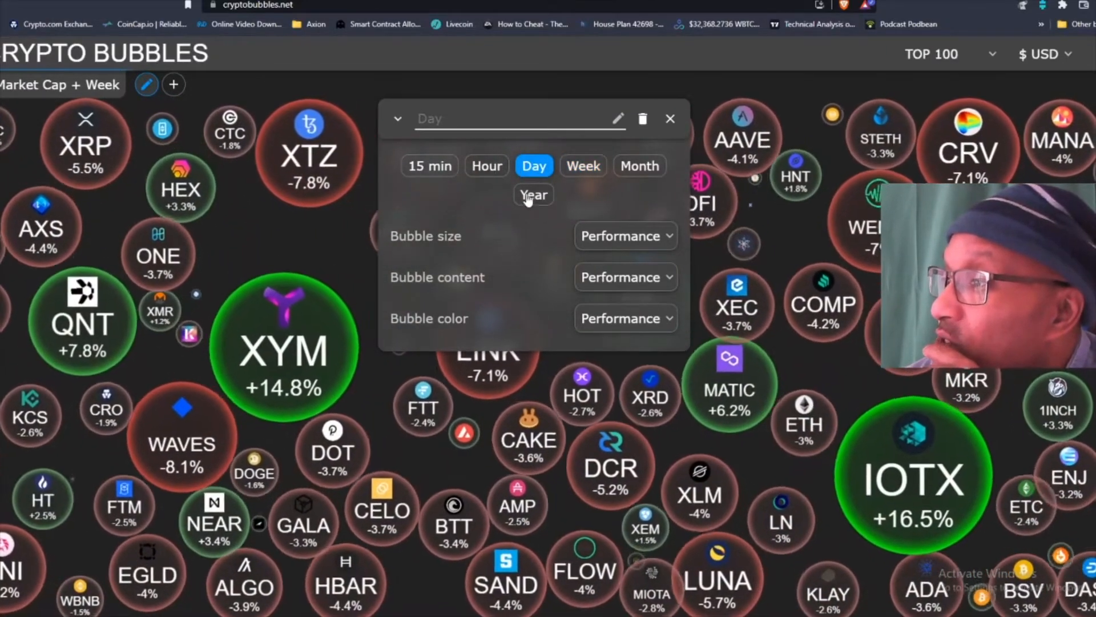
{"action": "left_click", "coordinate": [670, 118]}
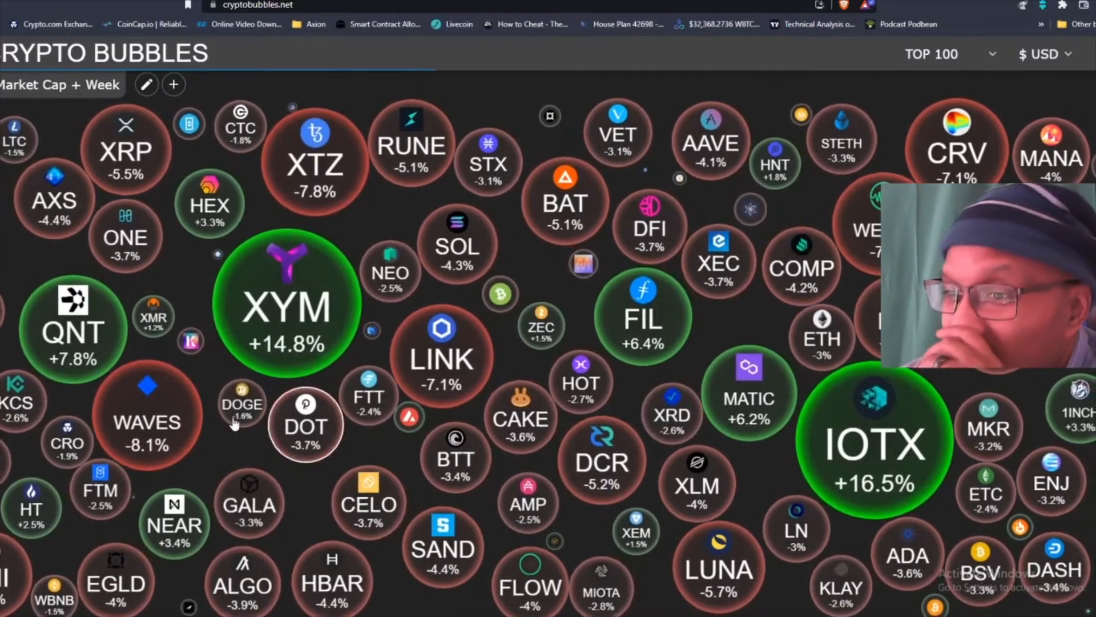
{"action": "scroll", "scroll_direction": "down", "scroll_amount": 3}
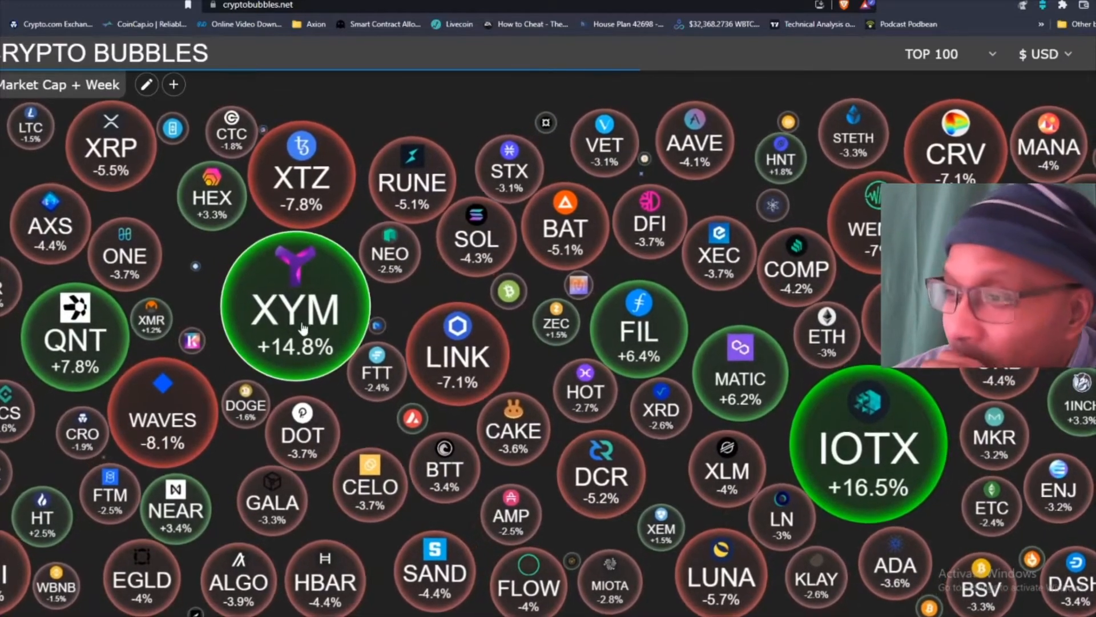
Check the XYM and Quant detail cards, then bring up the TOP 100 page-size list
{"action": "left_click", "coordinate": [299, 311]}
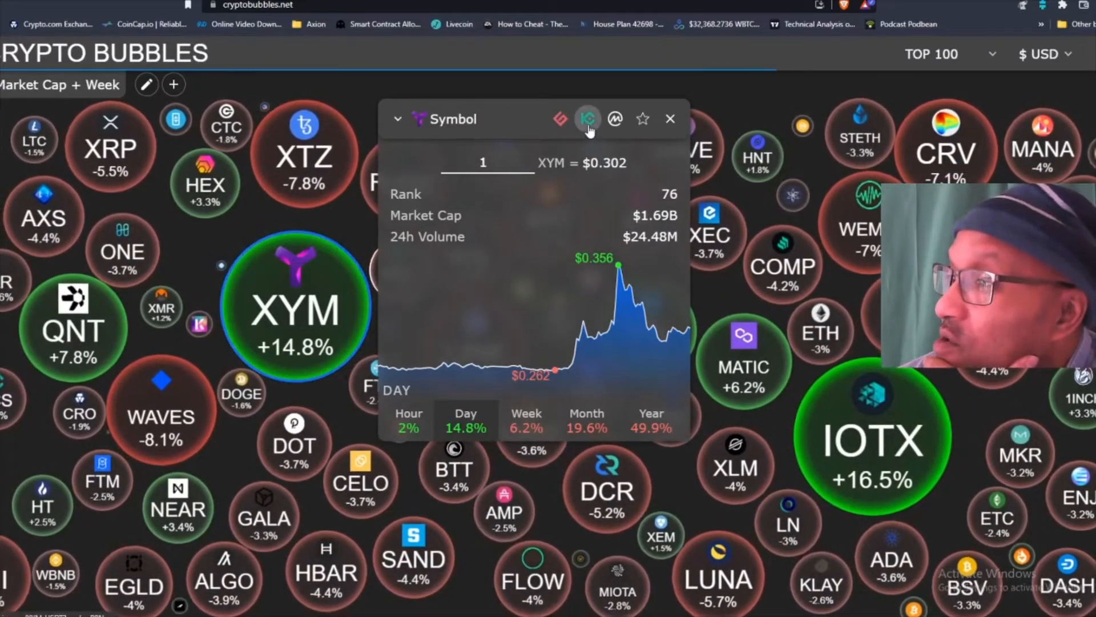
{"action": "mouse_move", "coordinate": [587, 117]}
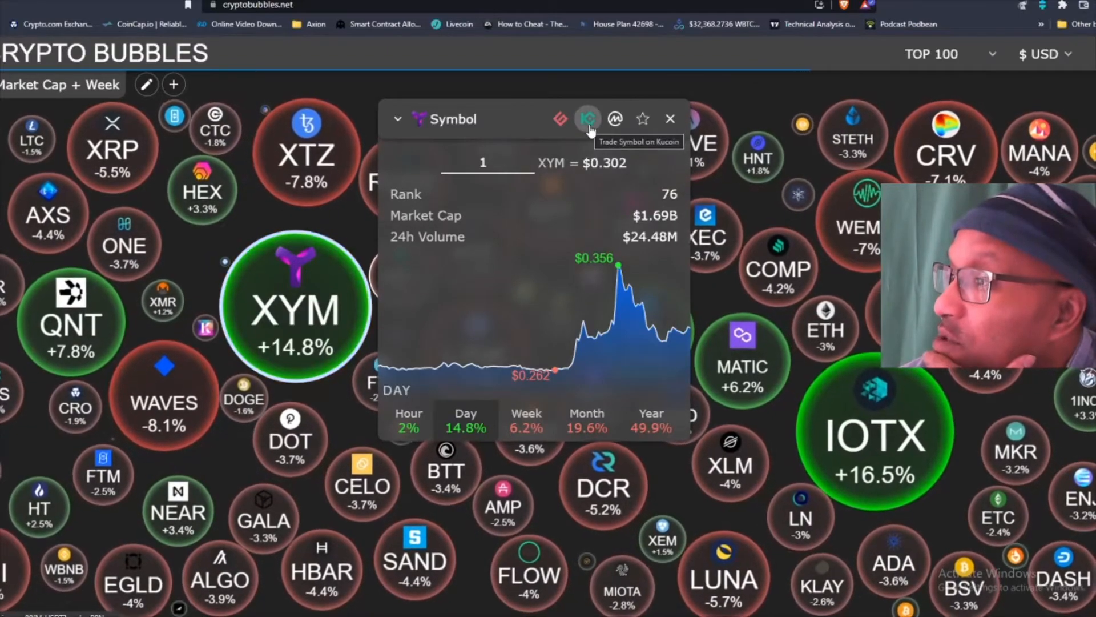
{"action": "mouse_move", "coordinate": [494, 363]}
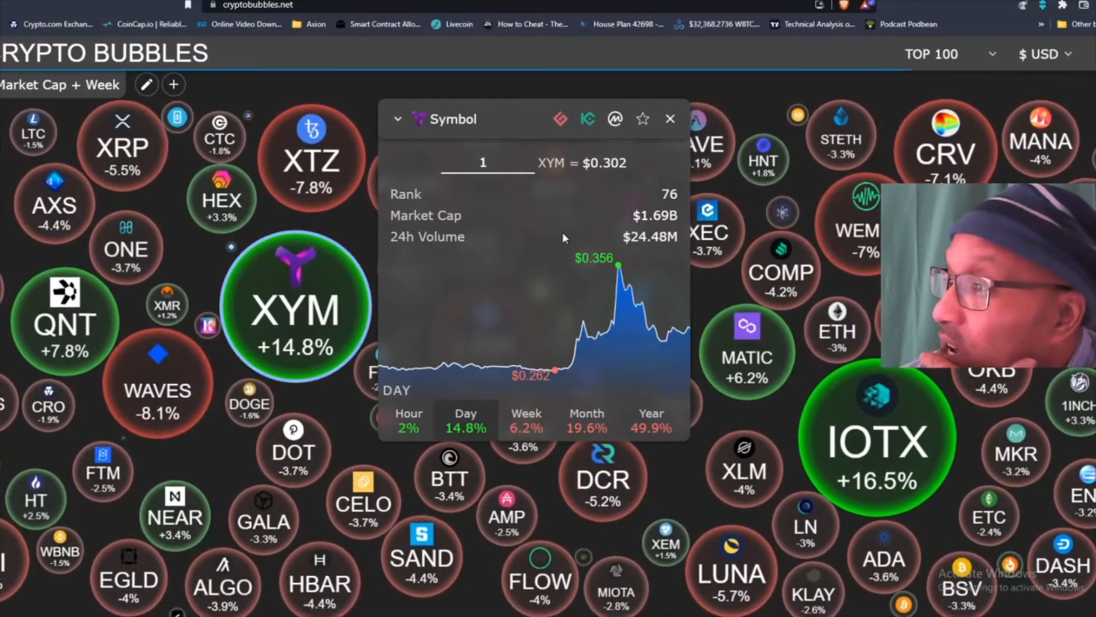
{"action": "mouse_move", "coordinate": [552, 369]}
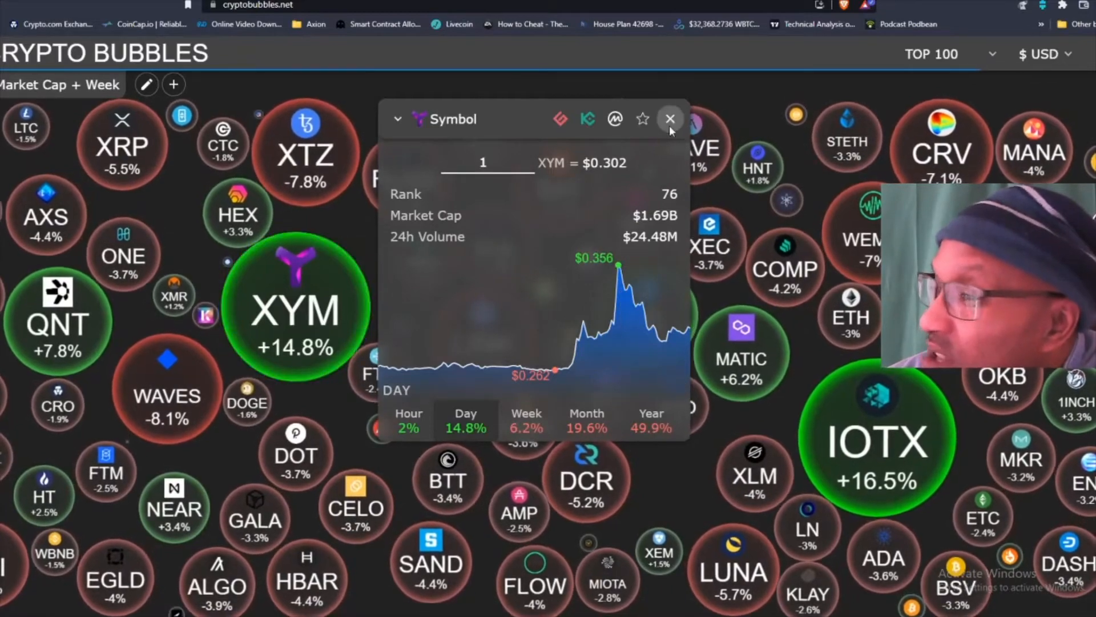
{"action": "left_click", "coordinate": [669, 118]}
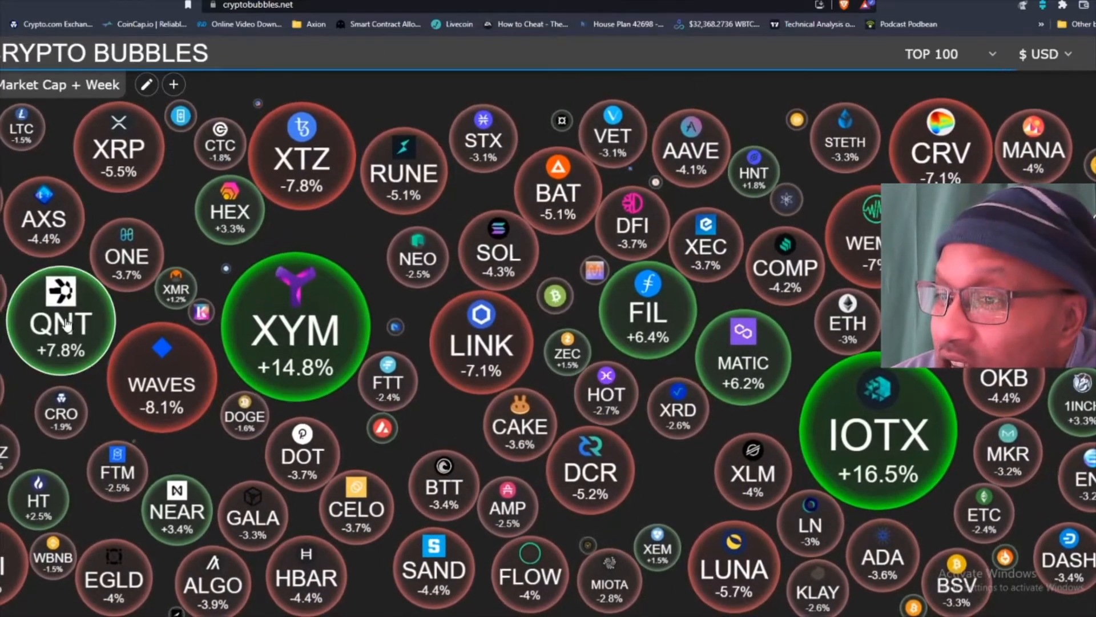
{"action": "left_click", "coordinate": [60, 322]}
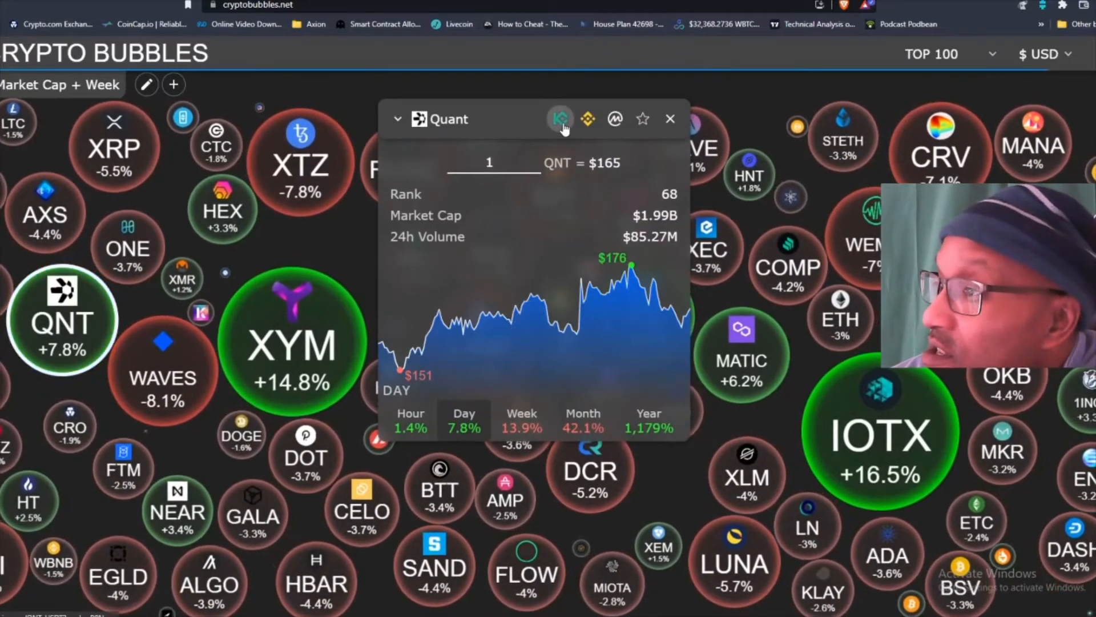
{"action": "left_click", "coordinate": [669, 118]}
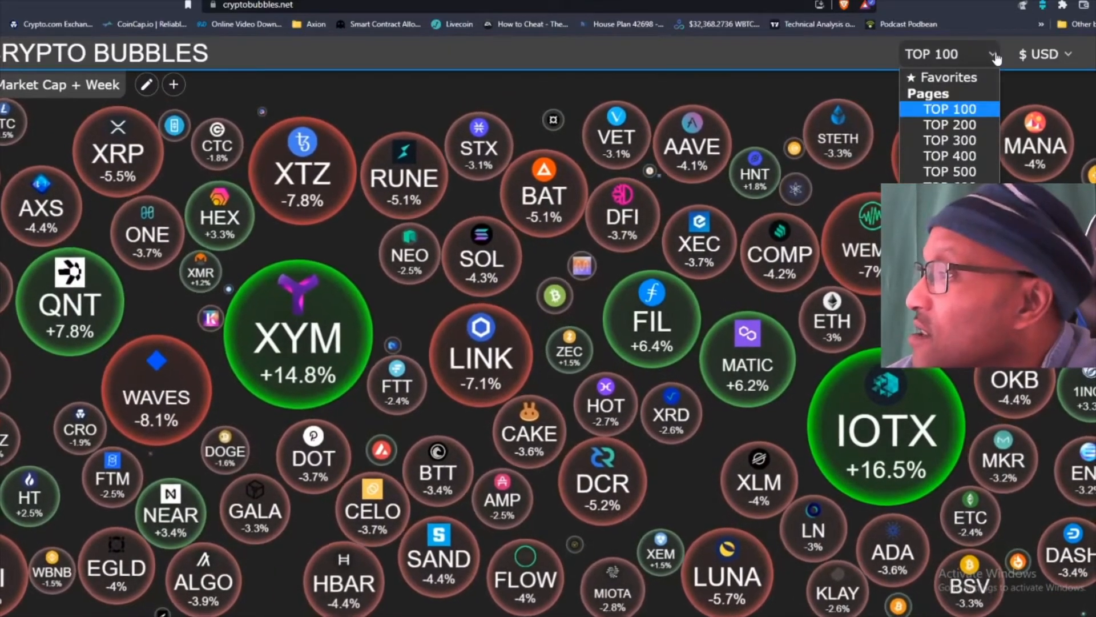
{"action": "mouse_move", "coordinate": [949, 124]}
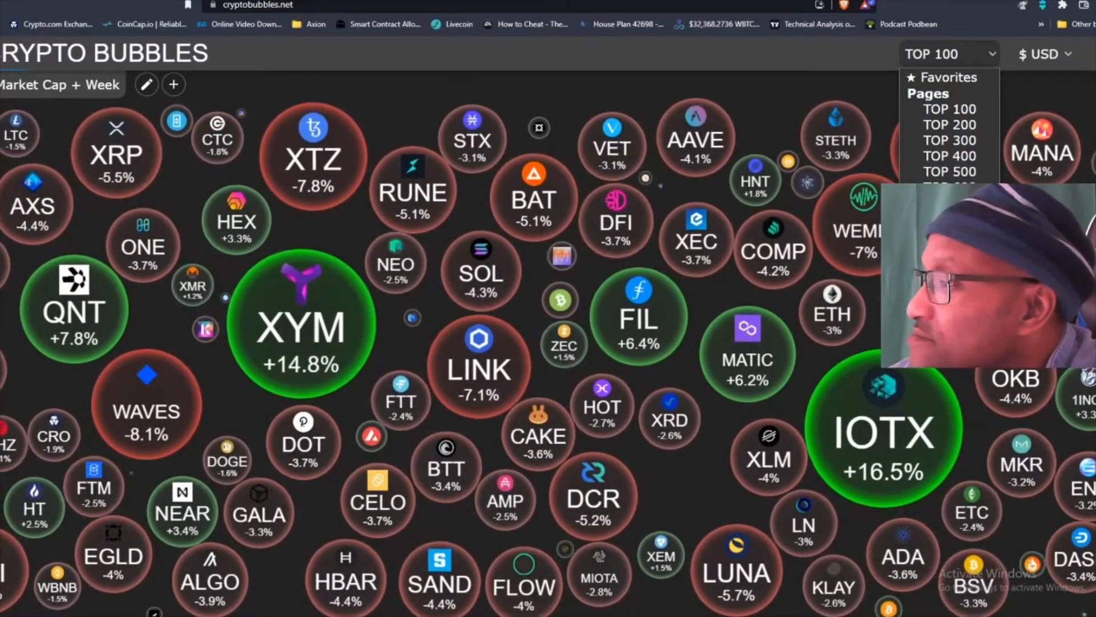
Show only Binance-listed coins and view Flux's details (+62.5% for the day)
{"action": "left_click", "coordinate": [949, 53]}
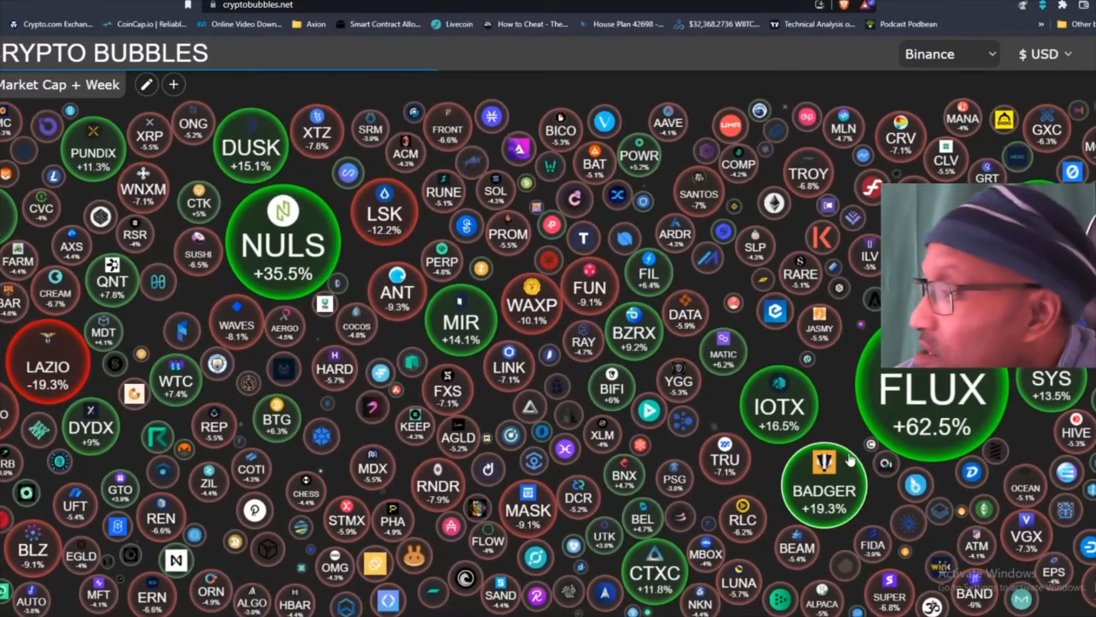
{"action": "left_click", "coordinate": [933, 388]}
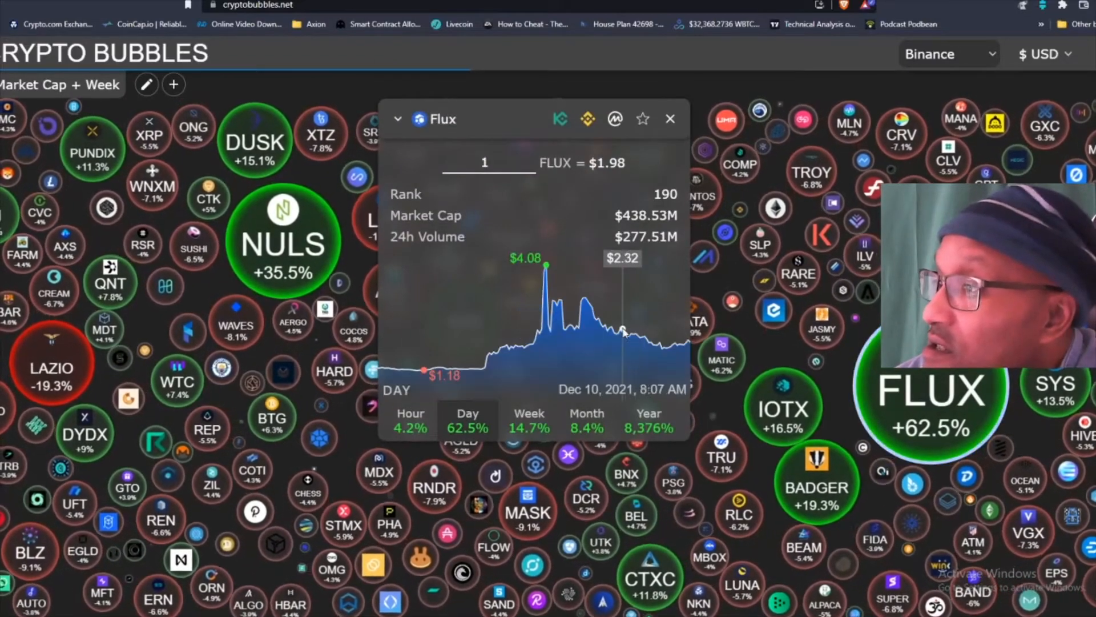
{"action": "mouse_move", "coordinate": [565, 329]}
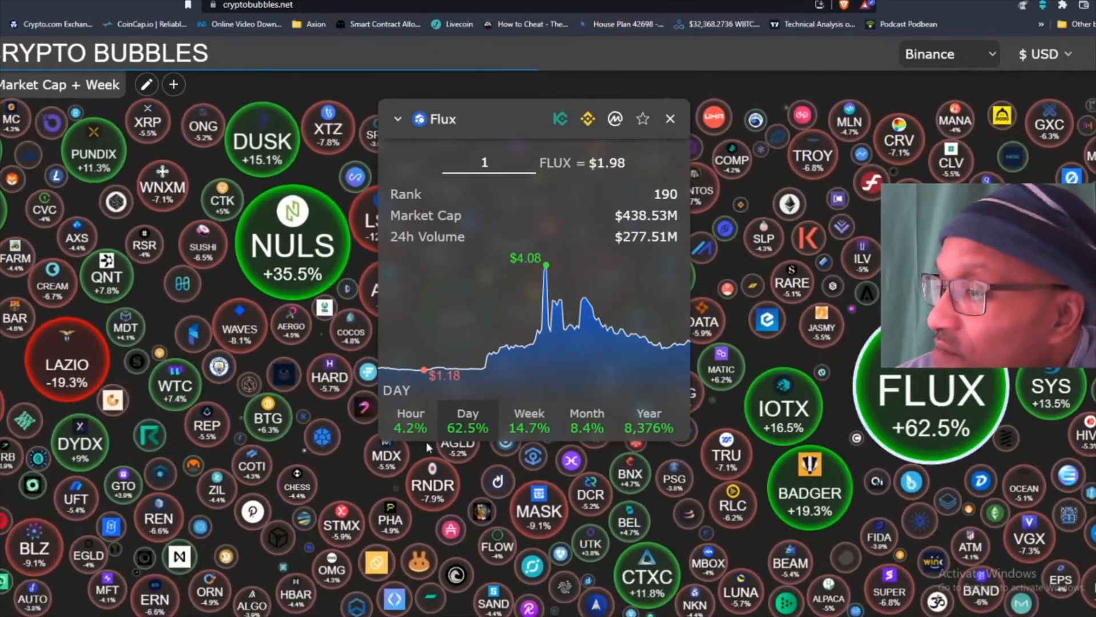
{"action": "mouse_move", "coordinate": [654, 340]}
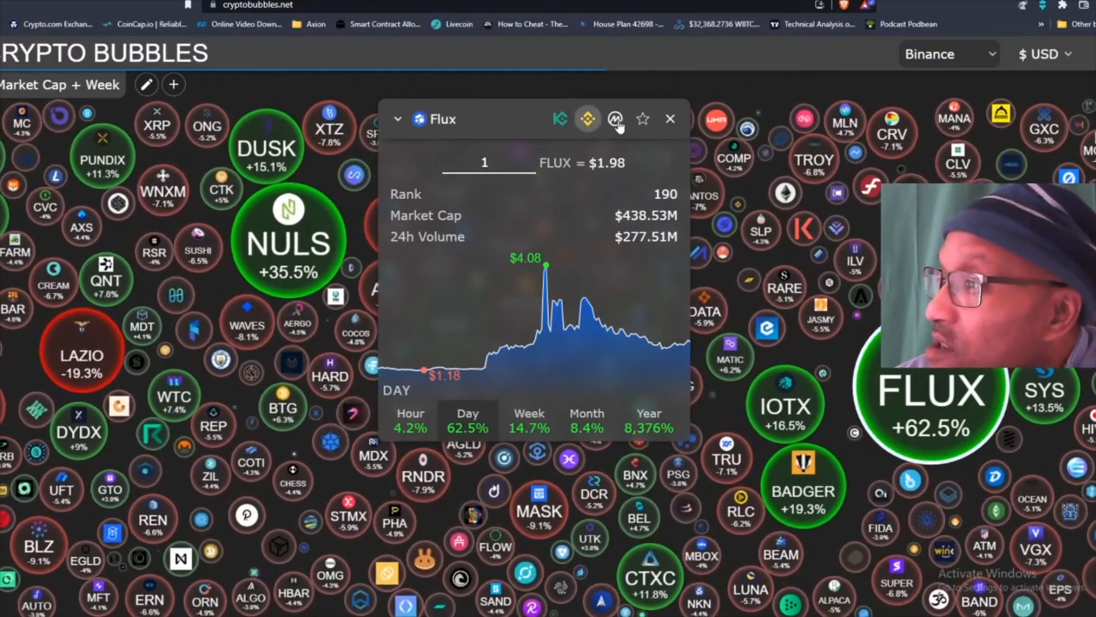
{"action": "mouse_move", "coordinate": [616, 117]}
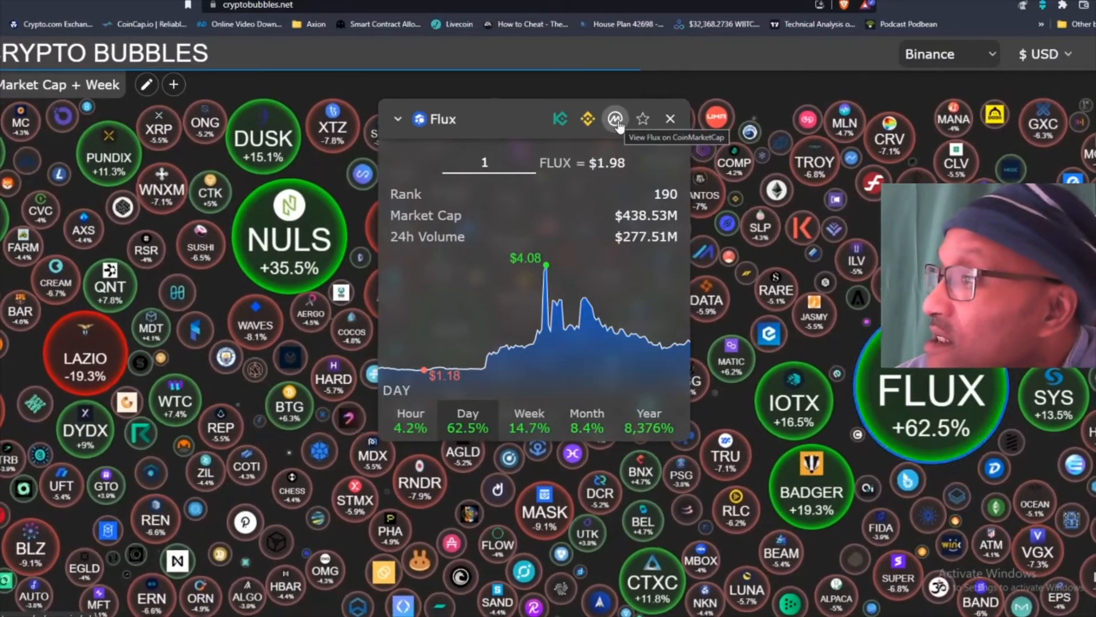
View Flux's CoinMarketCap page at $2.04 and examine its one-day USD price chart
{"action": "left_click", "coordinate": [614, 119]}
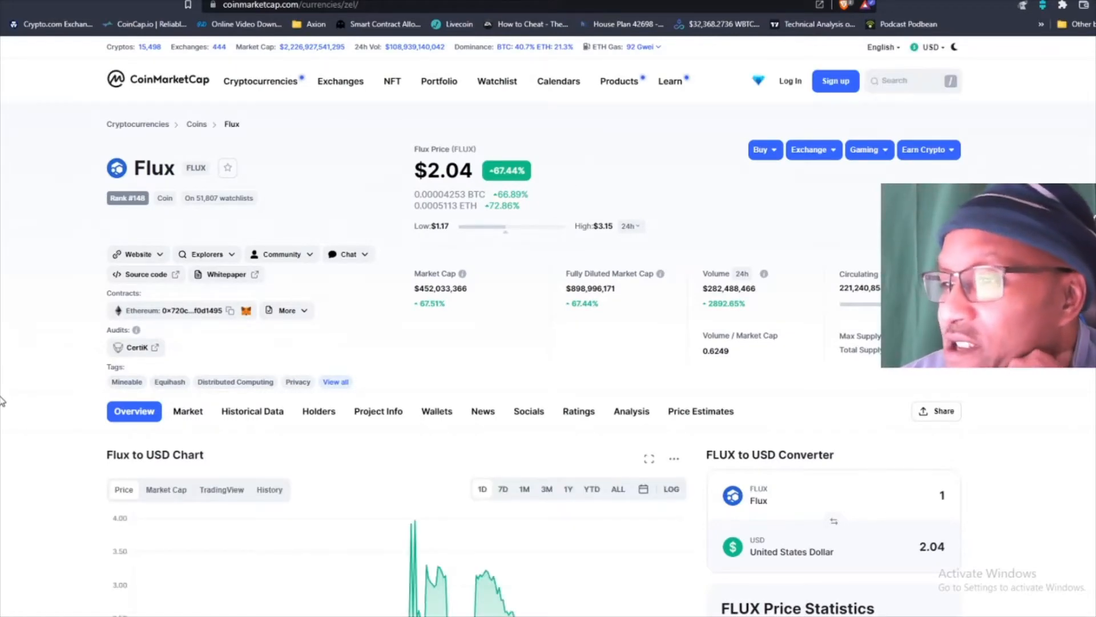
{"action": "scroll", "scroll_direction": "down", "scroll_amount": 3}
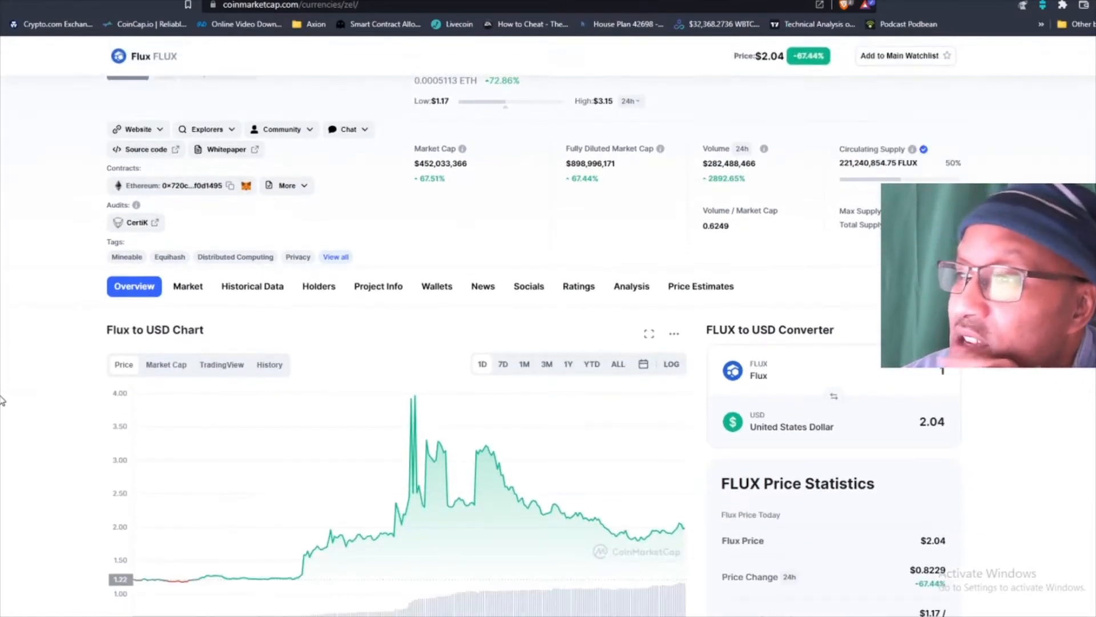
{"action": "scroll", "scroll_direction": "up", "scroll_amount": 3}
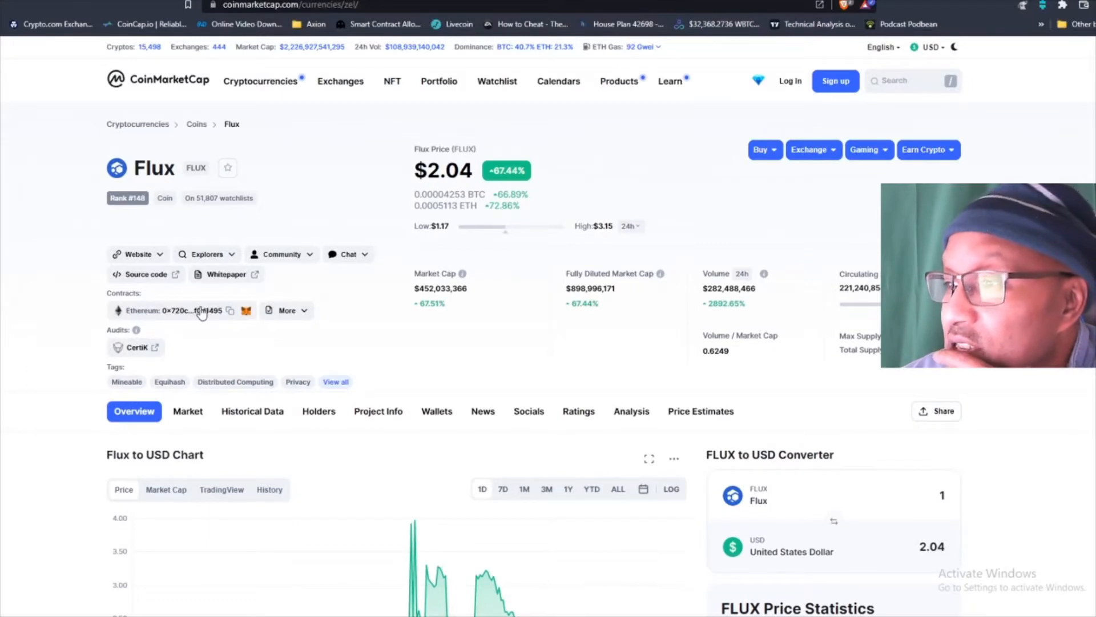
{"action": "mouse_move", "coordinate": [409, 194]}
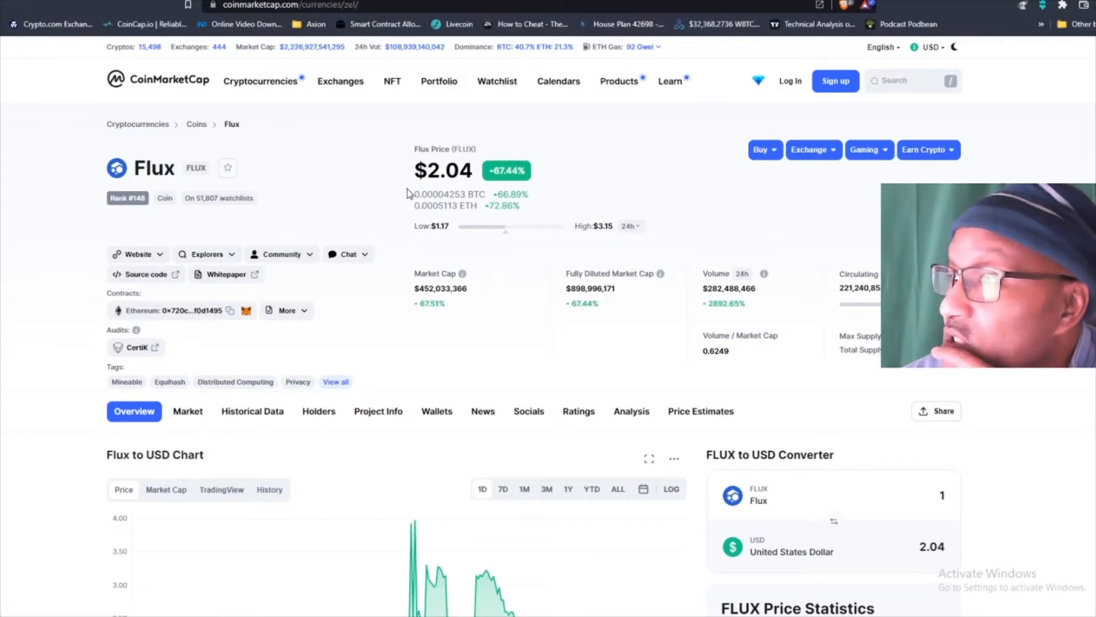
{"action": "scroll", "scroll_direction": "down", "scroll_amount": 3}
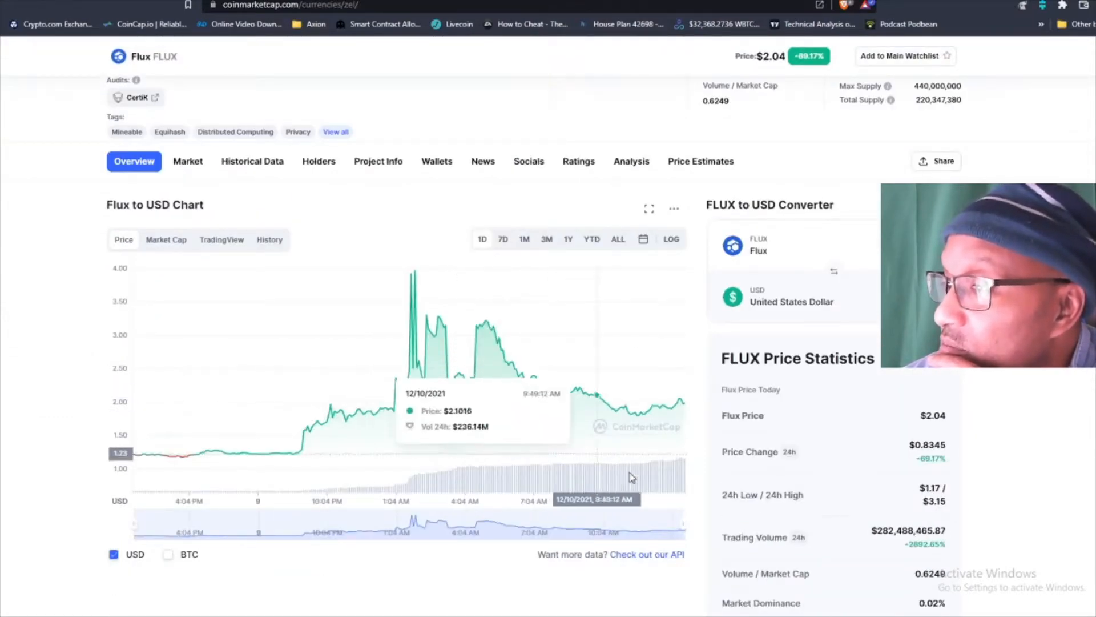
{"action": "mouse_move", "coordinate": [432, 293]}
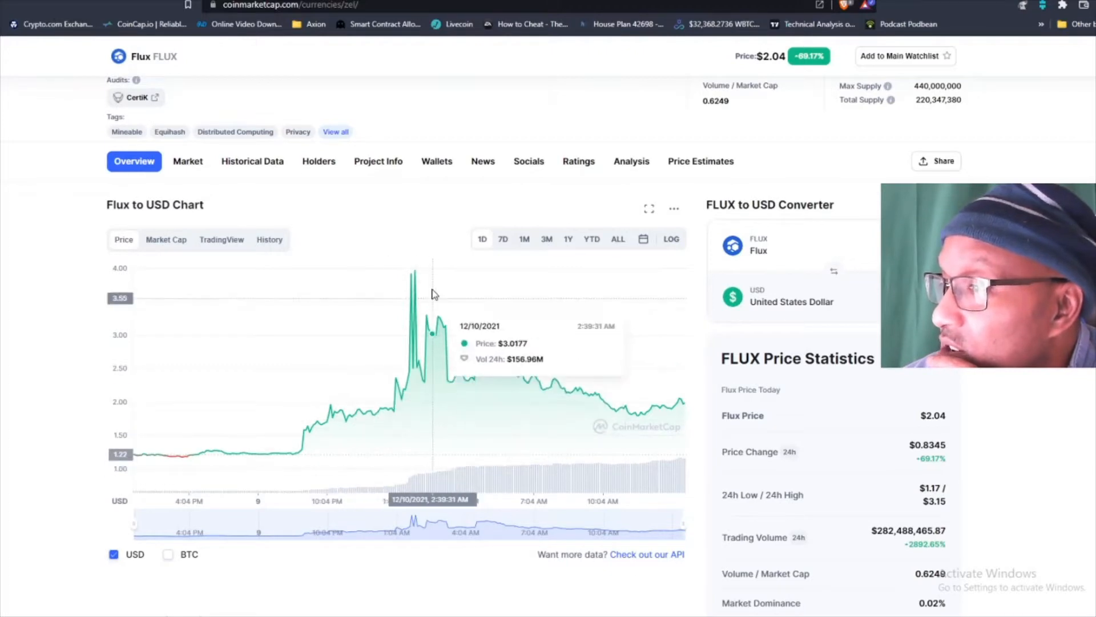
{"action": "mouse_move", "coordinate": [460, 455]}
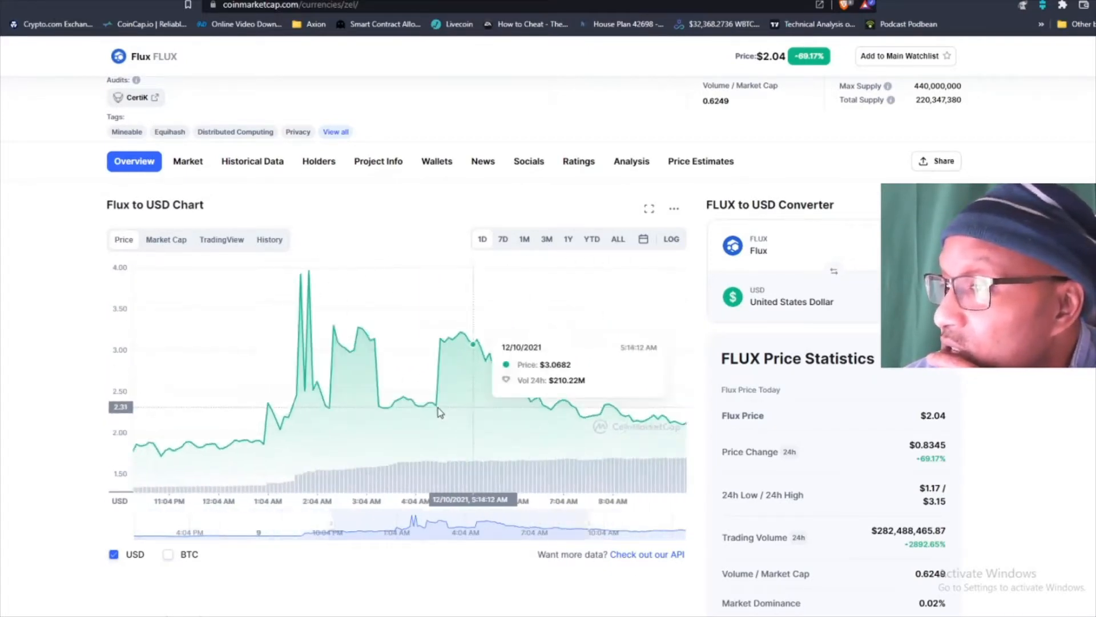
{"action": "scroll", "scroll_direction": "up", "scroll_amount": 3}
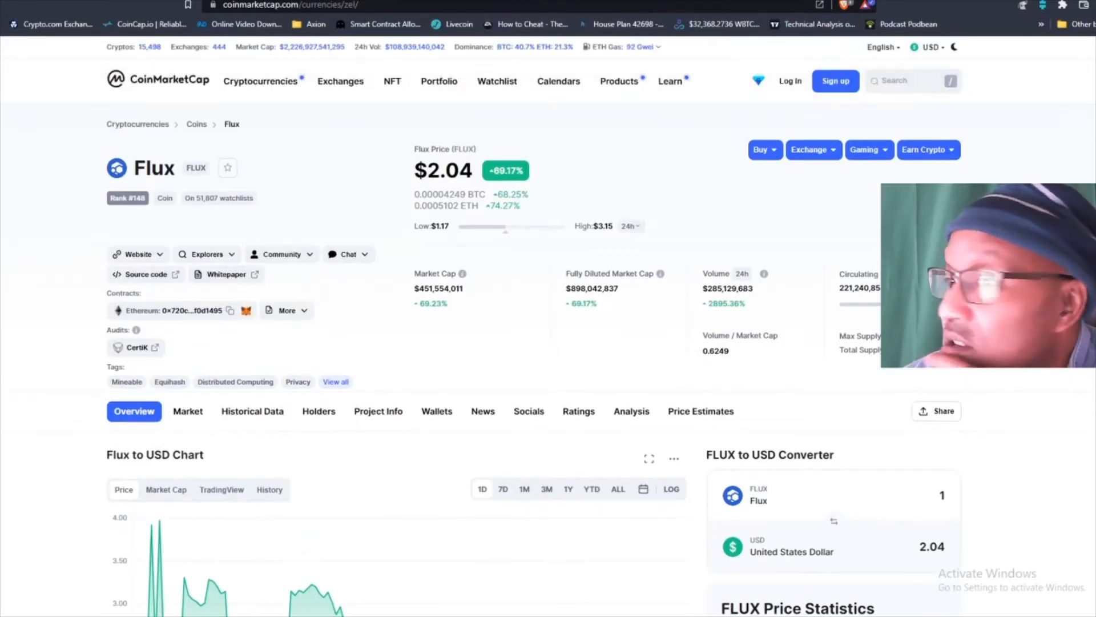
{"action": "mouse_move", "coordinate": [507, 185]}
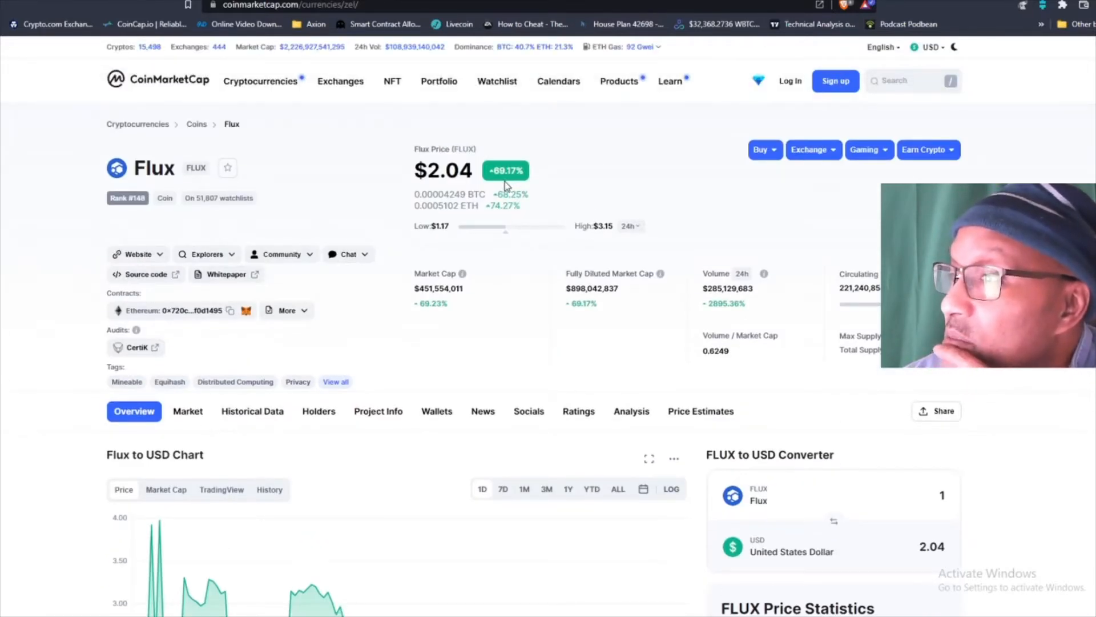
{"action": "scroll", "scroll_direction": "down", "scroll_amount": 3}
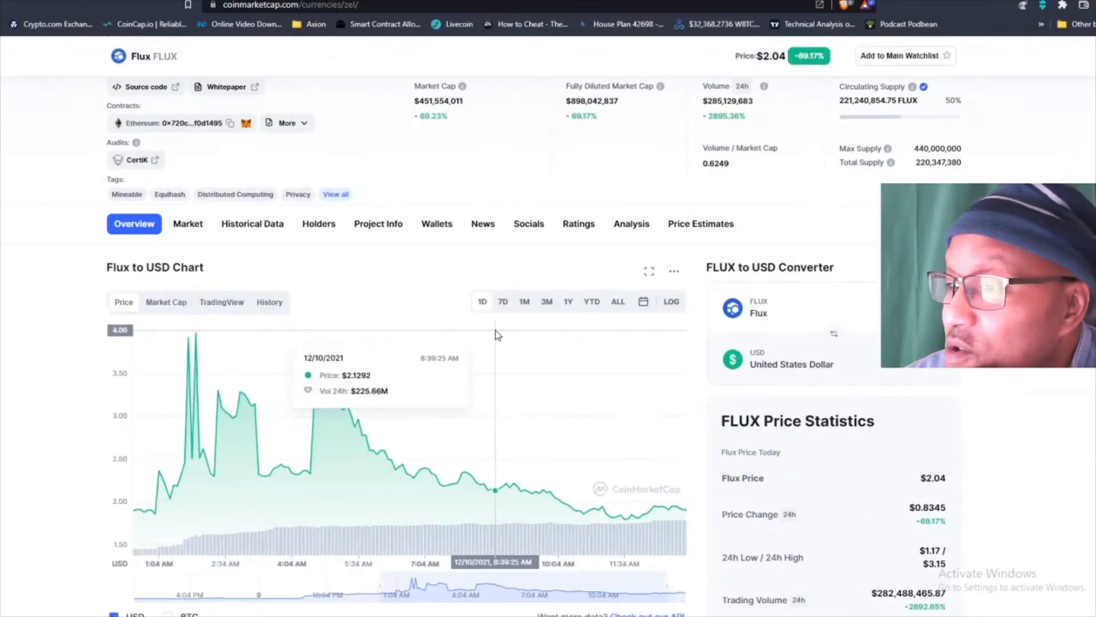
{"action": "mouse_move", "coordinate": [172, 510]}
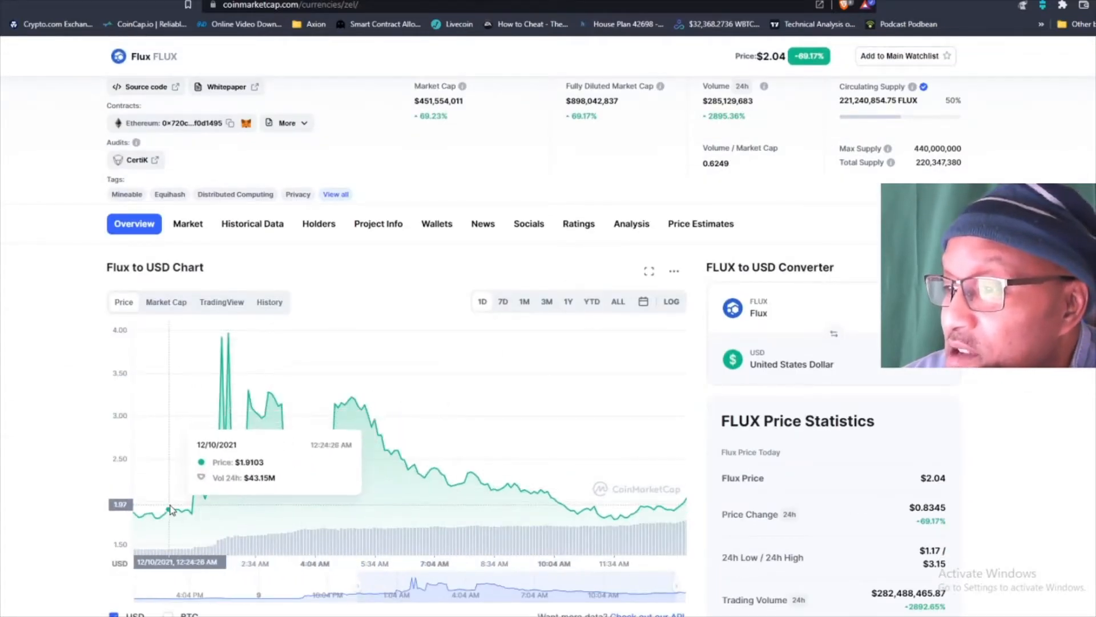
{"action": "mouse_move", "coordinate": [174, 456]}
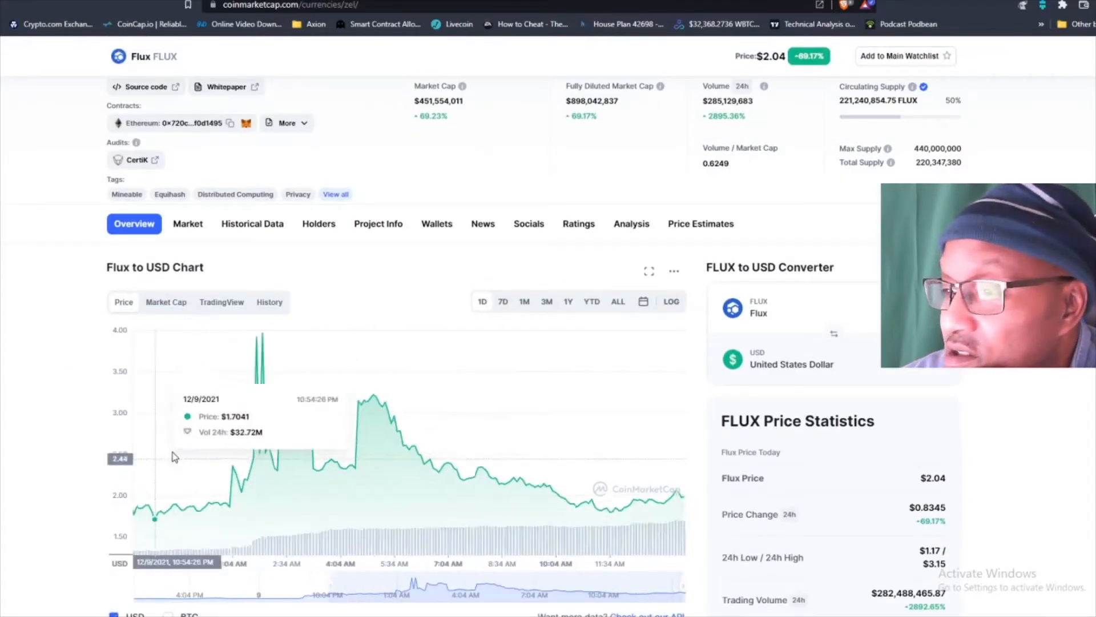
{"action": "mouse_move", "coordinate": [277, 500]}
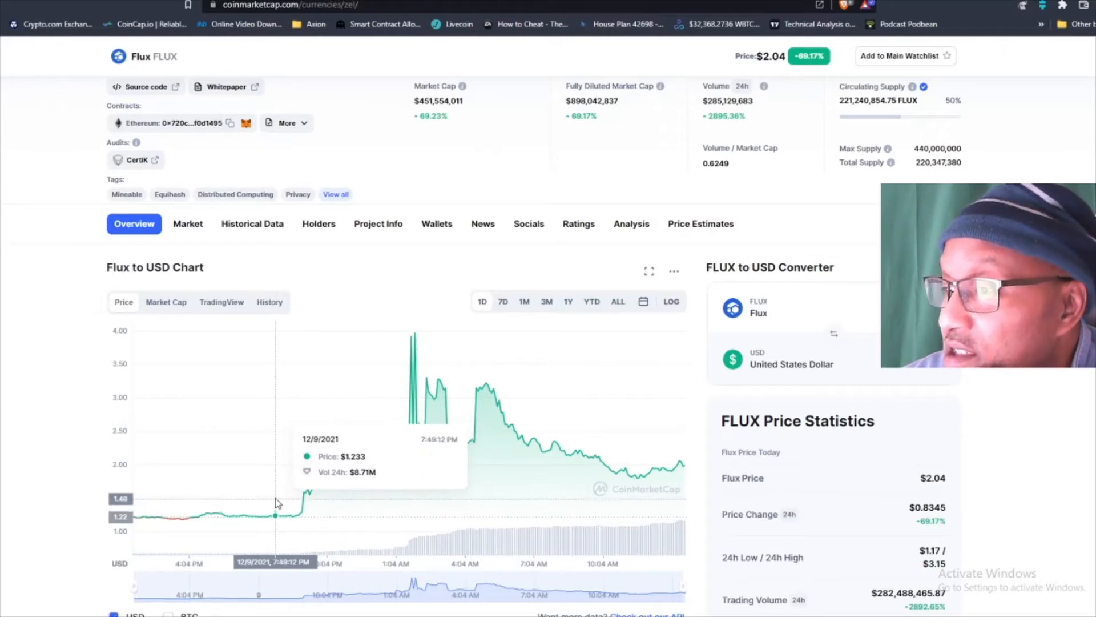
{"action": "mouse_move", "coordinate": [329, 458]}
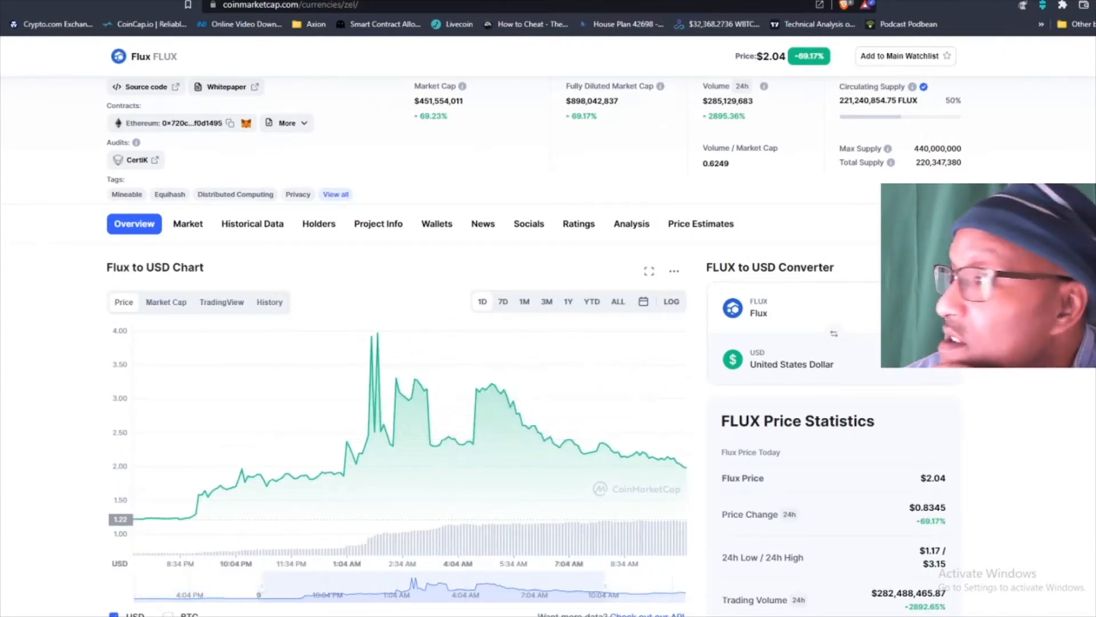
{"action": "scroll", "scroll_direction": "up", "scroll_amount": 3}
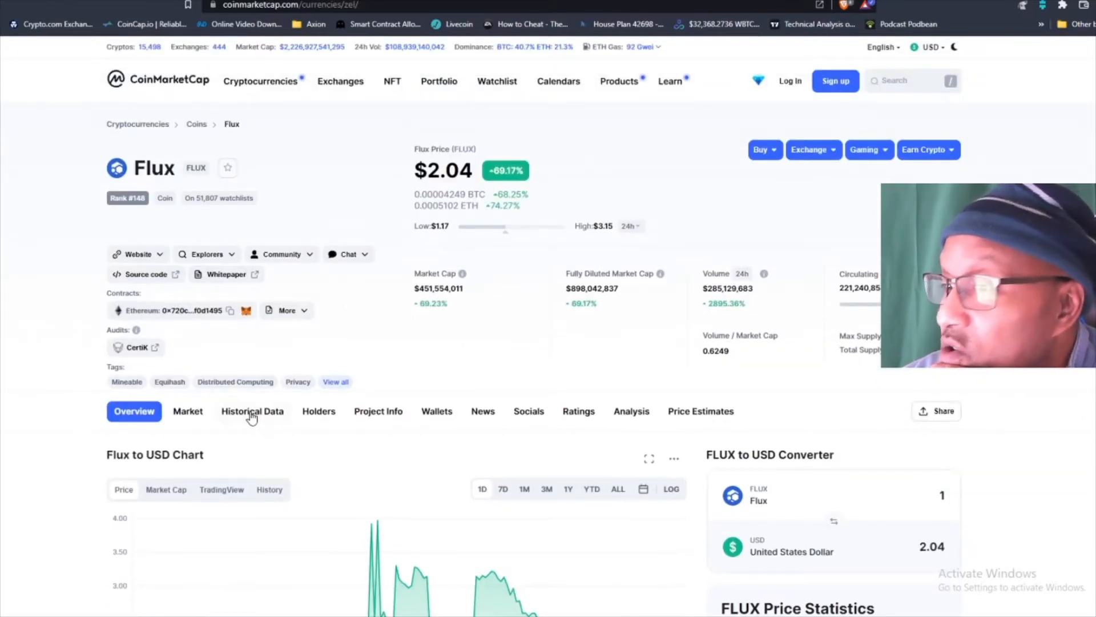
Review the Flux Markets table listing Binance, KuCoin and PancakeSwap pairs
{"action": "left_click", "coordinate": [187, 410]}
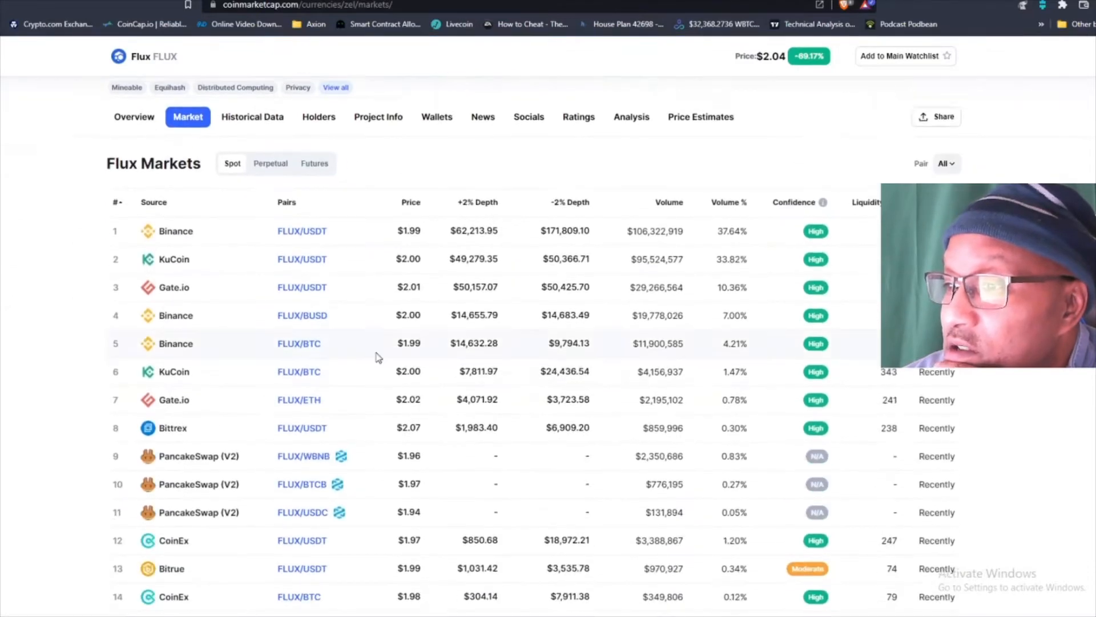
{"action": "scroll", "scroll_direction": "down", "scroll_amount": 3}
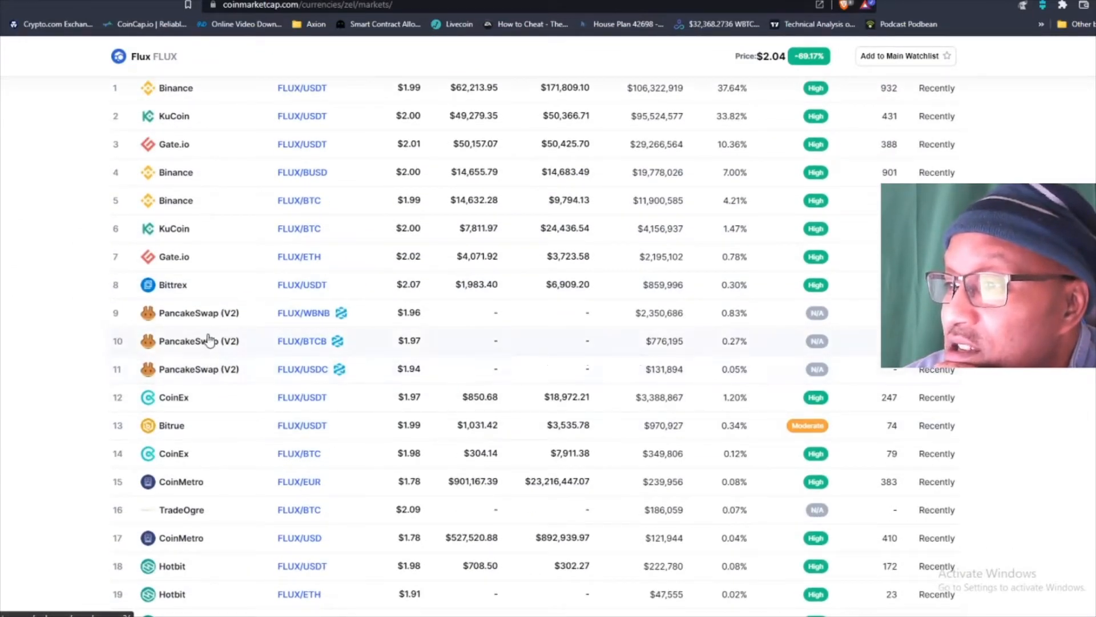
{"action": "scroll", "scroll_direction": "down", "scroll_amount": 3}
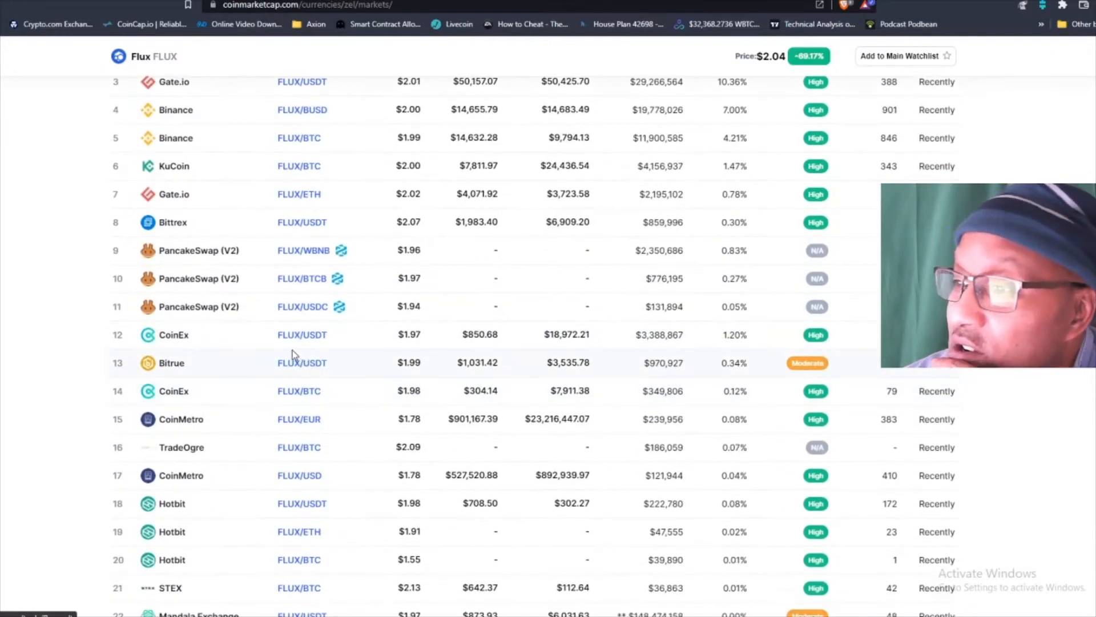
{"action": "mouse_move", "coordinate": [220, 317]}
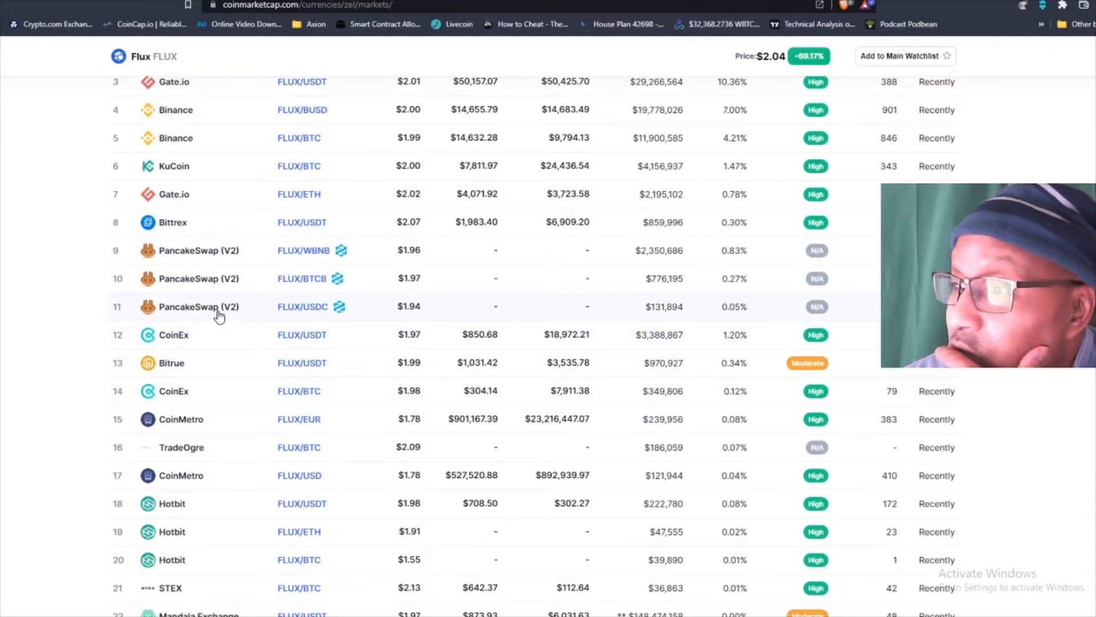
{"action": "scroll", "scroll_direction": "up", "scroll_amount": 3}
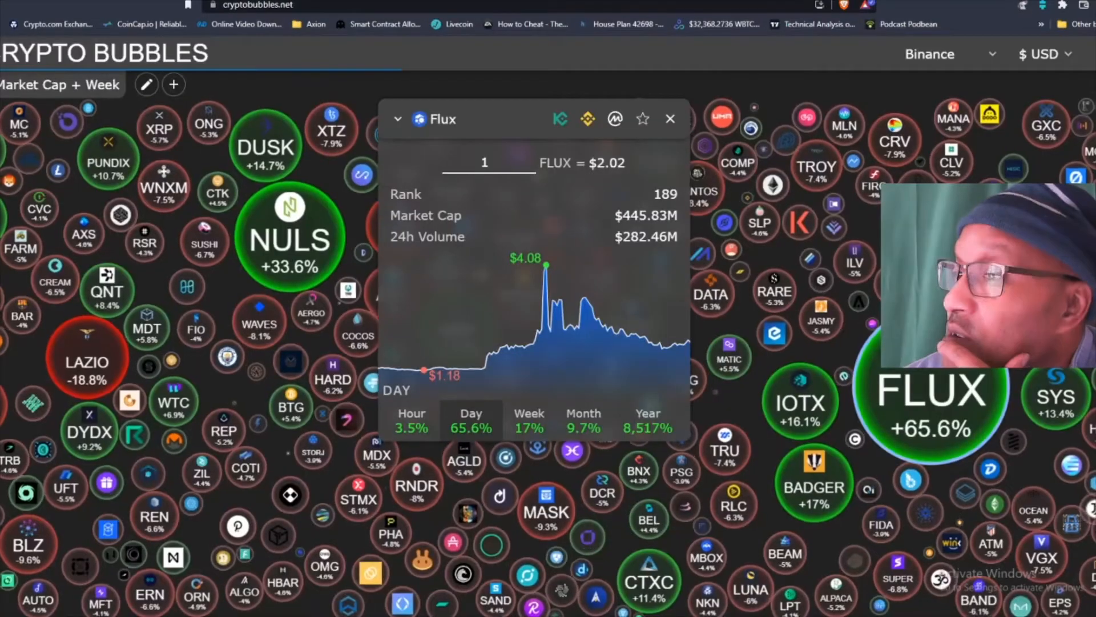
Close Flux's detail card to return to the Binance bubble map
{"action": "left_click", "coordinate": [669, 118]}
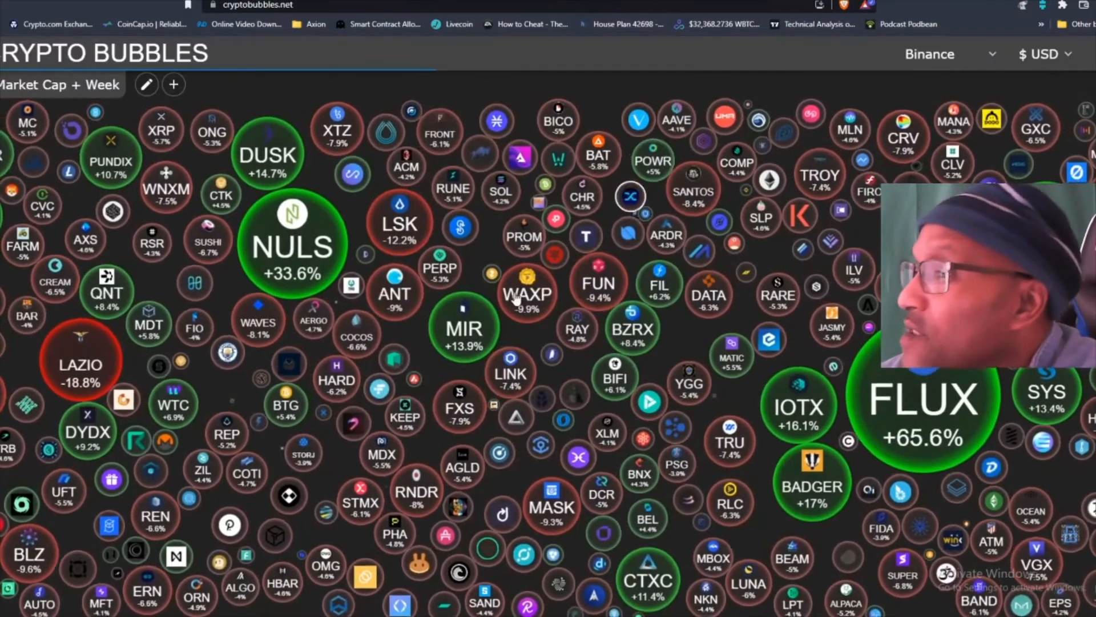
{"action": "scroll", "scroll_direction": "down", "scroll_amount": 3}
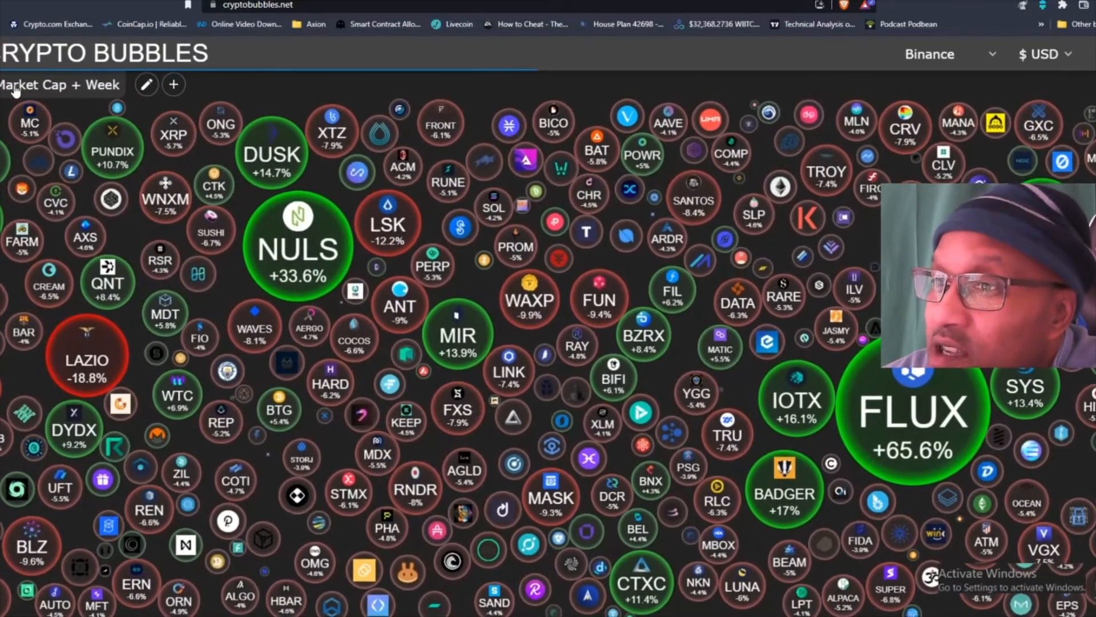
Switch the bubble period to Hour, then return to the CoinCap rankings
{"action": "left_click", "coordinate": [147, 83]}
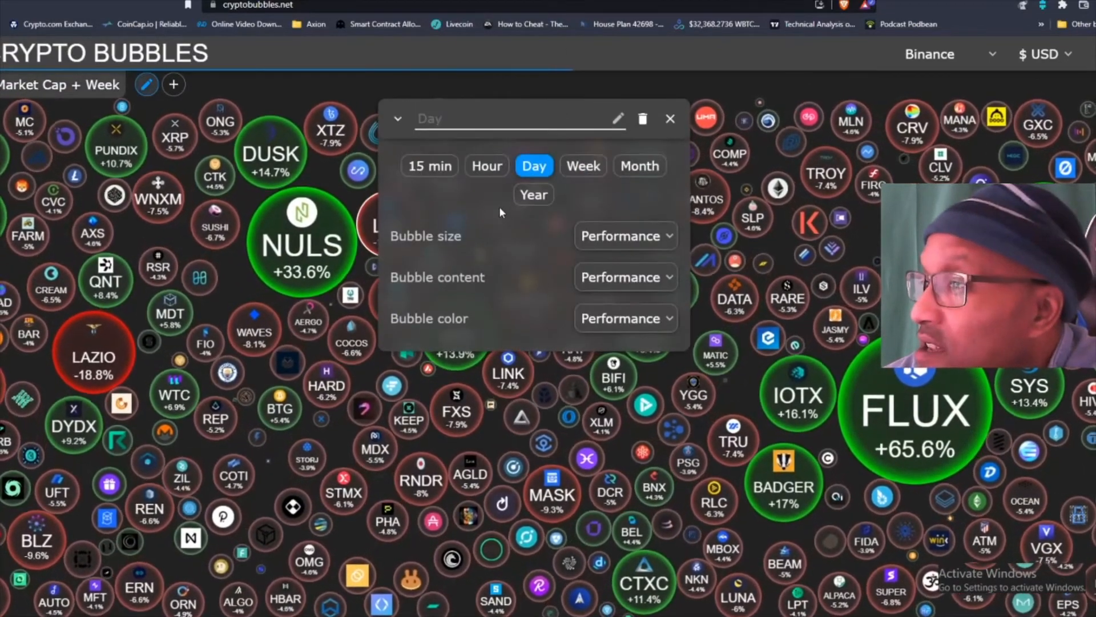
{"action": "left_click", "coordinate": [486, 166]}
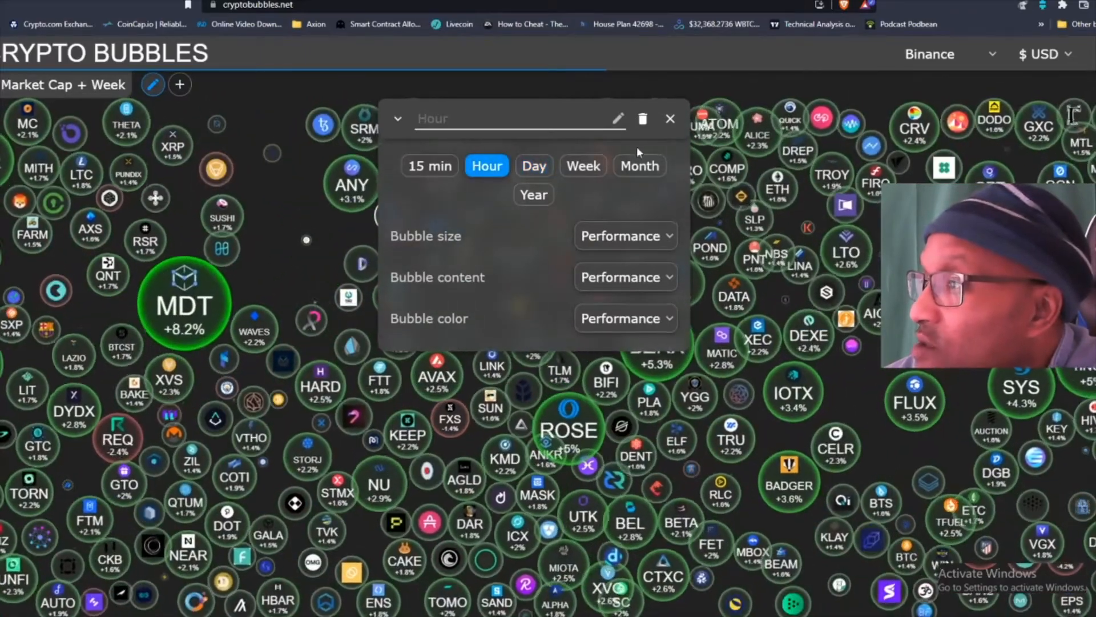
{"action": "left_click", "coordinate": [669, 118]}
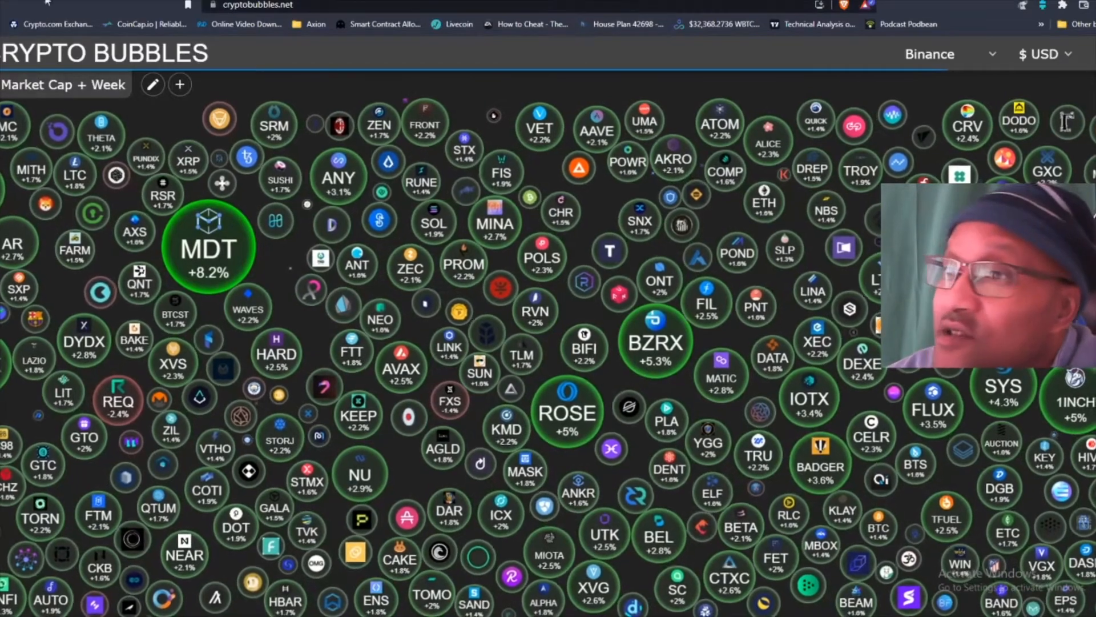
{"action": "left_click", "coordinate": [147, 24]}
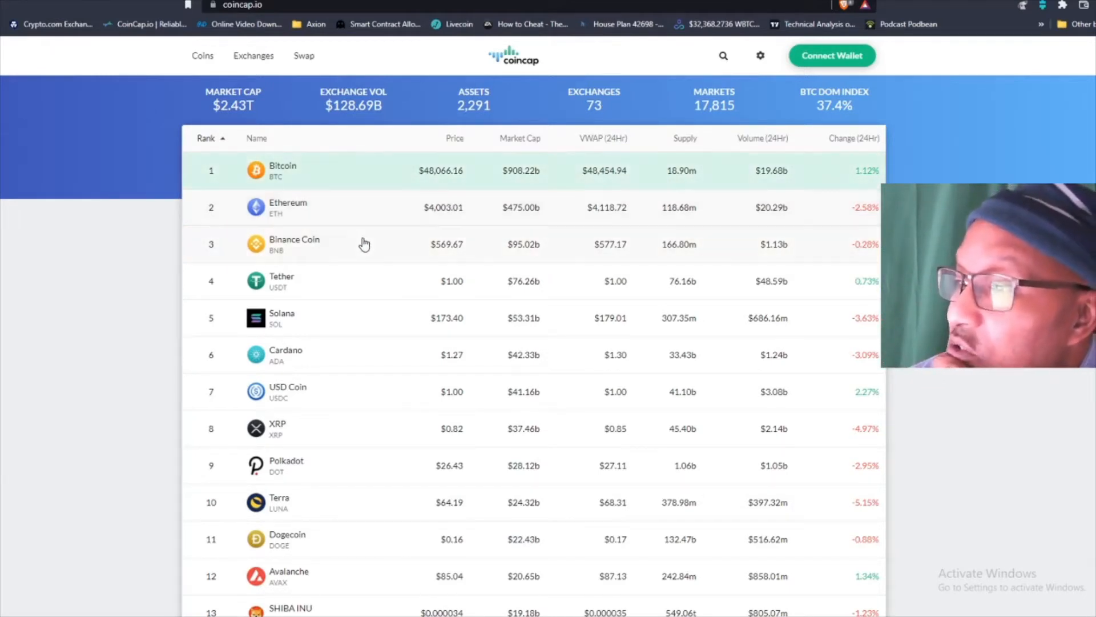
{"action": "mouse_move", "coordinate": [376, 261]}
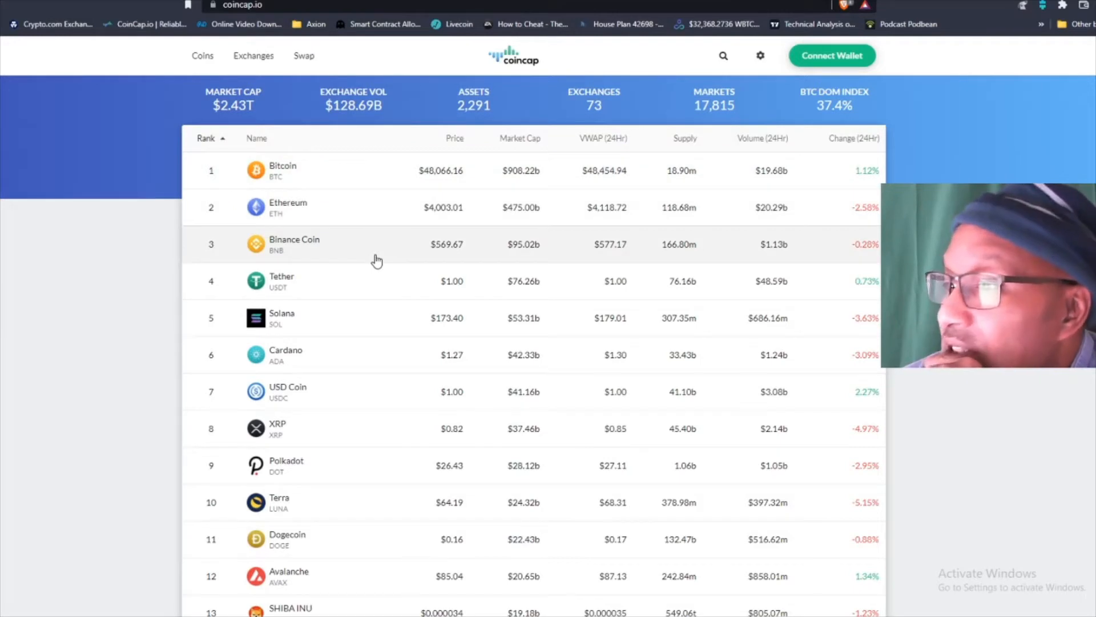
{"action": "mouse_move", "coordinate": [439, 257]}
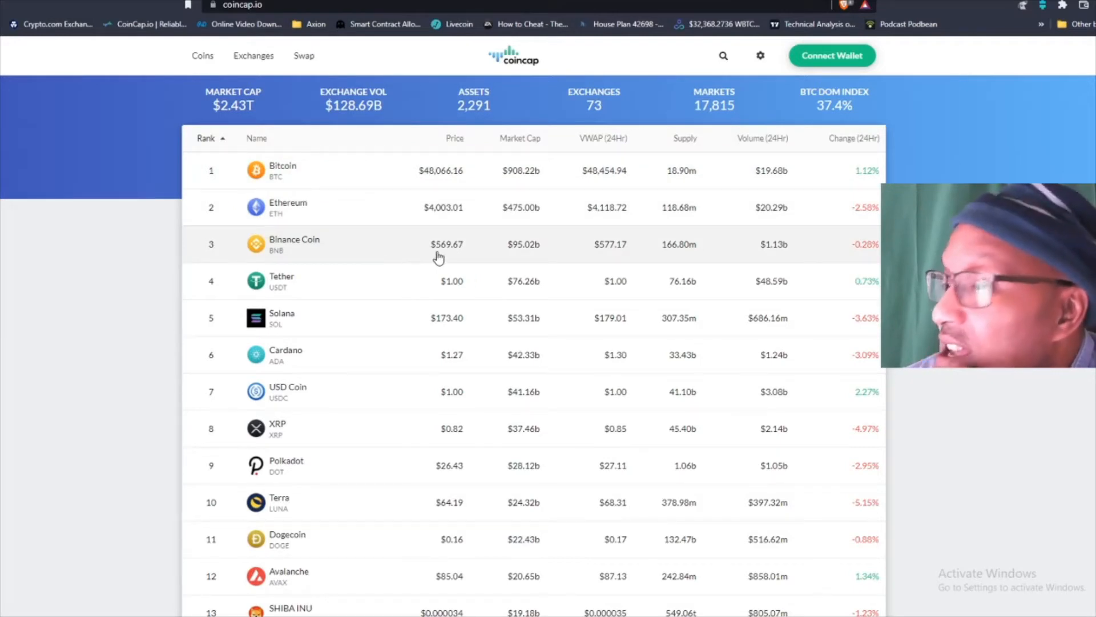
{"action": "mouse_move", "coordinate": [849, 278]}
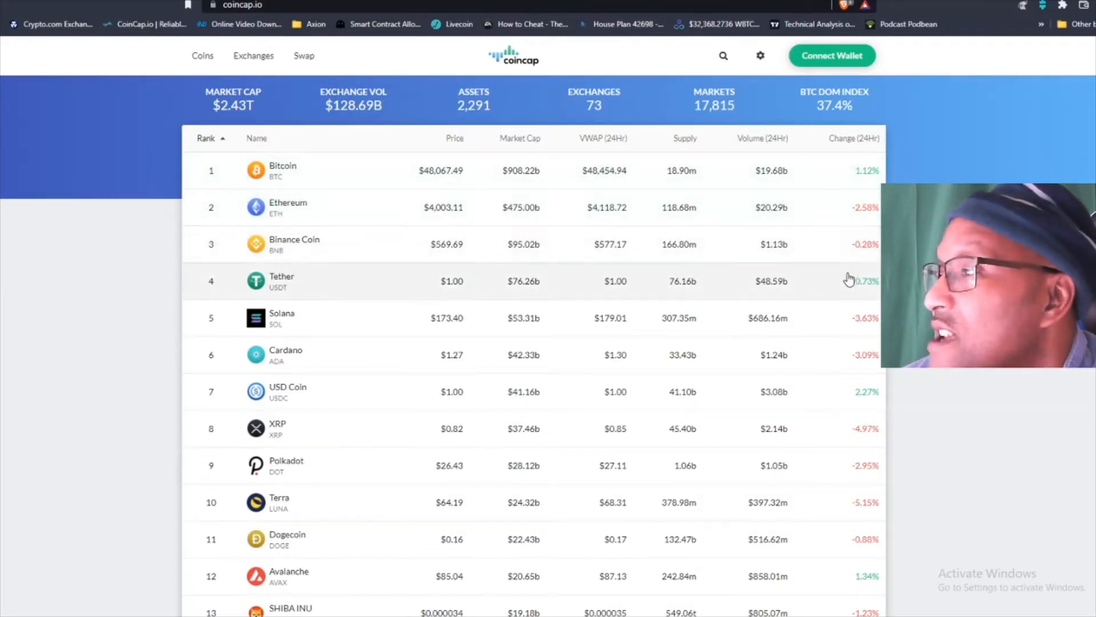
{"action": "mouse_move", "coordinate": [384, 292]}
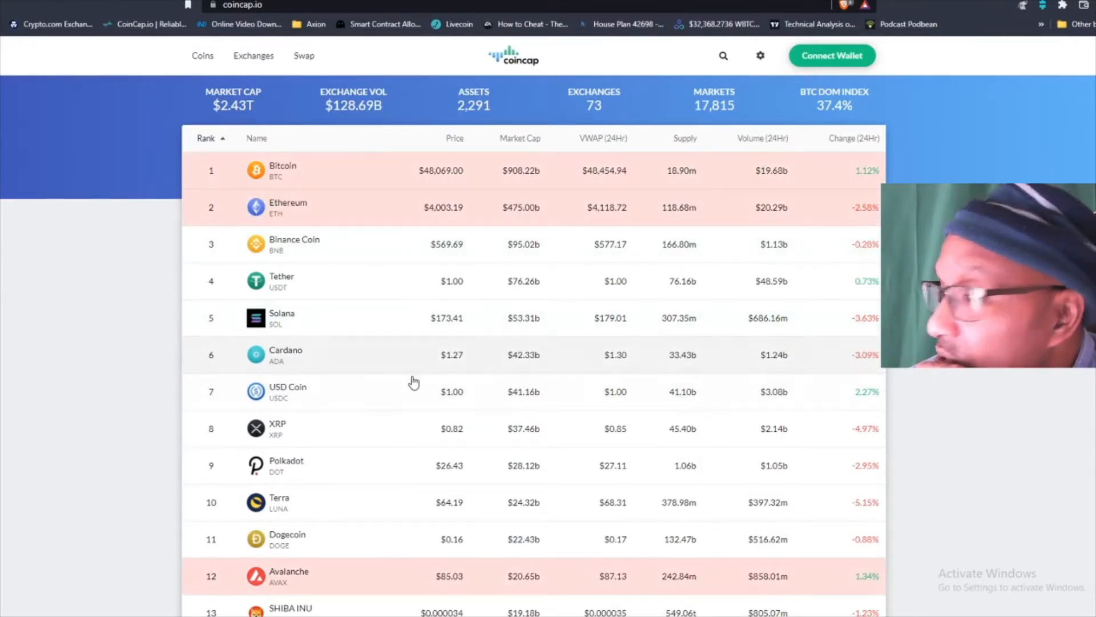
{"action": "mouse_move", "coordinate": [356, 479]}
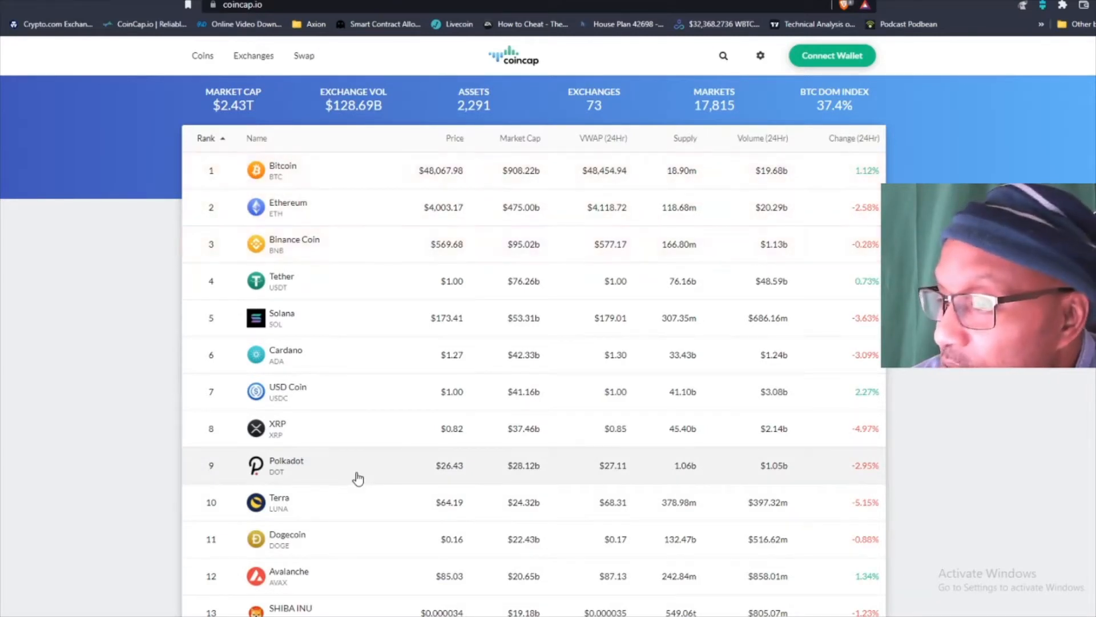
Browse CoinCap's market-cap rankings down to Shiba Inu and Polygon
{"action": "scroll", "scroll_direction": "down", "scroll_amount": 3}
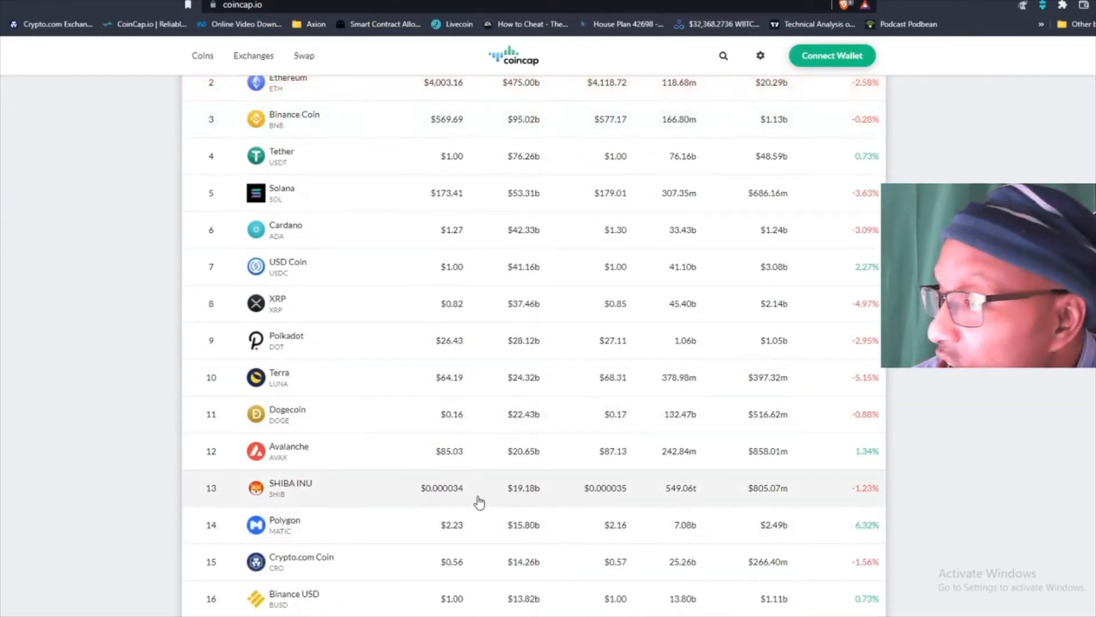
{"action": "mouse_move", "coordinate": [840, 506]}
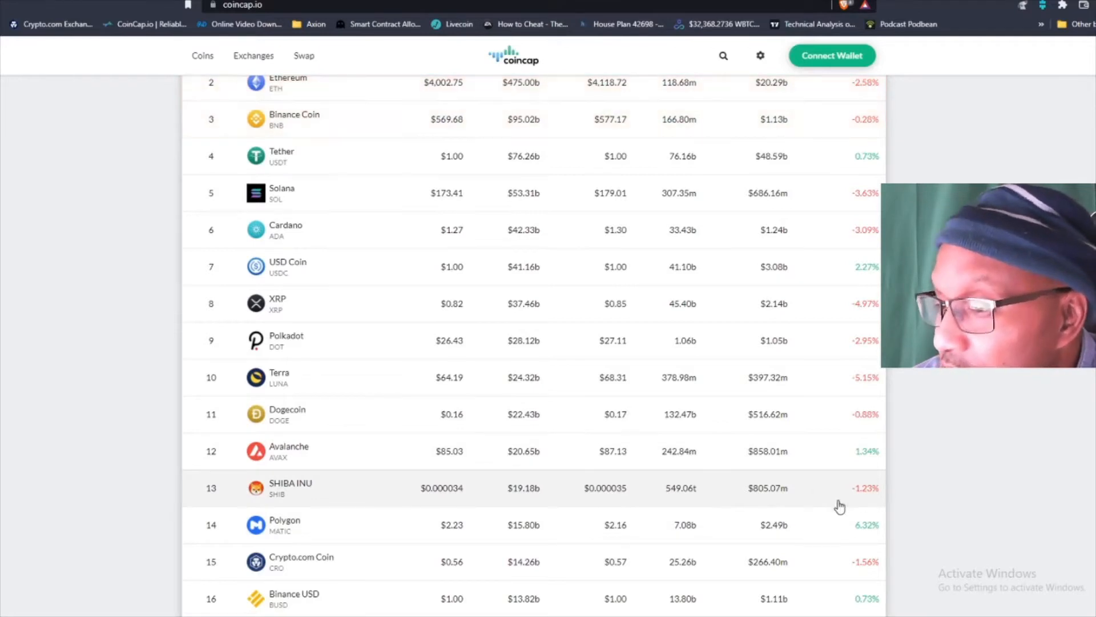
{"action": "scroll", "scroll_direction": "down", "scroll_amount": 3}
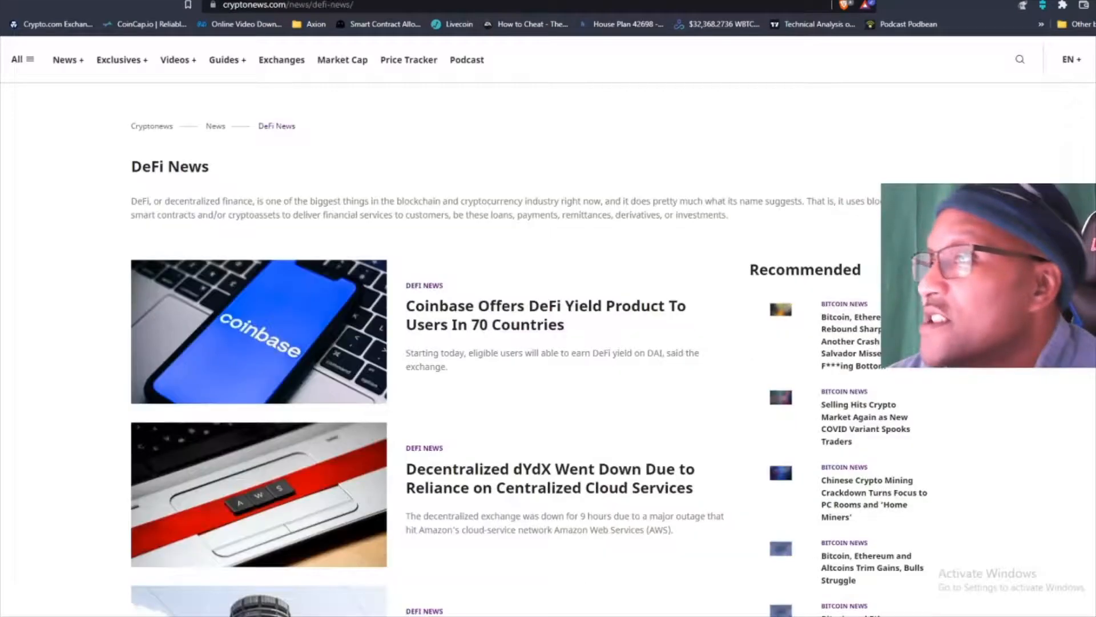
{"action": "mouse_move", "coordinate": [91, 230]}
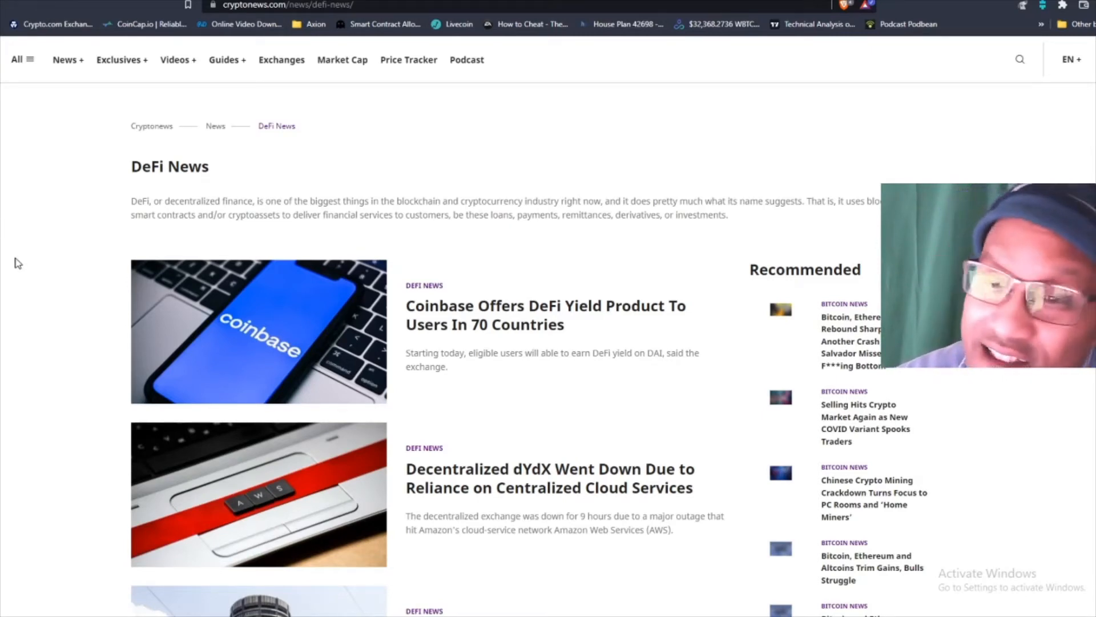
Browse the Cryptonews DeFi News listing down to the BIS regulation headline
{"action": "scroll", "scroll_direction": "down", "scroll_amount": 3}
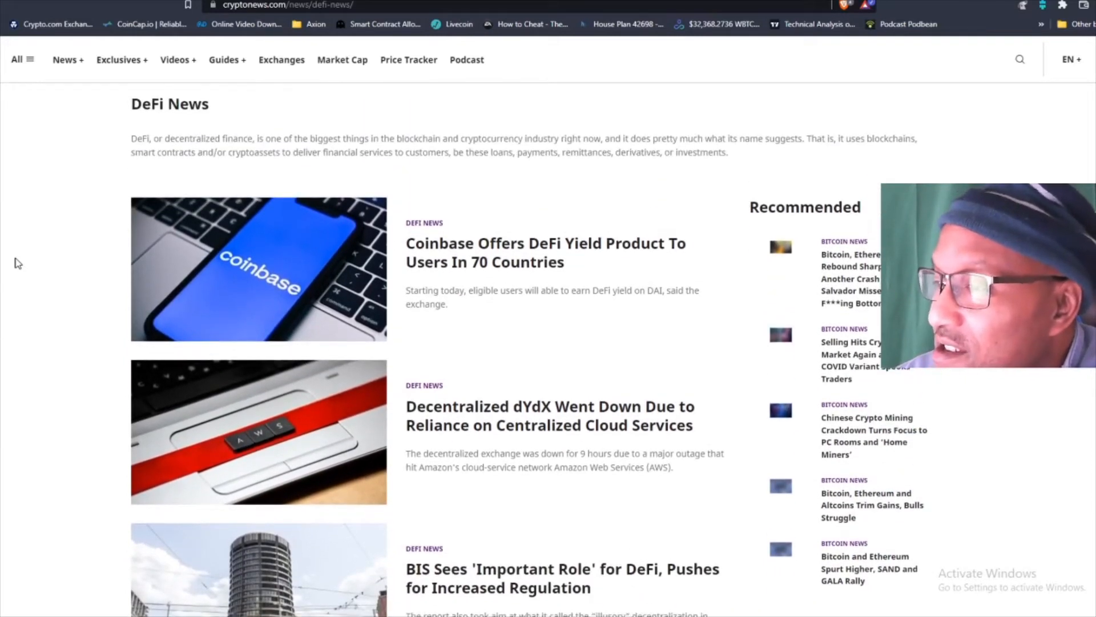
{"action": "mouse_move", "coordinate": [45, 266]}
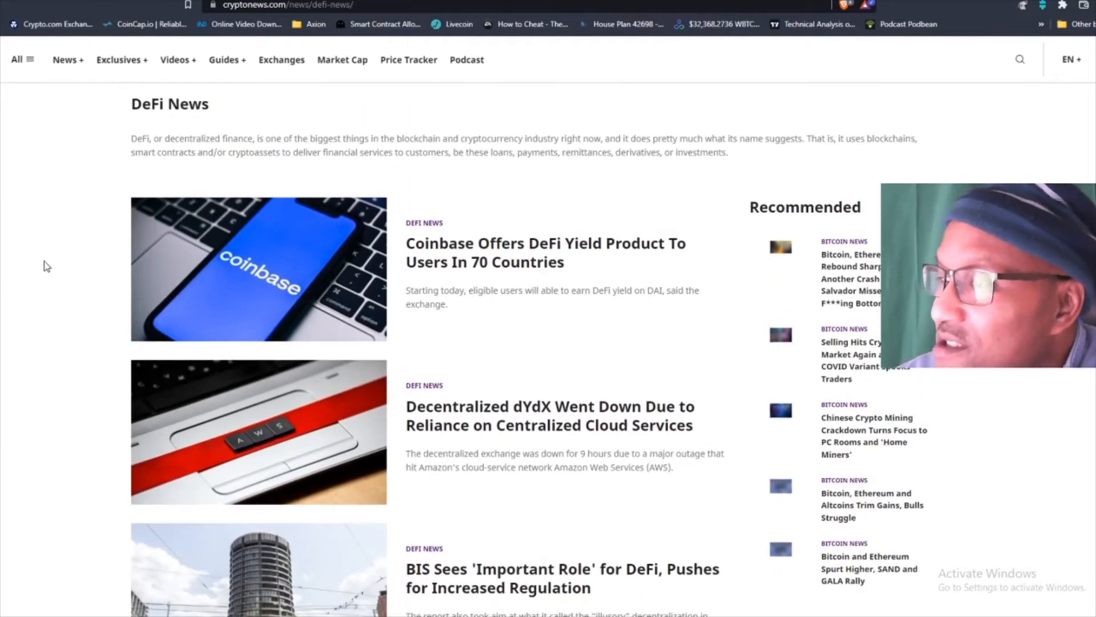
{"action": "mouse_move", "coordinate": [573, 362]}
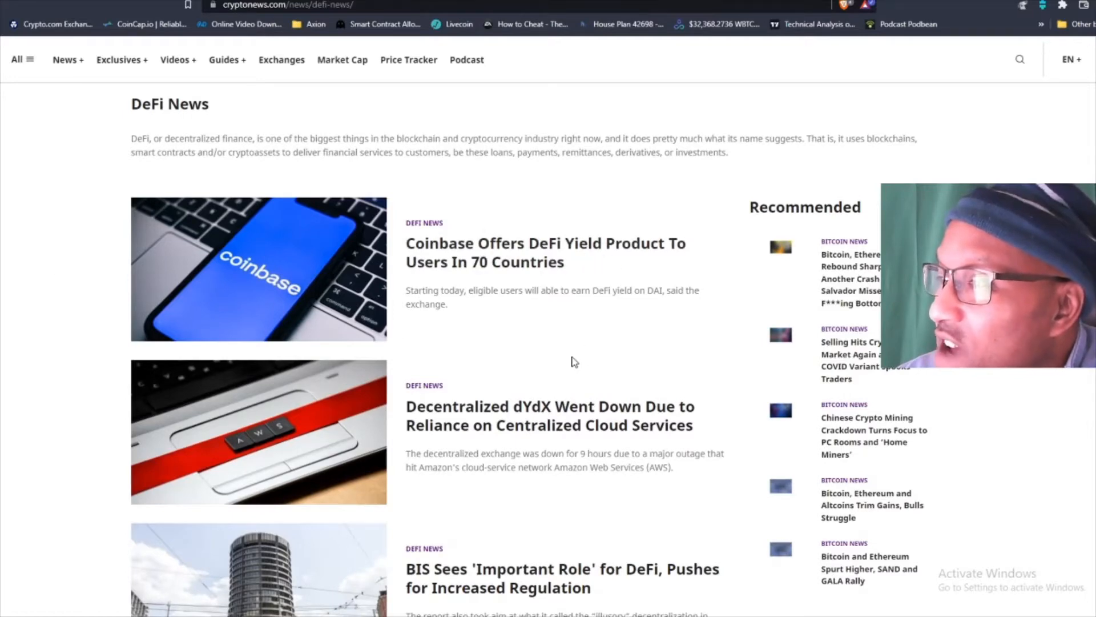
{"action": "mouse_move", "coordinate": [480, 267]}
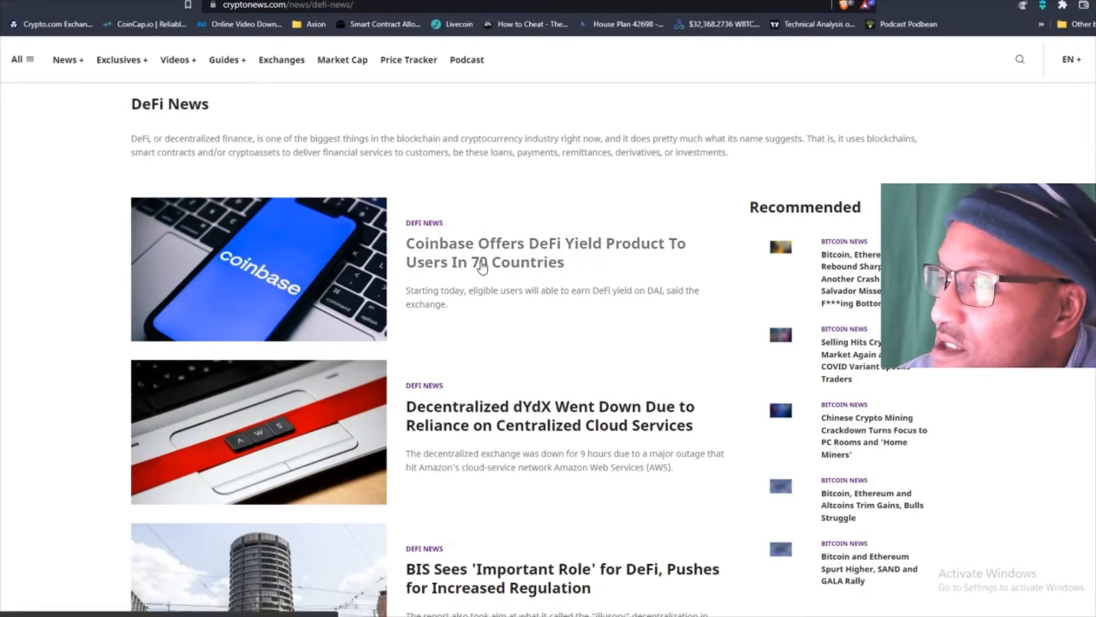
Read the 'Coinbase Offers DeFi Yield Product To Users In 70 Countries' article end to end
{"action": "left_click", "coordinate": [545, 252]}
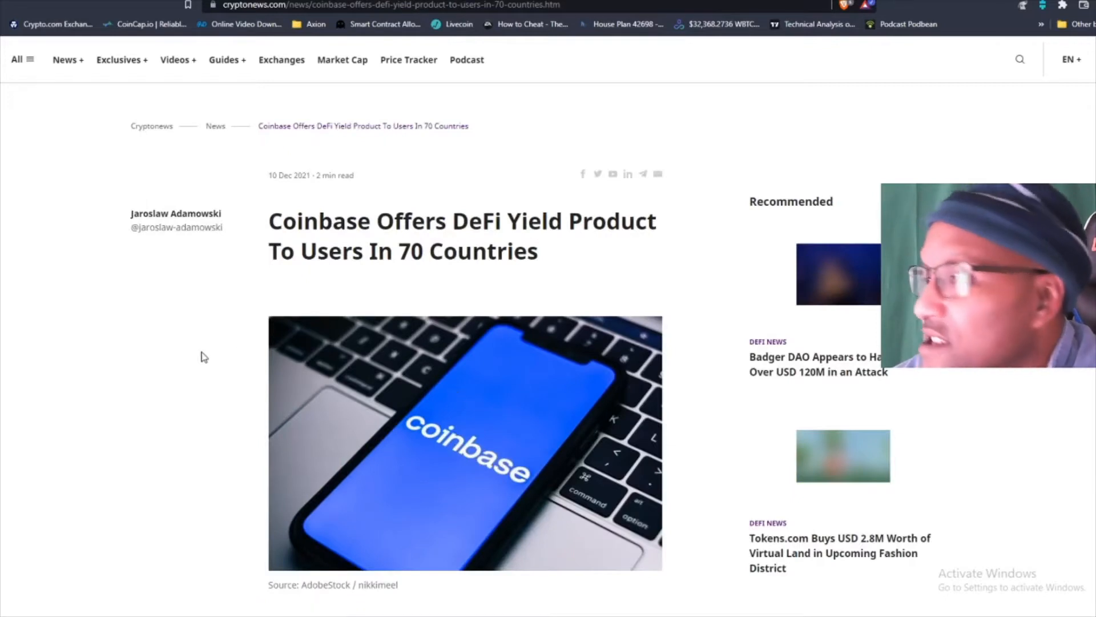
{"action": "scroll", "scroll_direction": "down", "scroll_amount": 3}
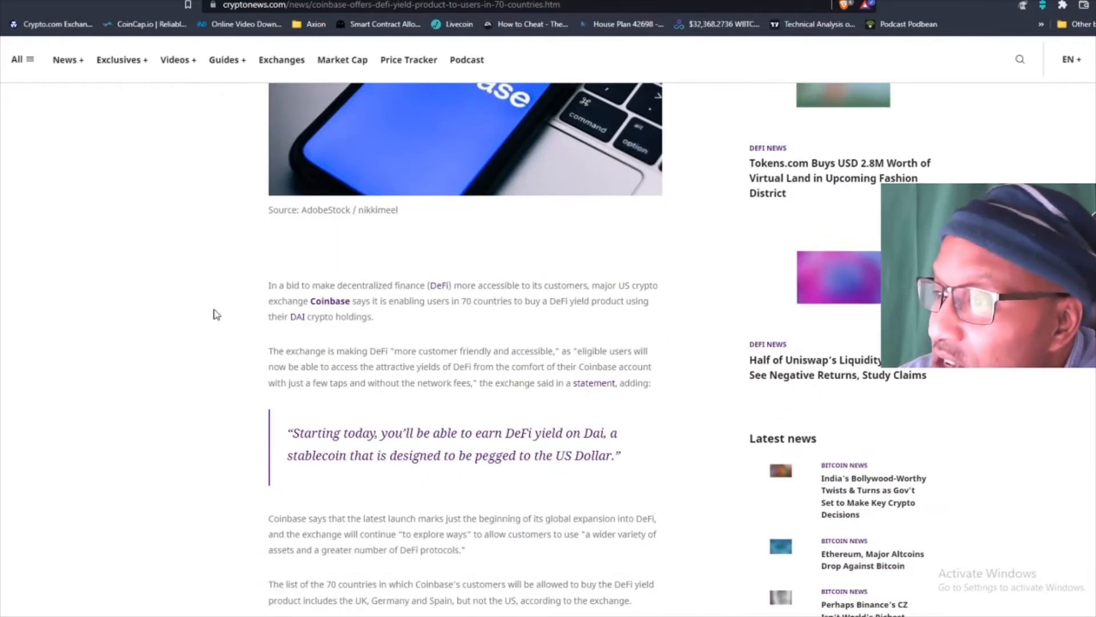
{"action": "mouse_move", "coordinate": [56, 288]}
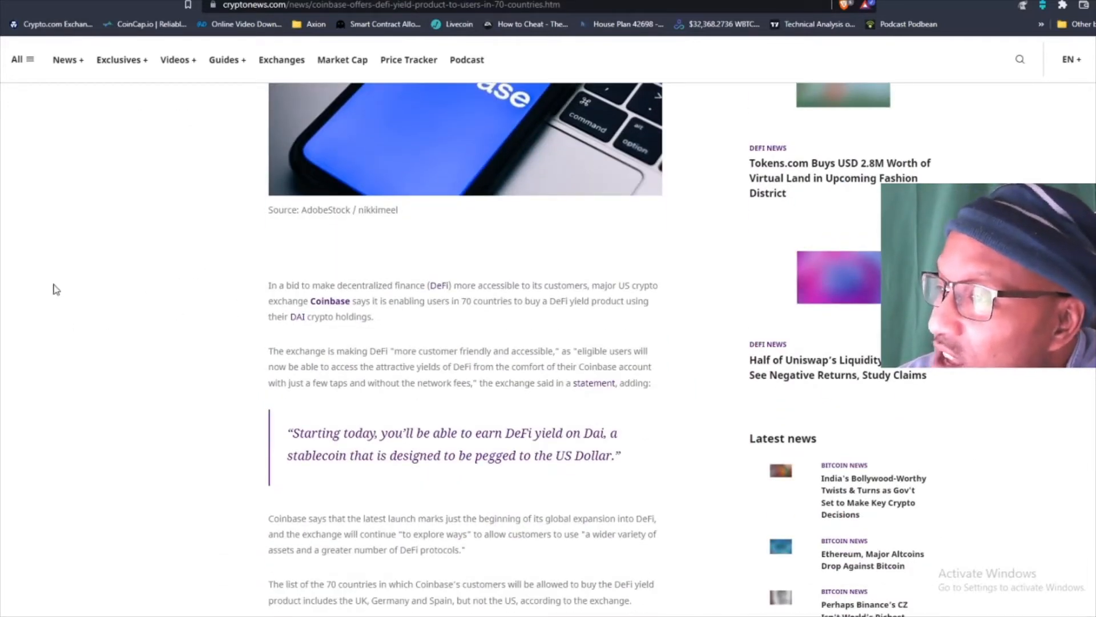
{"action": "mouse_move", "coordinate": [446, 301]}
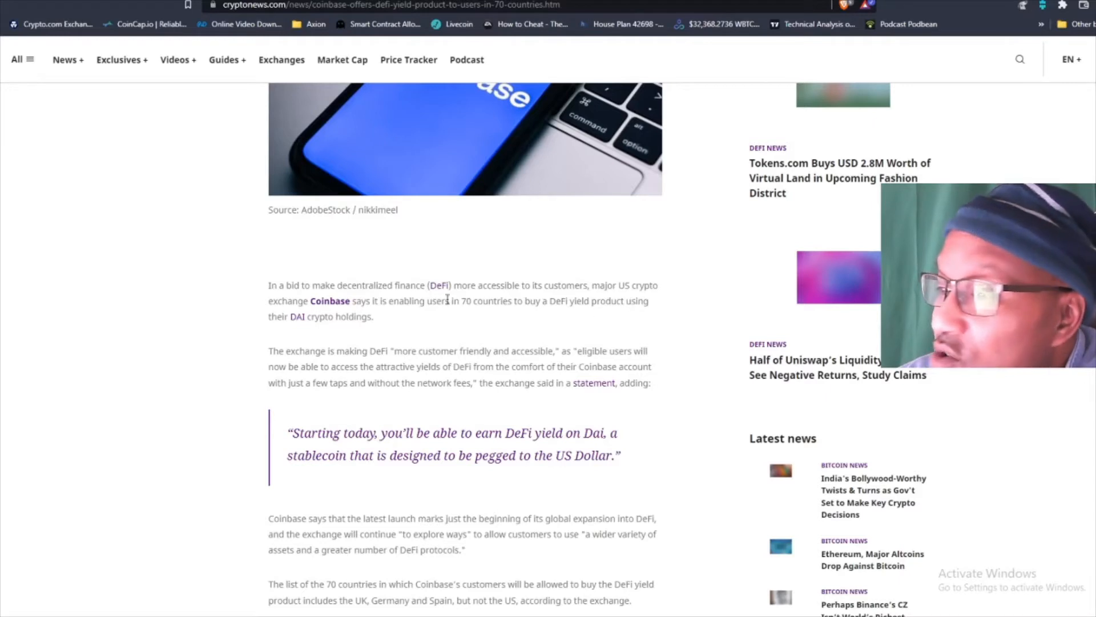
{"action": "mouse_move", "coordinate": [390, 329]}
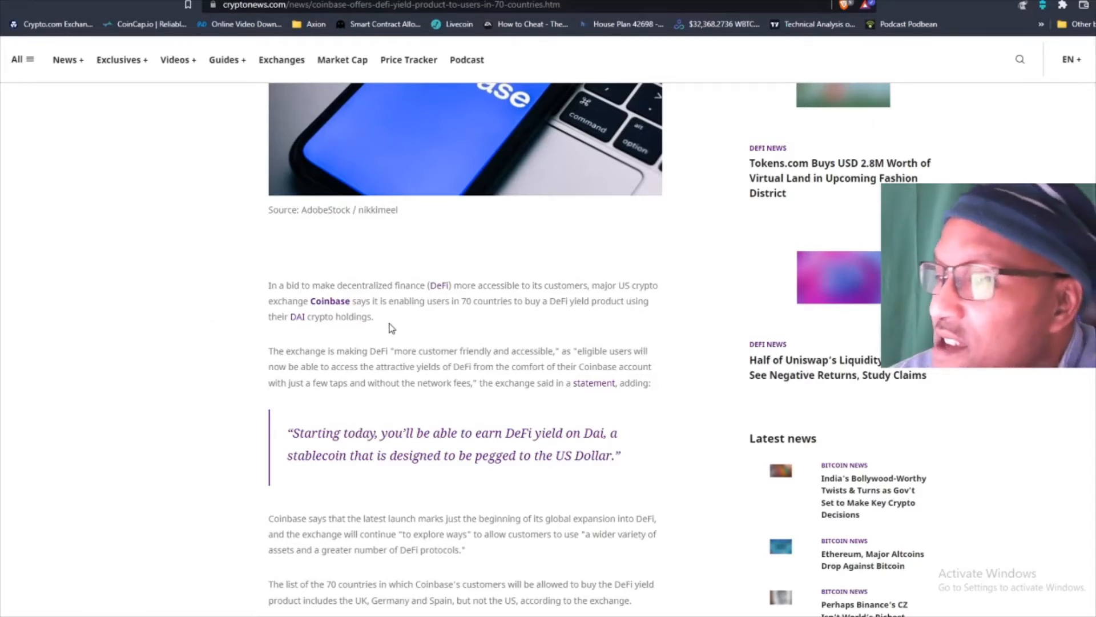
{"action": "mouse_move", "coordinate": [504, 330]}
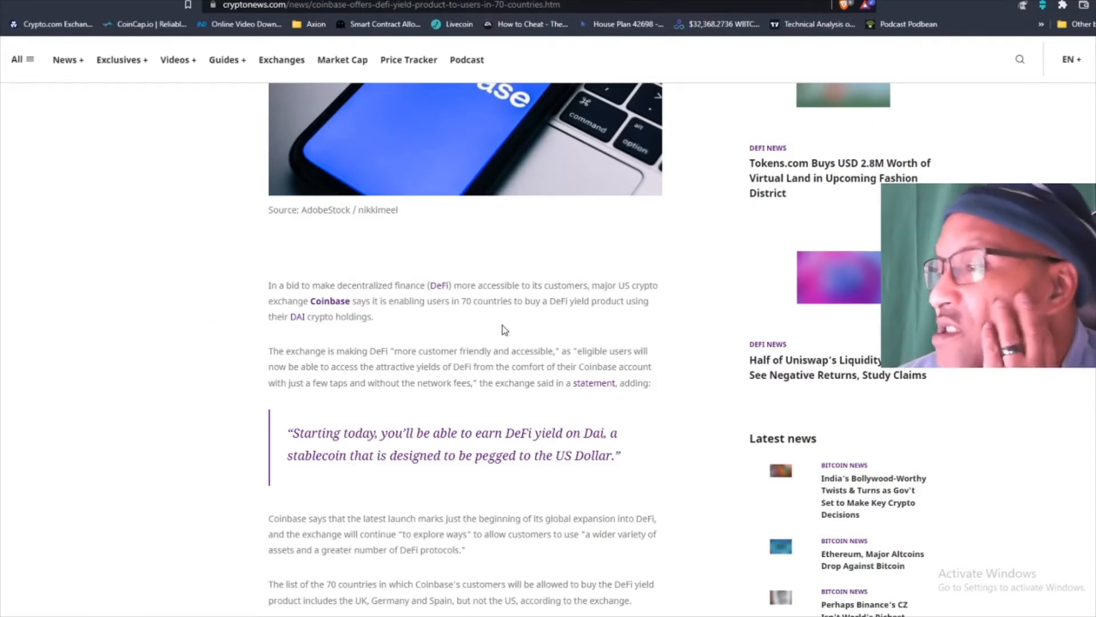
{"action": "mouse_move", "coordinate": [603, 328]}
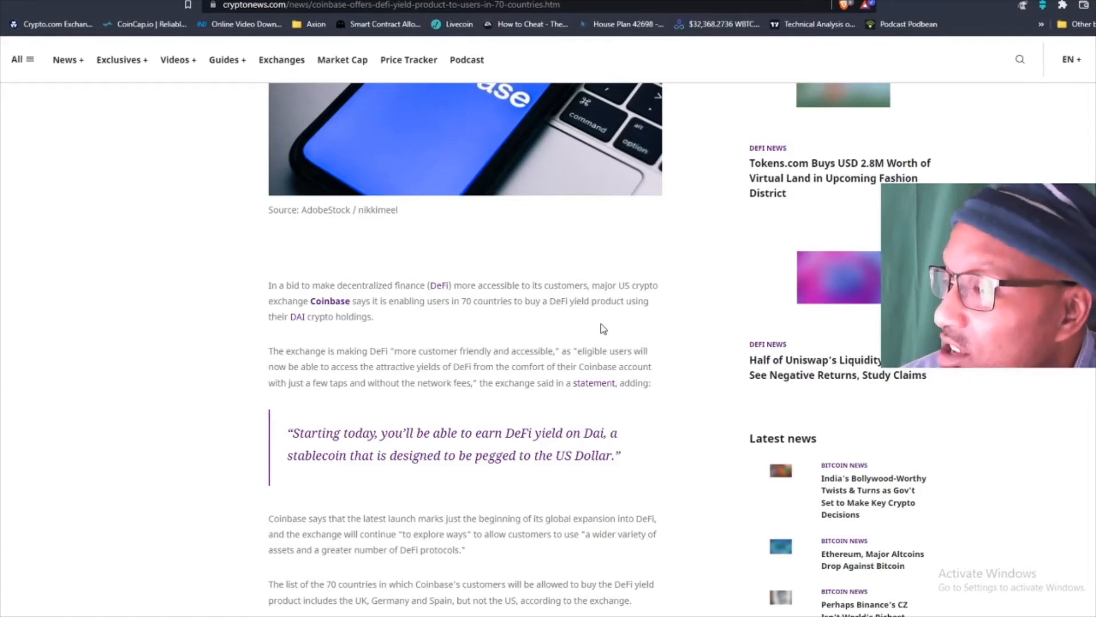
{"action": "mouse_move", "coordinate": [300, 331]}
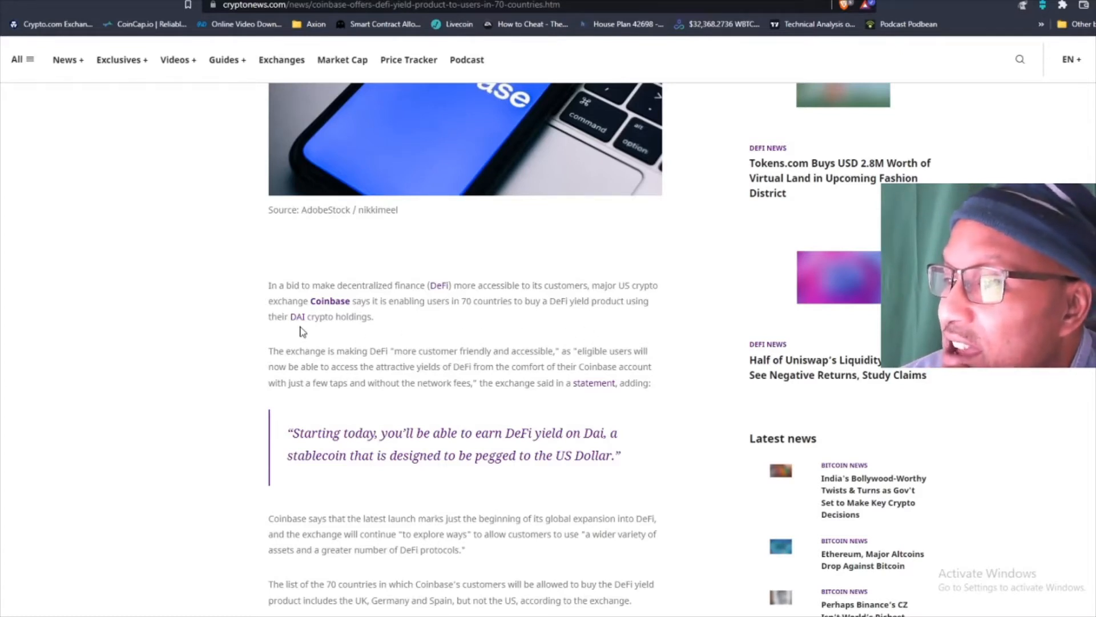
{"action": "scroll", "scroll_direction": "down", "scroll_amount": 3}
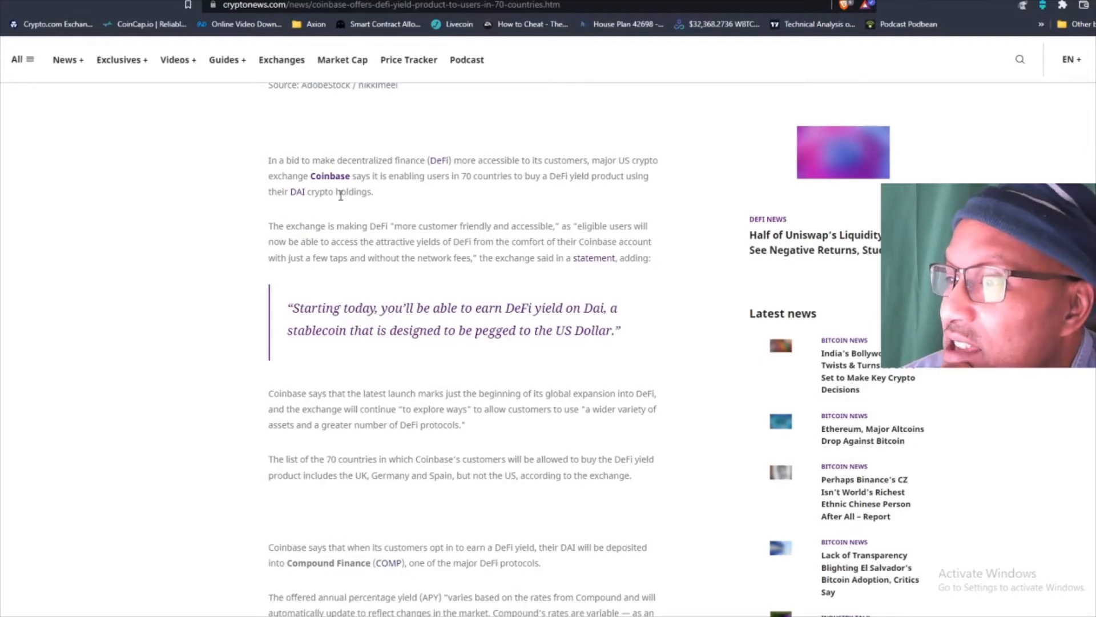
{"action": "scroll", "scroll_direction": "down", "scroll_amount": 3}
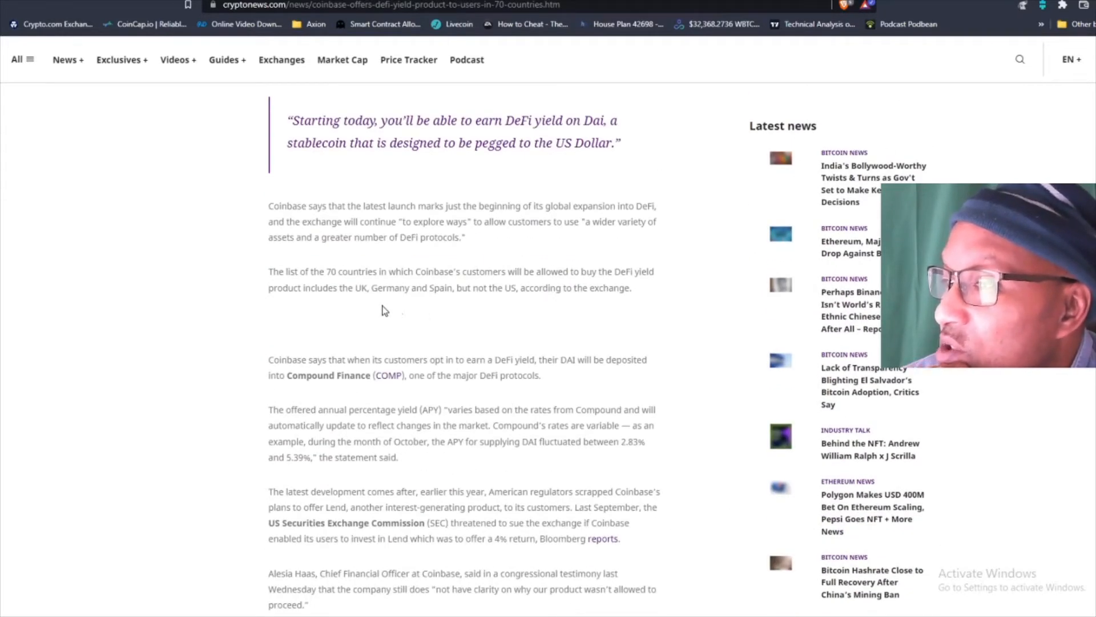
{"action": "mouse_move", "coordinate": [329, 320]}
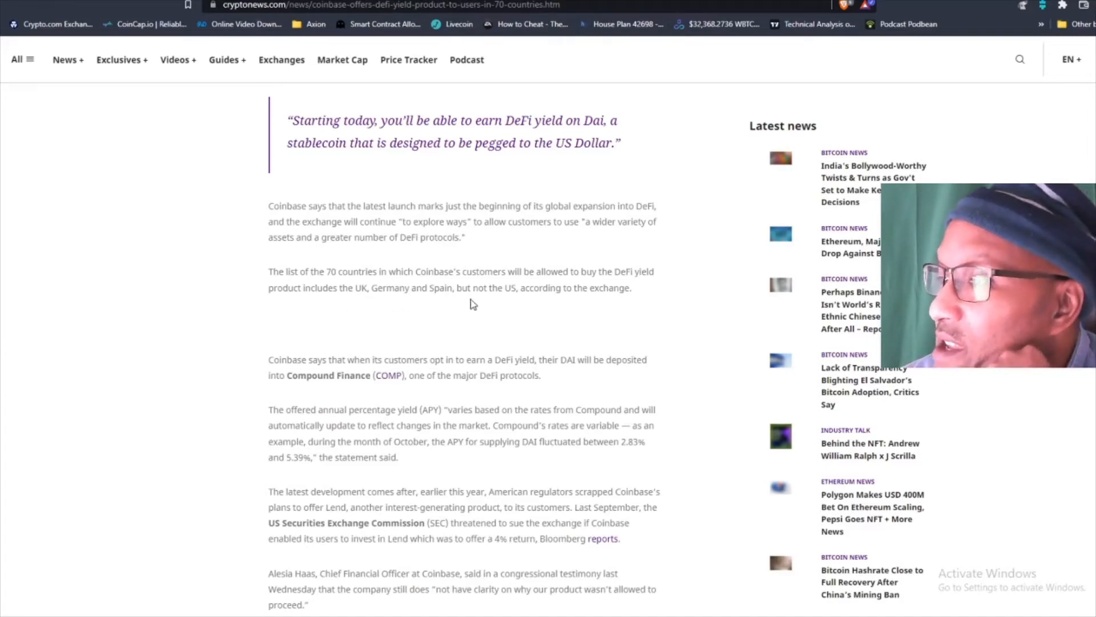
{"action": "mouse_move", "coordinate": [637, 322]}
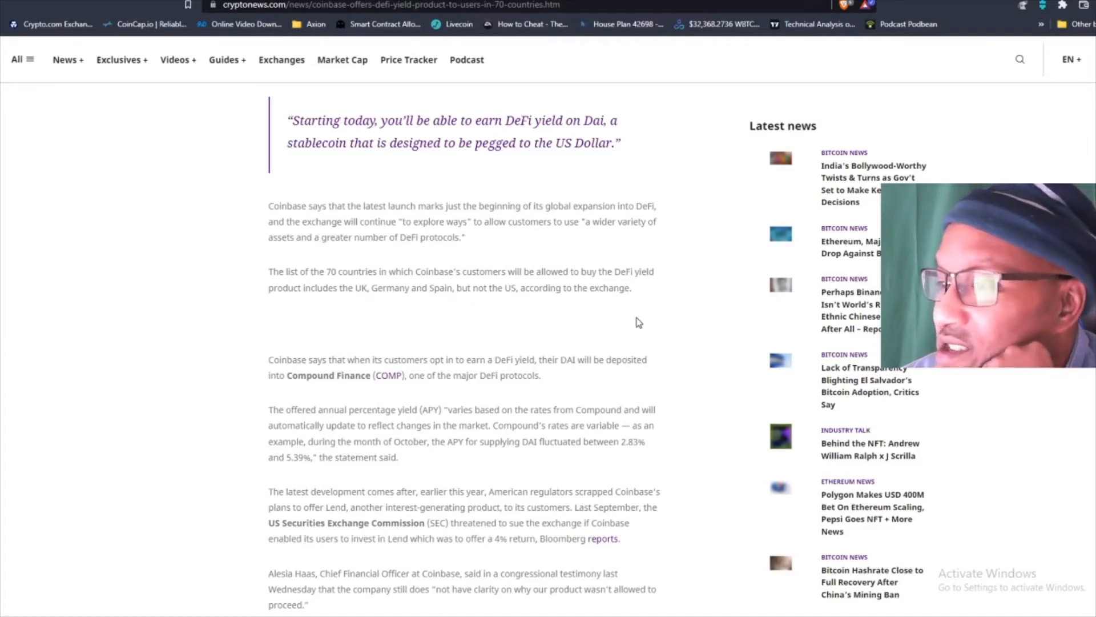
{"action": "scroll", "scroll_direction": "down", "scroll_amount": 3}
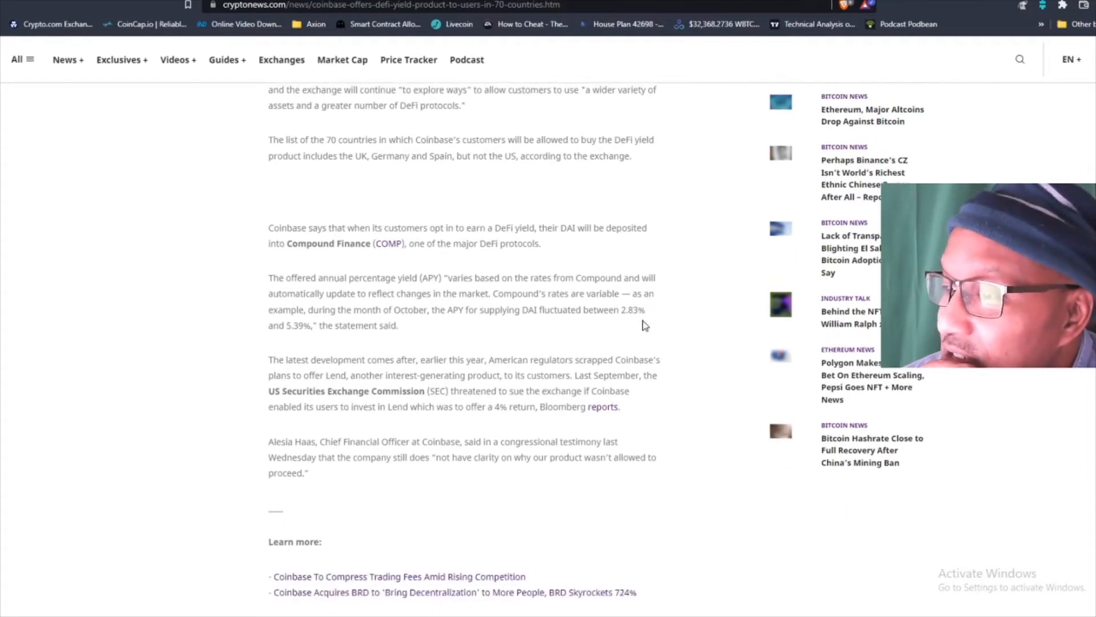
{"action": "scroll", "scroll_direction": "up", "scroll_amount": 3}
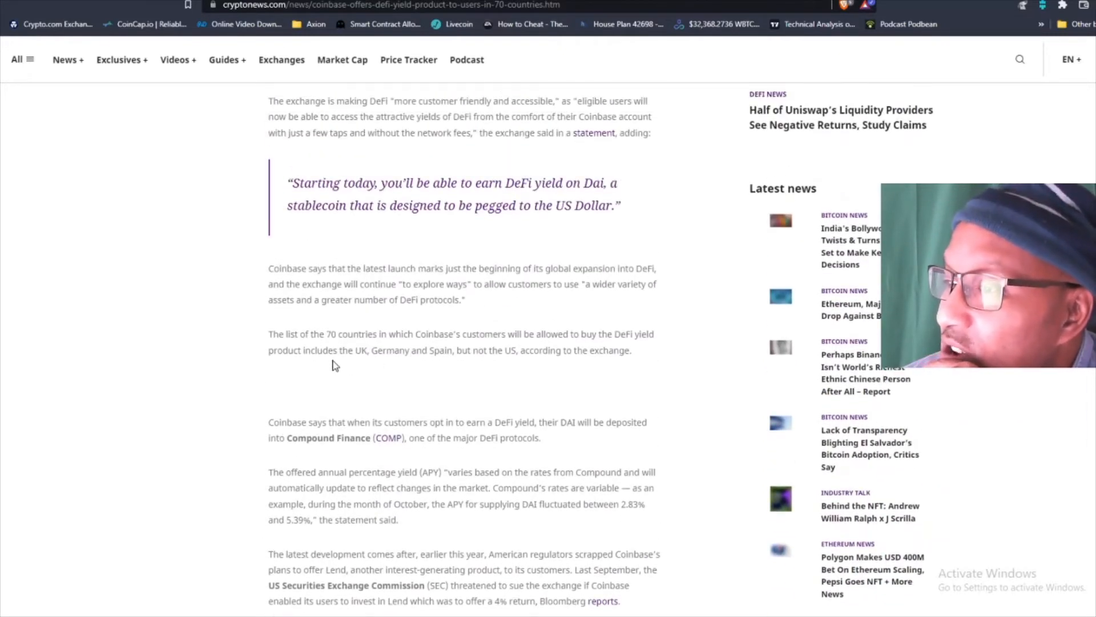
{"action": "mouse_move", "coordinate": [349, 363]}
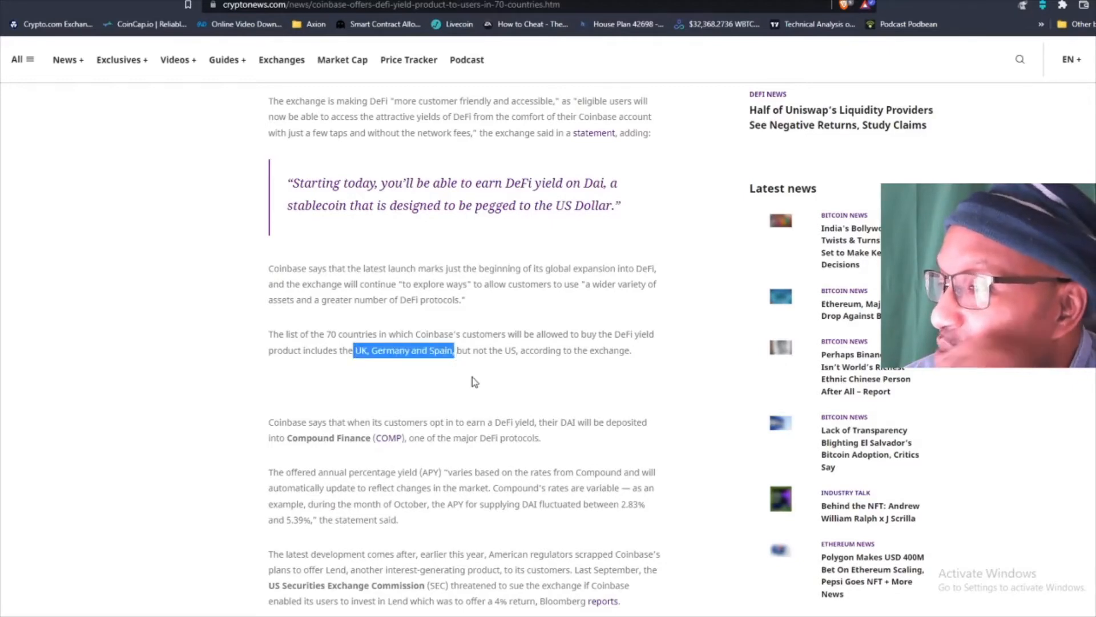
{"action": "scroll", "scroll_direction": "up", "scroll_amount": 3}
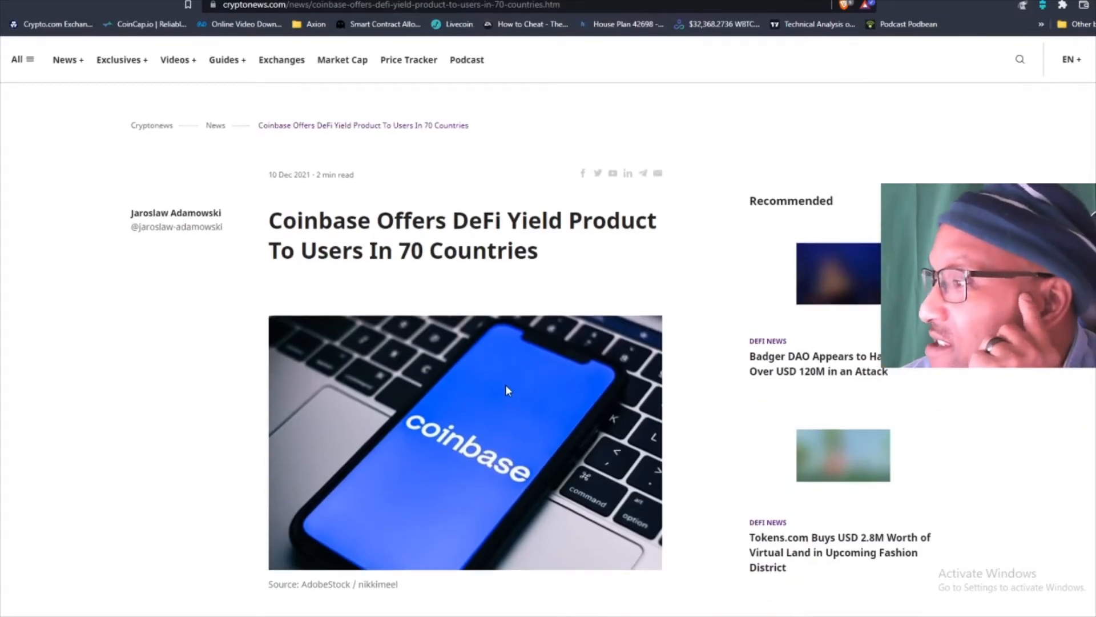
Scroll the DeFi News listing down to the Badger DAO attack headline
{"action": "scroll", "scroll_direction": "down", "scroll_amount": 3}
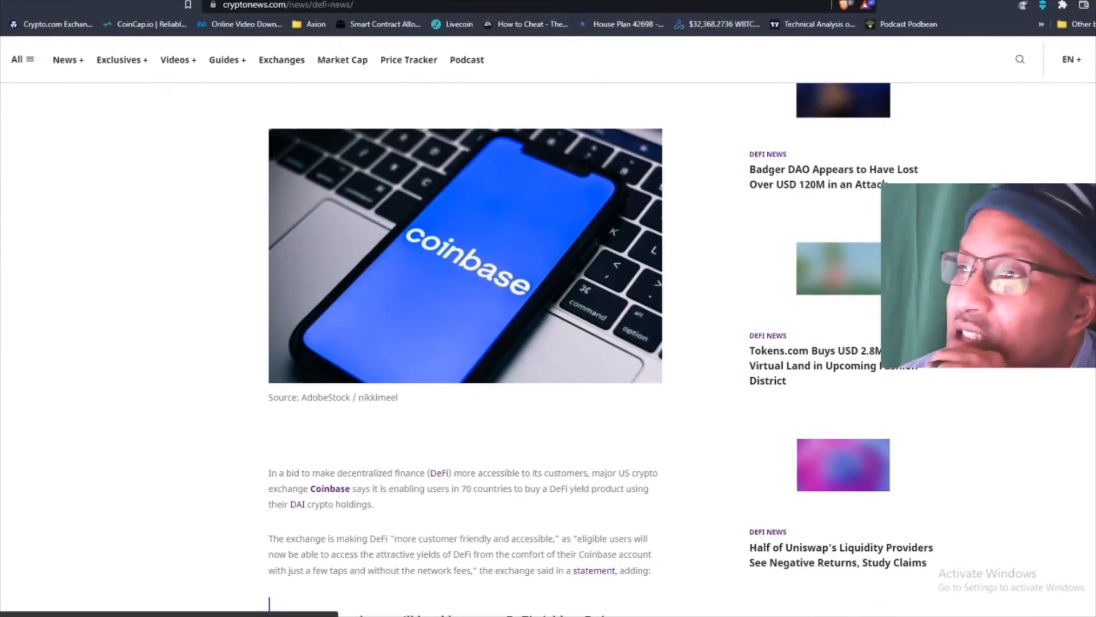
{"action": "scroll", "scroll_direction": "down", "scroll_amount": 3}
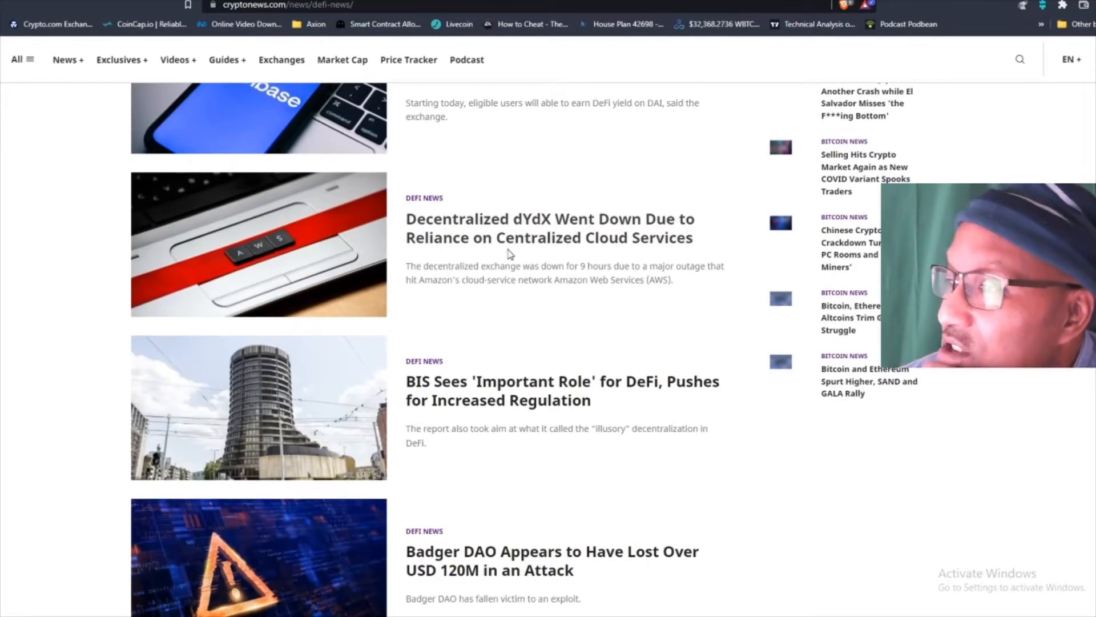
{"action": "scroll", "scroll_direction": "down", "scroll_amount": 3}
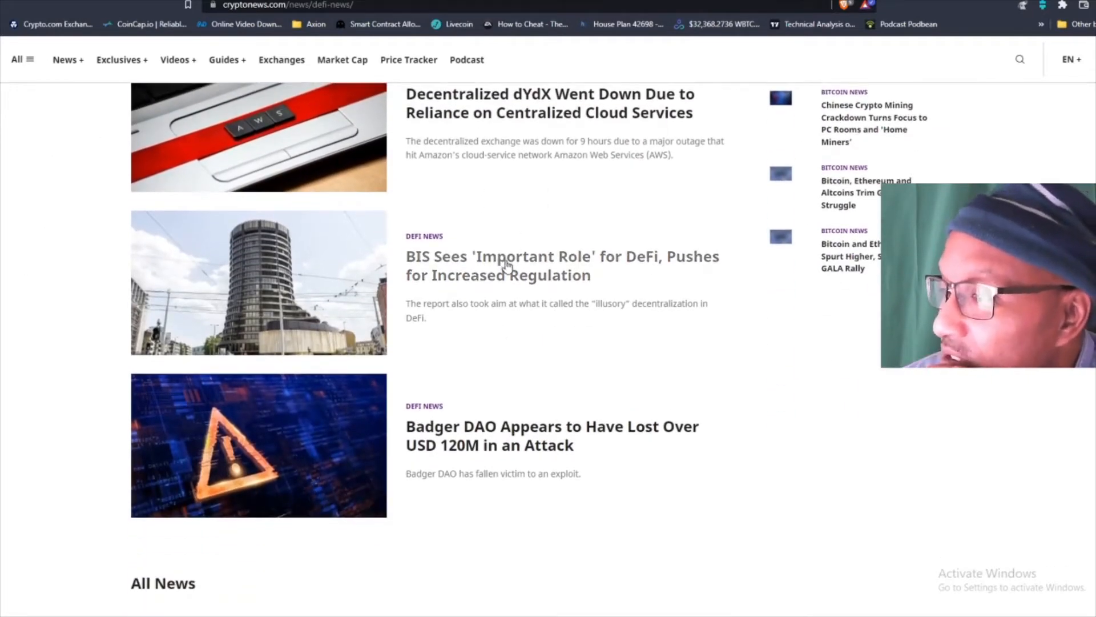
{"action": "mouse_move", "coordinate": [684, 460]}
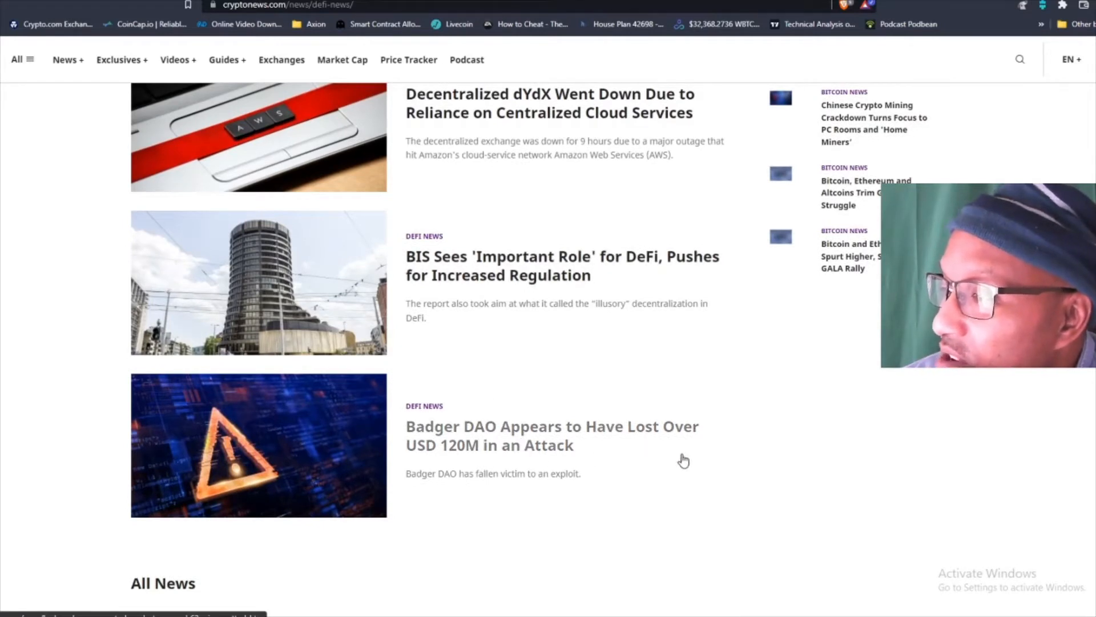
{"action": "mouse_move", "coordinate": [481, 515]}
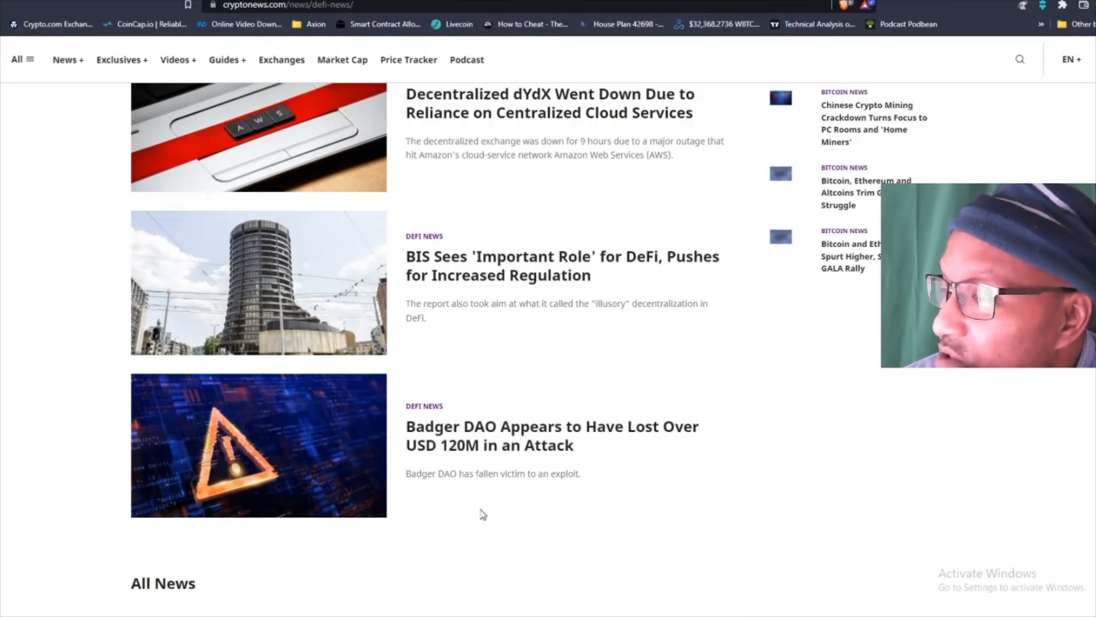
{"action": "left_click", "coordinate": [551, 435]}
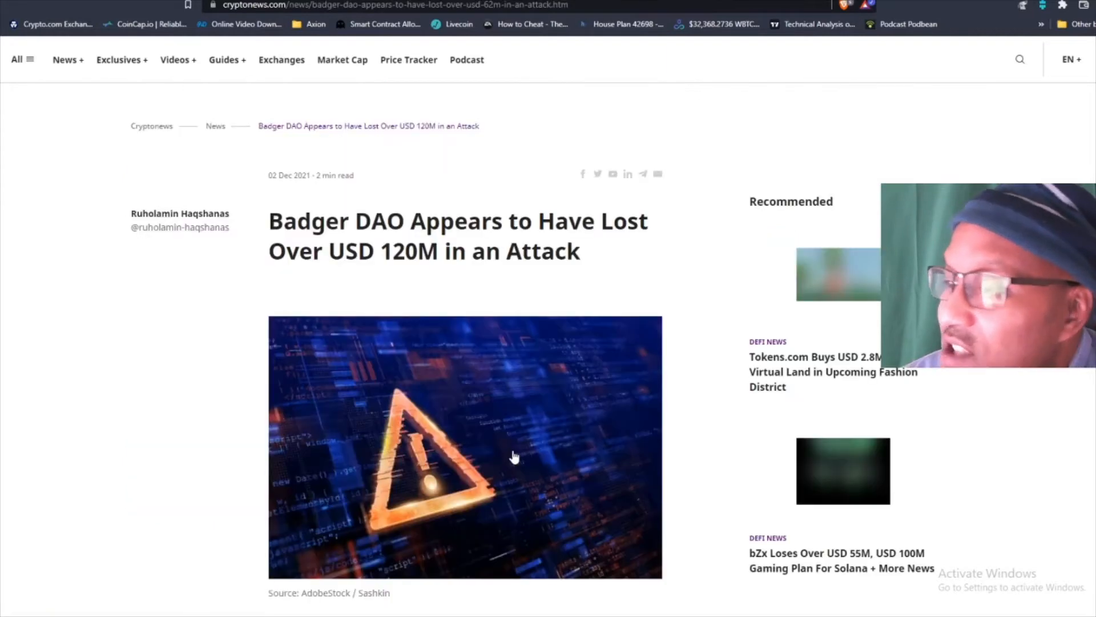
{"action": "scroll", "scroll_direction": "down", "scroll_amount": 3}
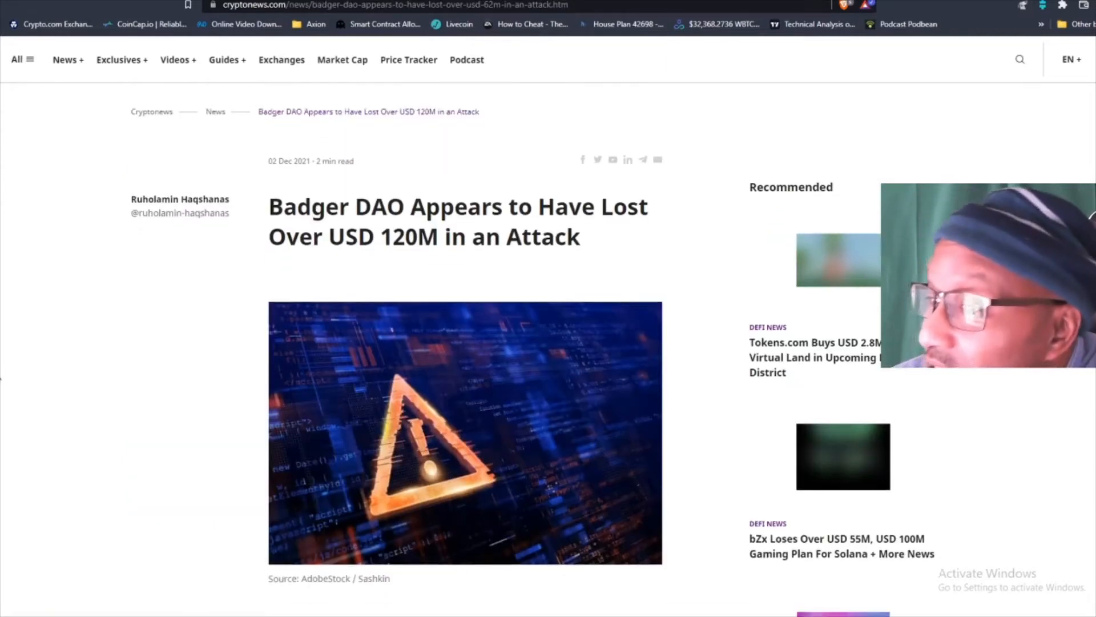
{"action": "scroll", "scroll_direction": "down", "scroll_amount": 3}
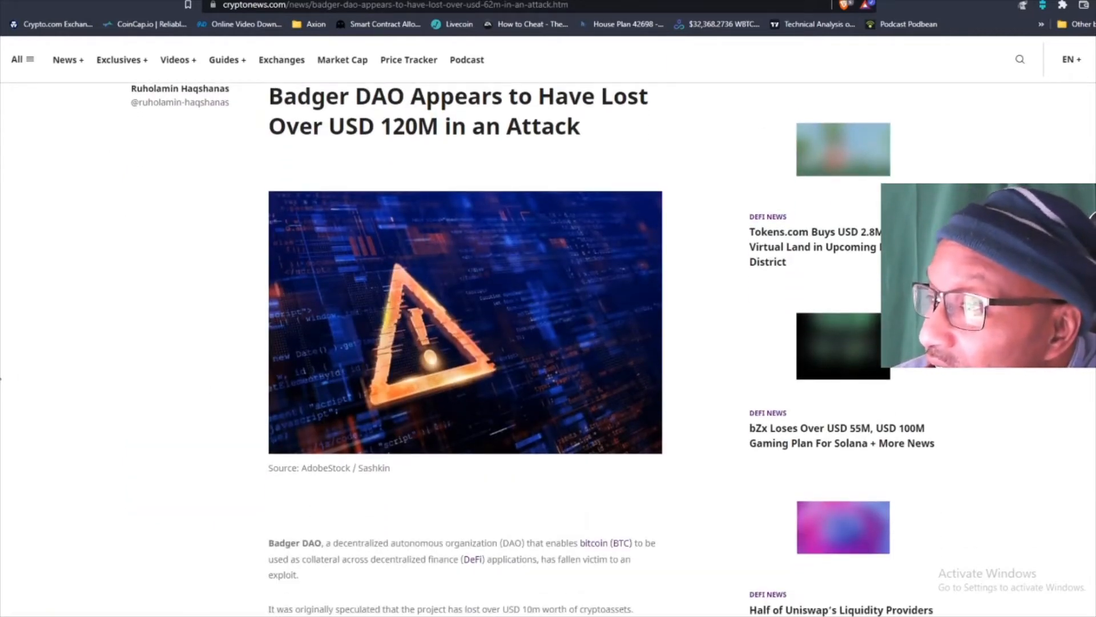
{"action": "scroll", "scroll_direction": "down", "scroll_amount": 3}
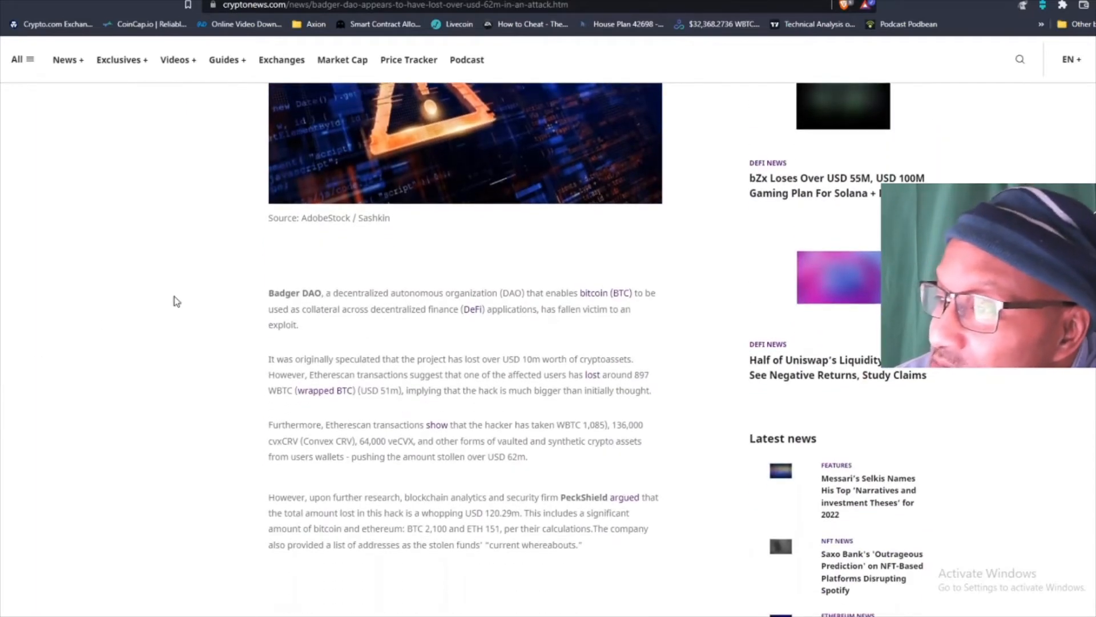
{"action": "mouse_move", "coordinate": [383, 309]}
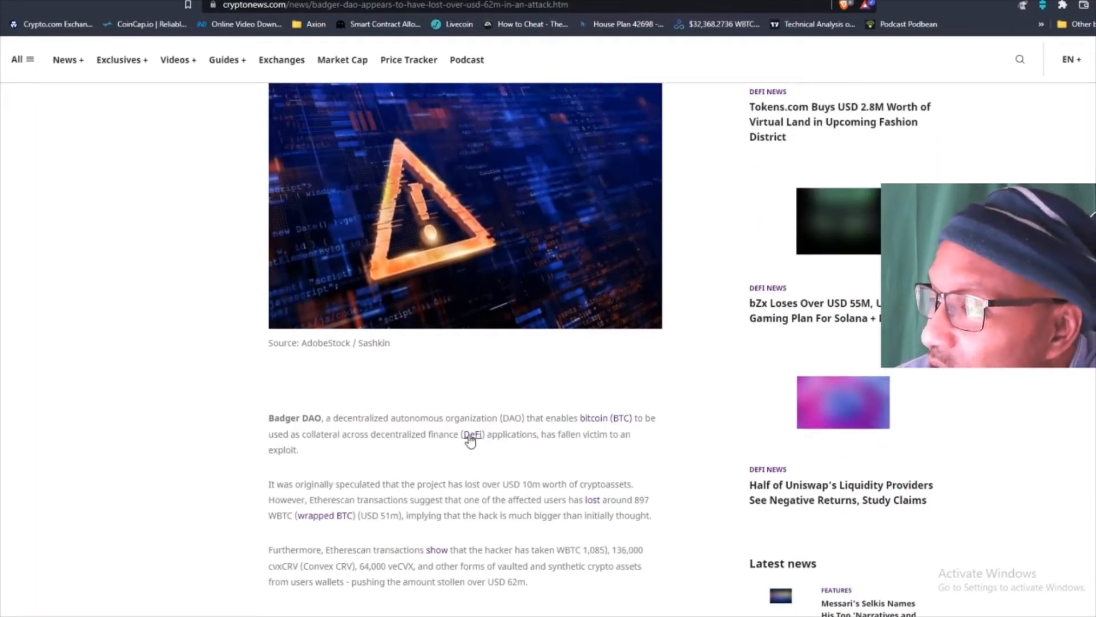
{"action": "mouse_move", "coordinate": [647, 434]}
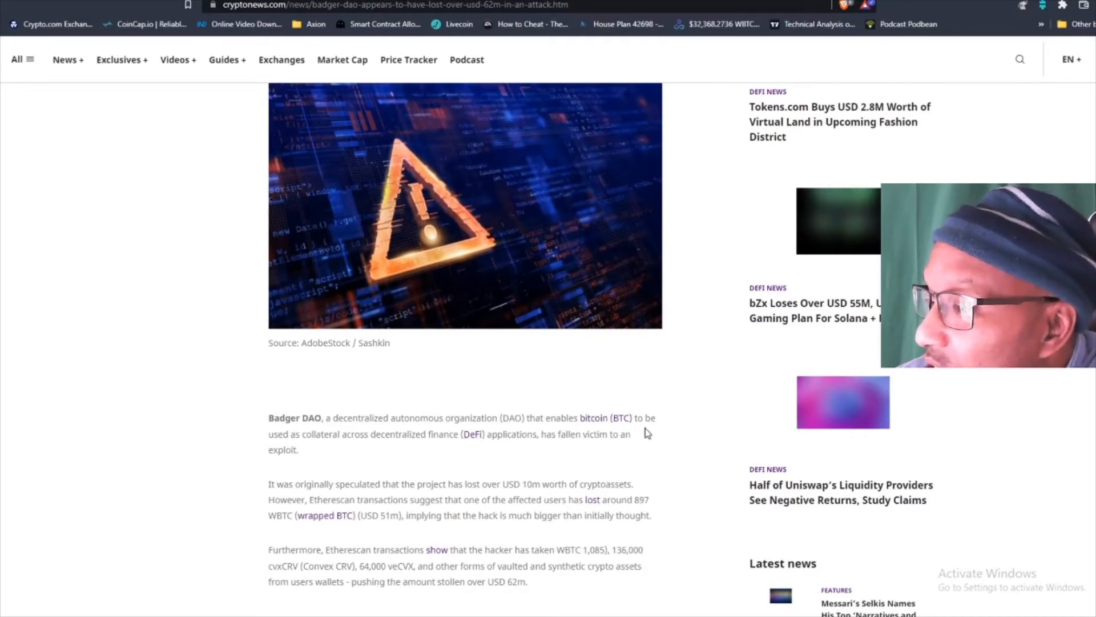
{"action": "mouse_move", "coordinate": [407, 459]}
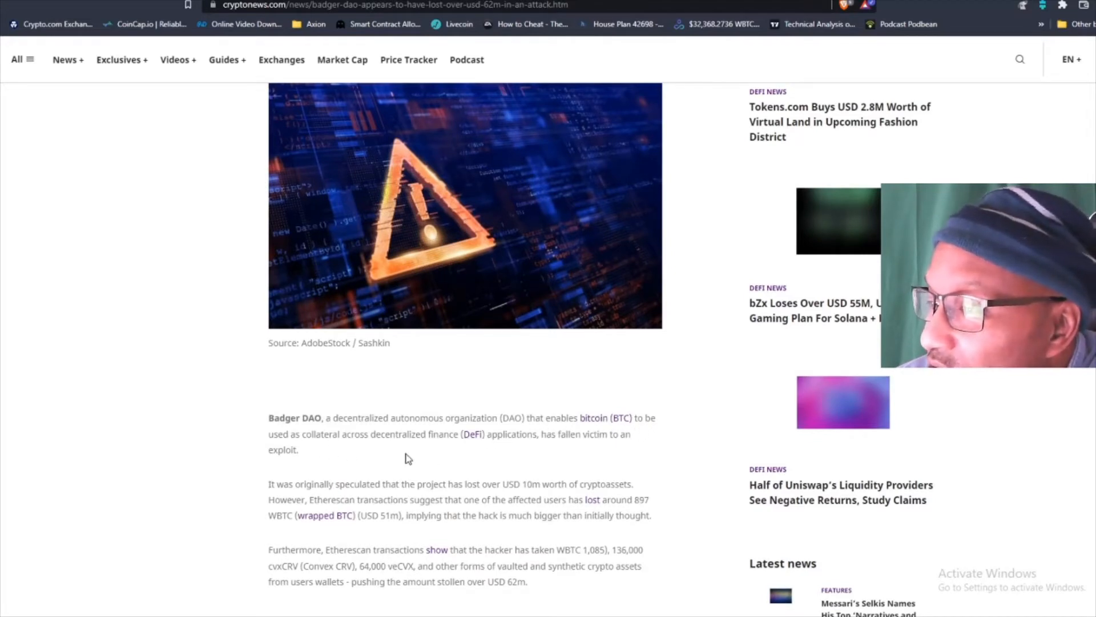
{"action": "mouse_move", "coordinate": [556, 455]}
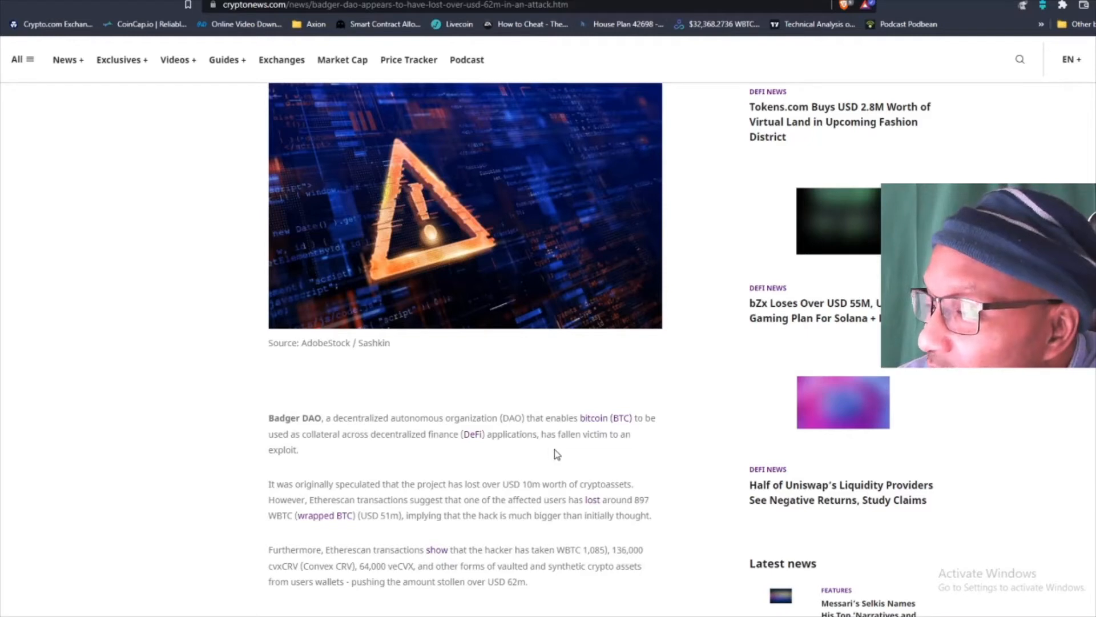
{"action": "mouse_move", "coordinate": [177, 454]}
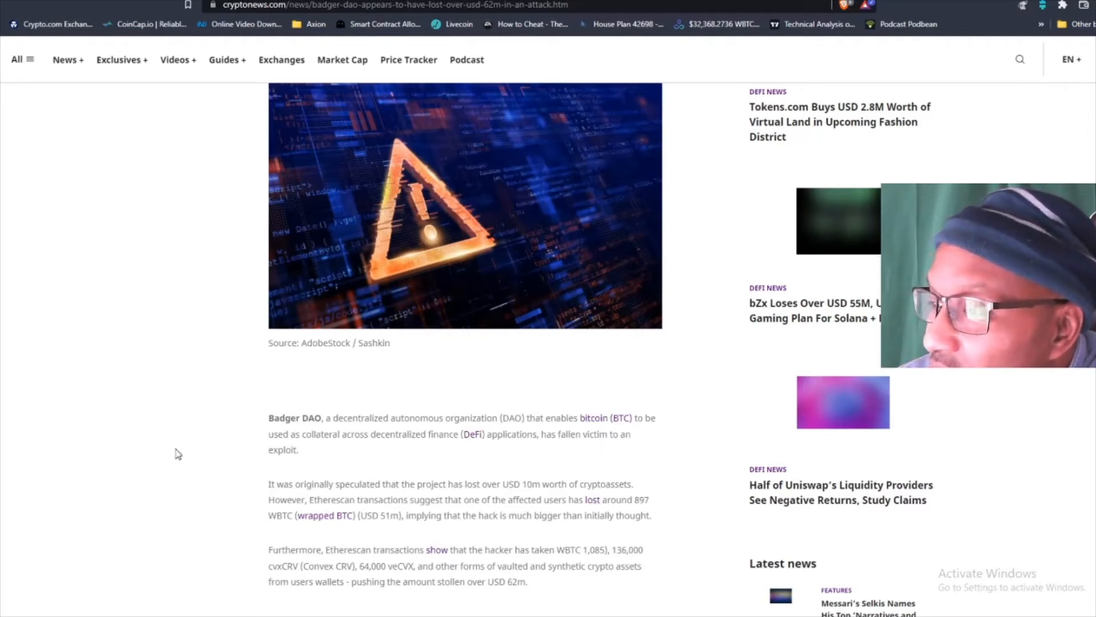
{"action": "scroll", "scroll_direction": "up", "scroll_amount": 3}
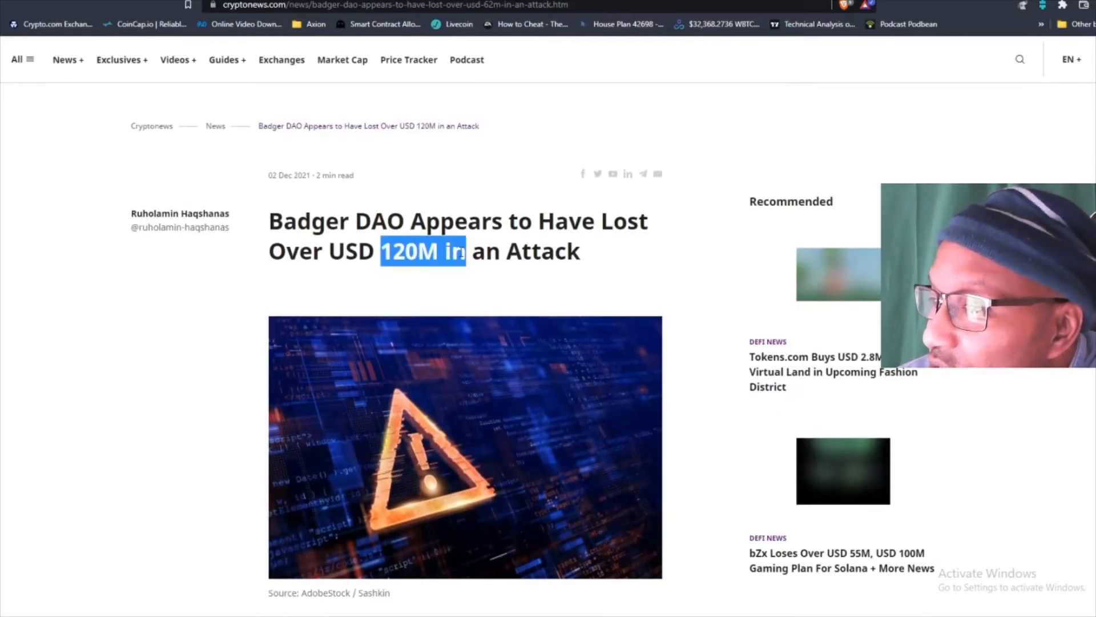
{"action": "scroll", "scroll_direction": "down", "scroll_amount": 3}
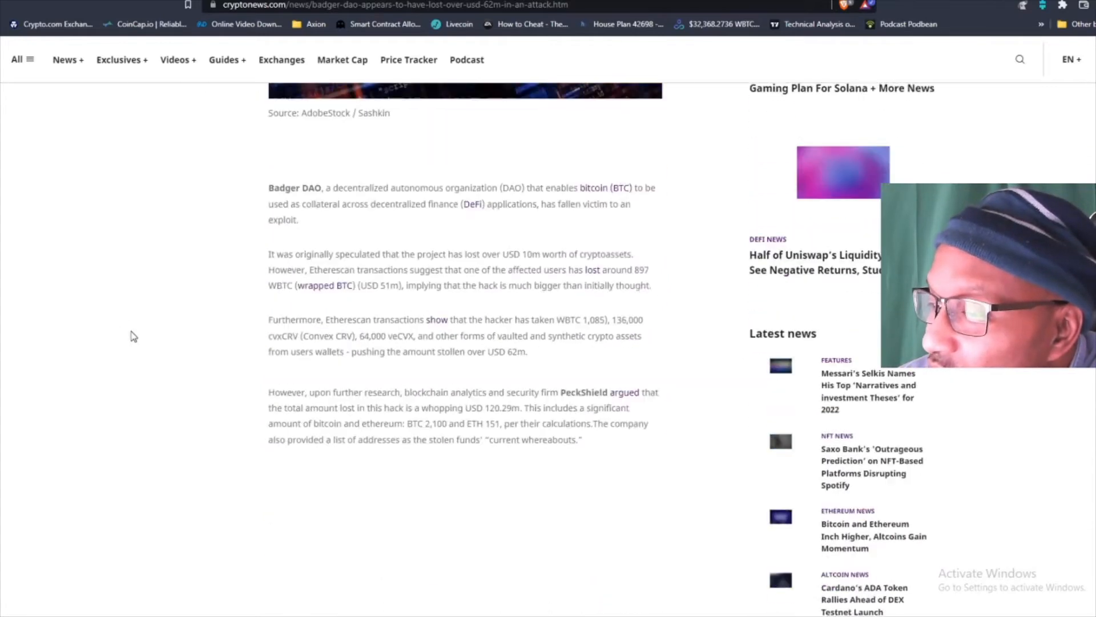
Save the Badger DAO article's warning-triangle cover image to the desktop as a JPEG
{"action": "scroll", "scroll_direction": "up", "scroll_amount": 3}
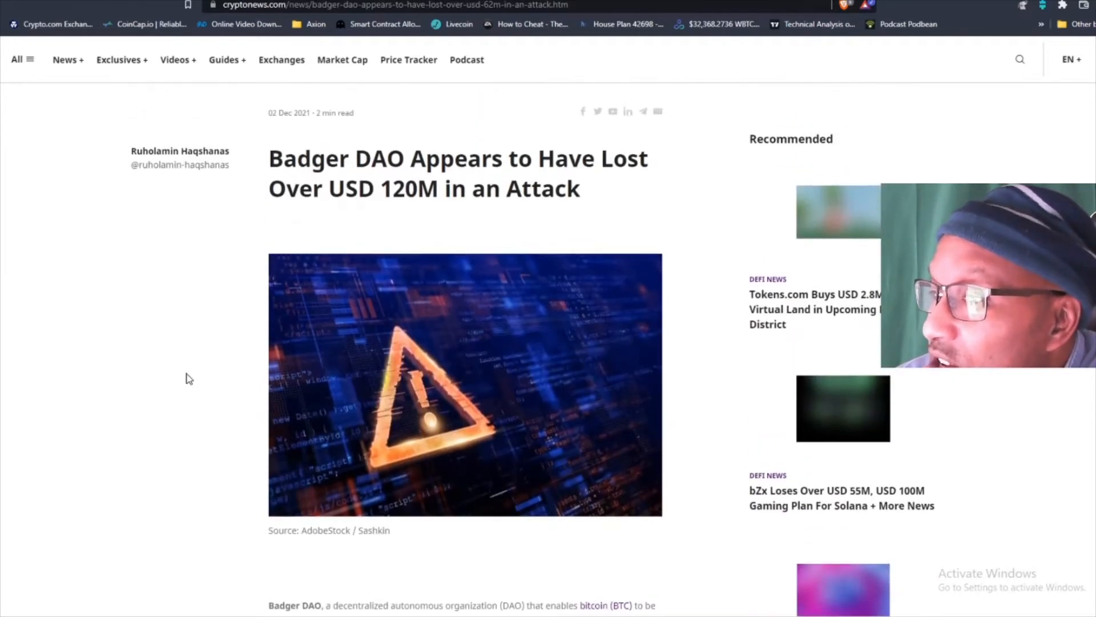
{"action": "mouse_move", "coordinate": [538, 421]}
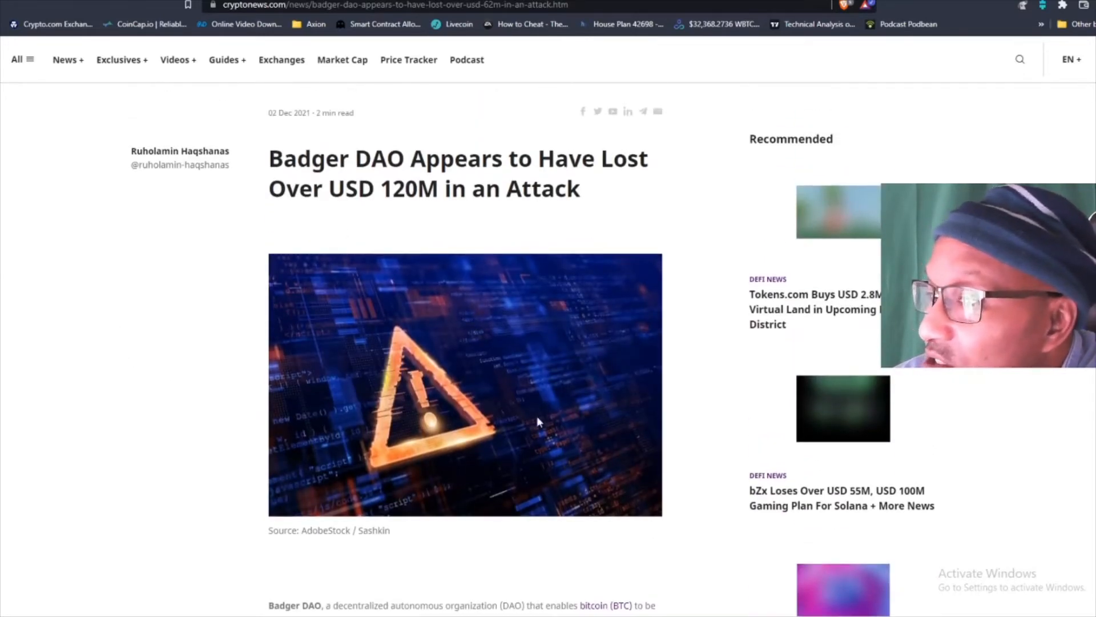
{"action": "right_click", "coordinate": [538, 419]}
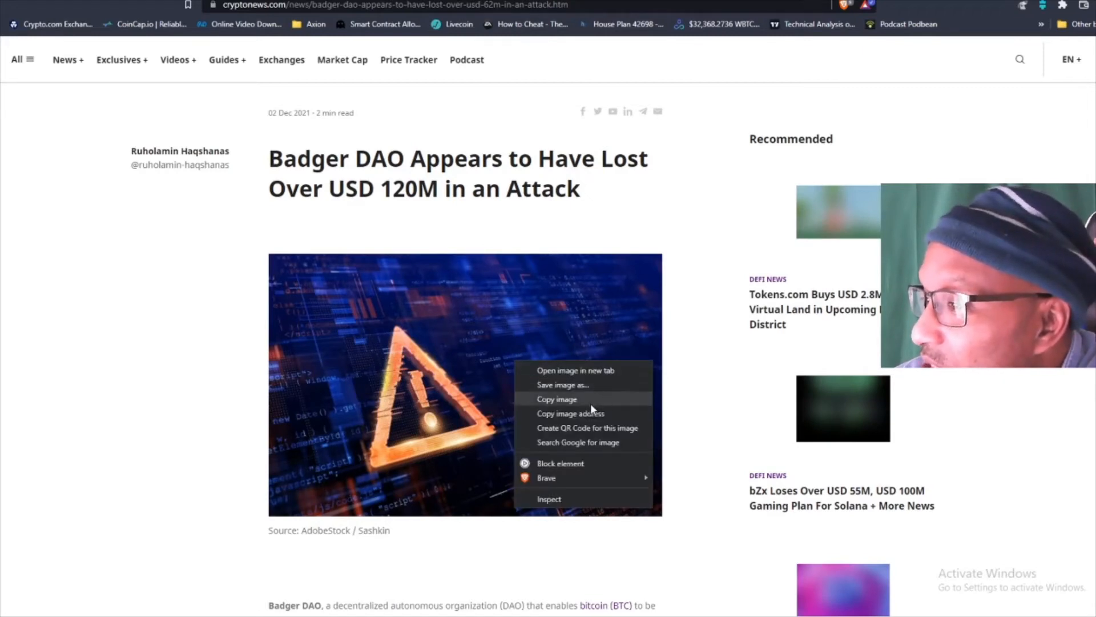
{"action": "left_click", "coordinate": [562, 385]}
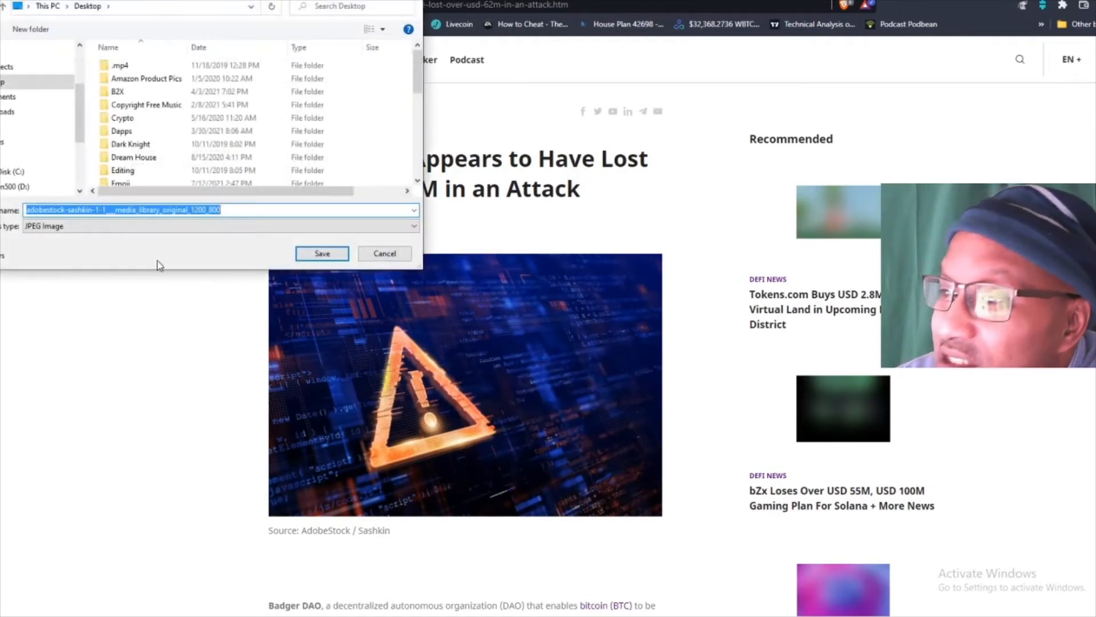
{"action": "left_click", "coordinate": [322, 253]}
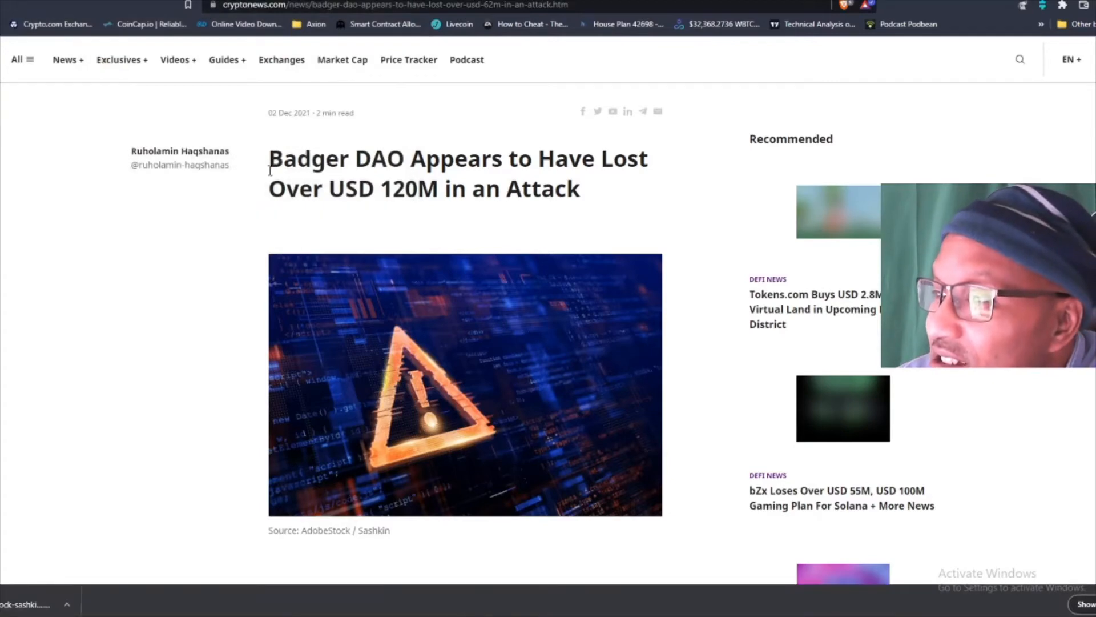
Return to the DeFi News listing and glance down and back up it
{"action": "right_click", "coordinate": [458, 189]}
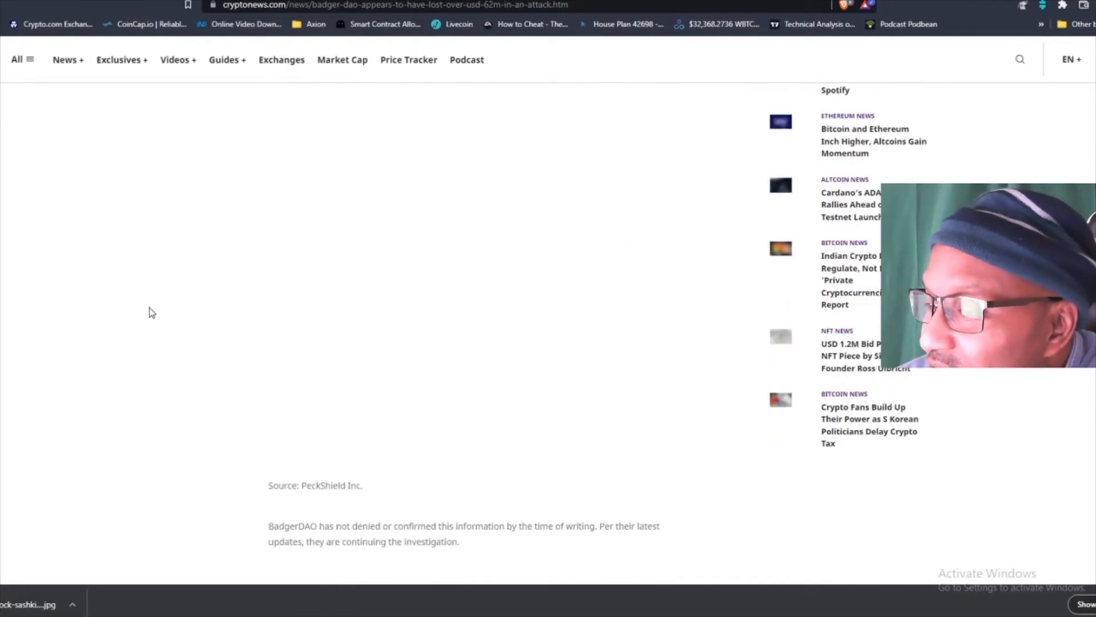
{"action": "scroll", "scroll_direction": "down", "scroll_amount": 3}
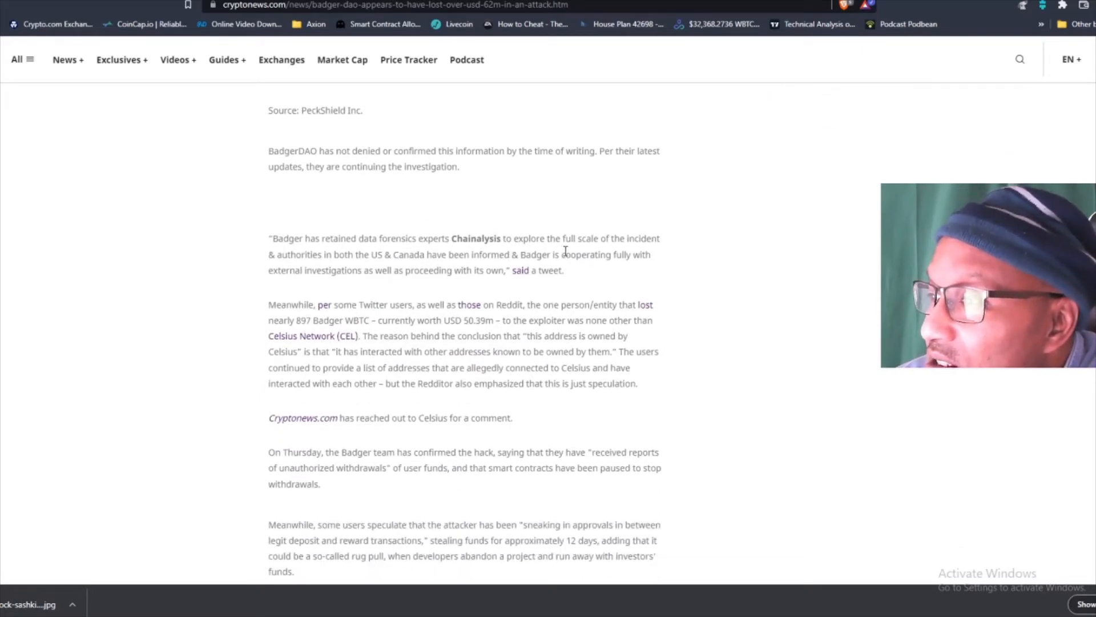
{"action": "scroll", "scroll_direction": "up", "scroll_amount": 3}
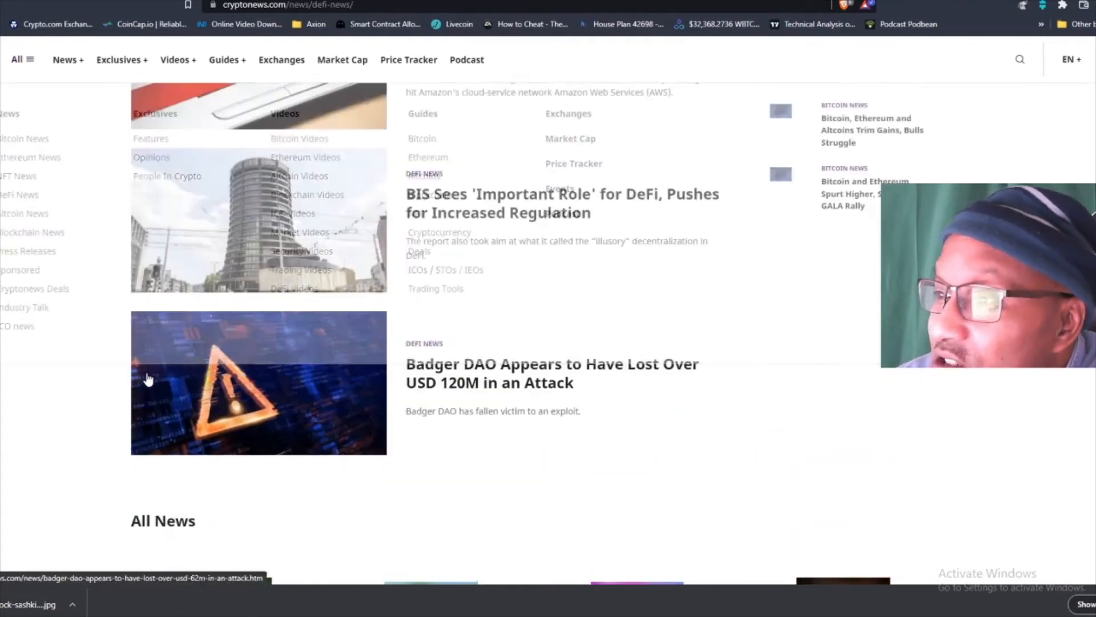
Navigate from the site menu to the Ethereum News category
{"action": "scroll", "scroll_direction": "up", "scroll_amount": 3}
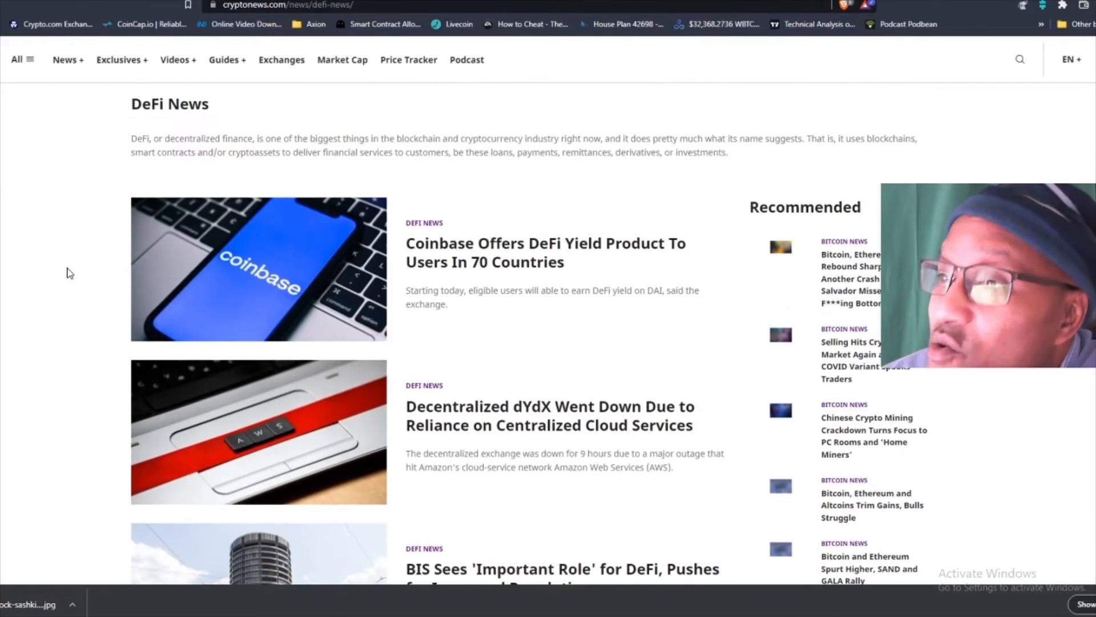
{"action": "left_click", "coordinate": [64, 59]}
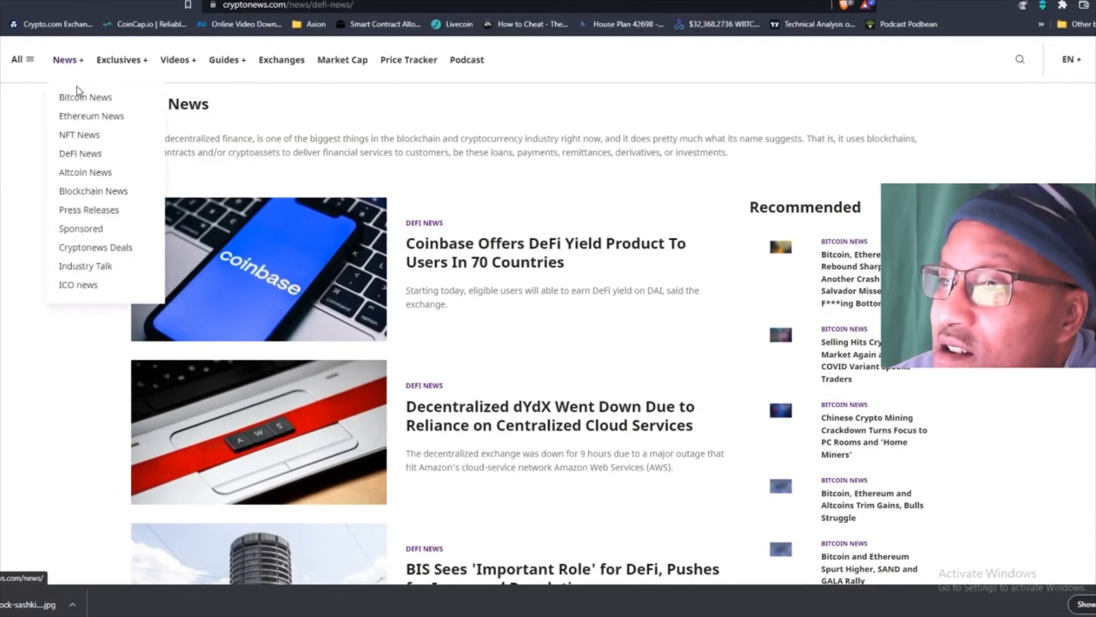
{"action": "left_click", "coordinate": [17, 59]}
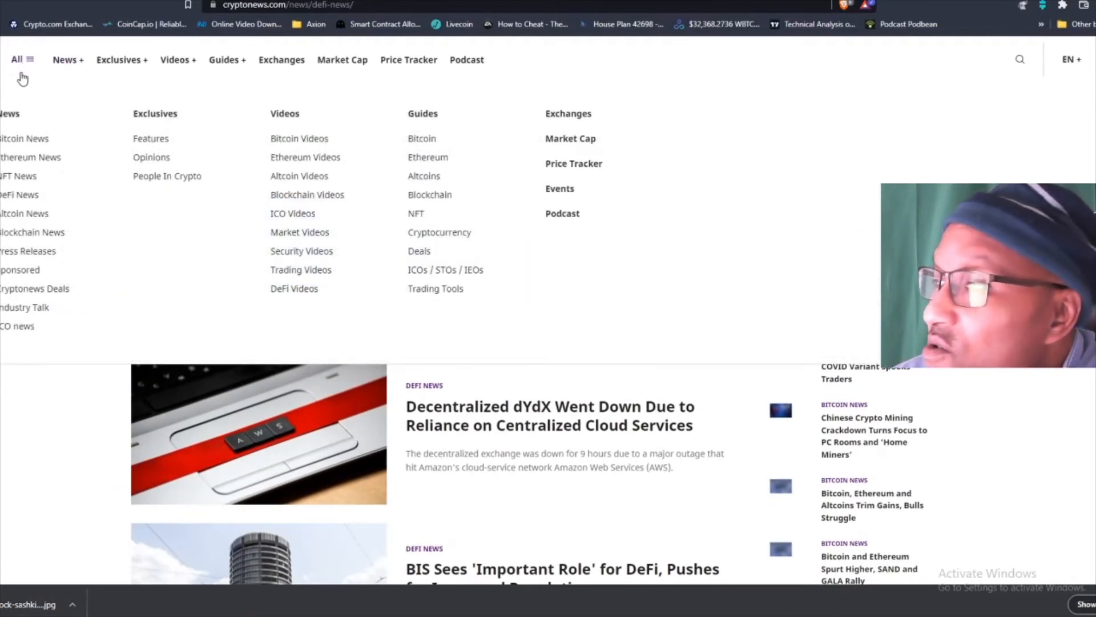
{"action": "mouse_move", "coordinate": [31, 160]}
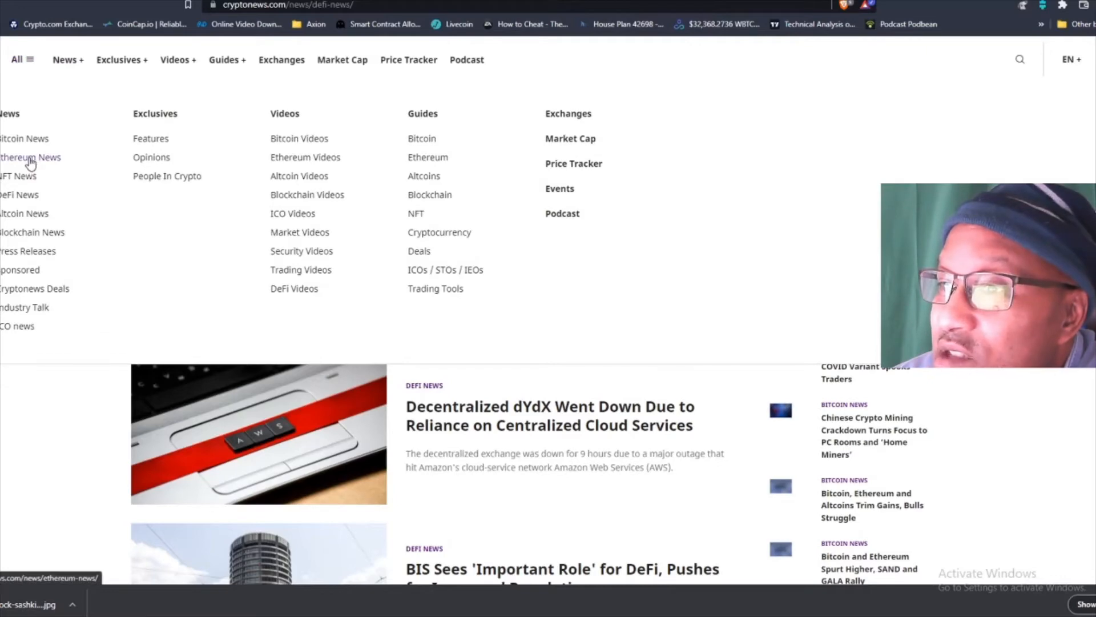
{"action": "left_click", "coordinate": [29, 158]}
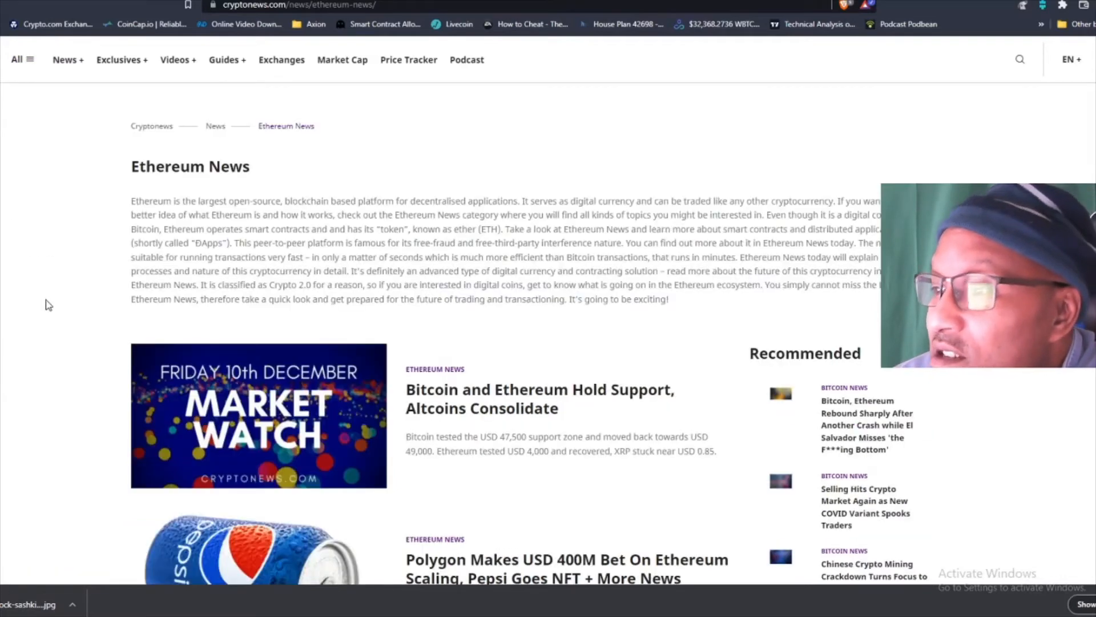
Browse the Ethereum News listings down to the All News grid and back up
{"action": "scroll", "scroll_direction": "down", "scroll_amount": 3}
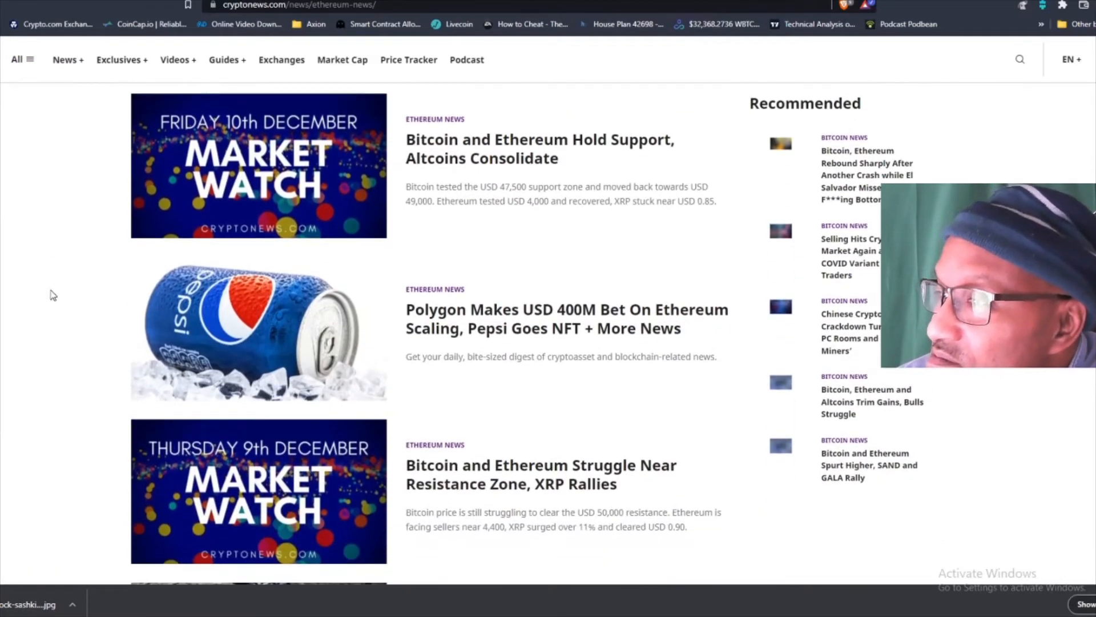
{"action": "mouse_move", "coordinate": [603, 334]}
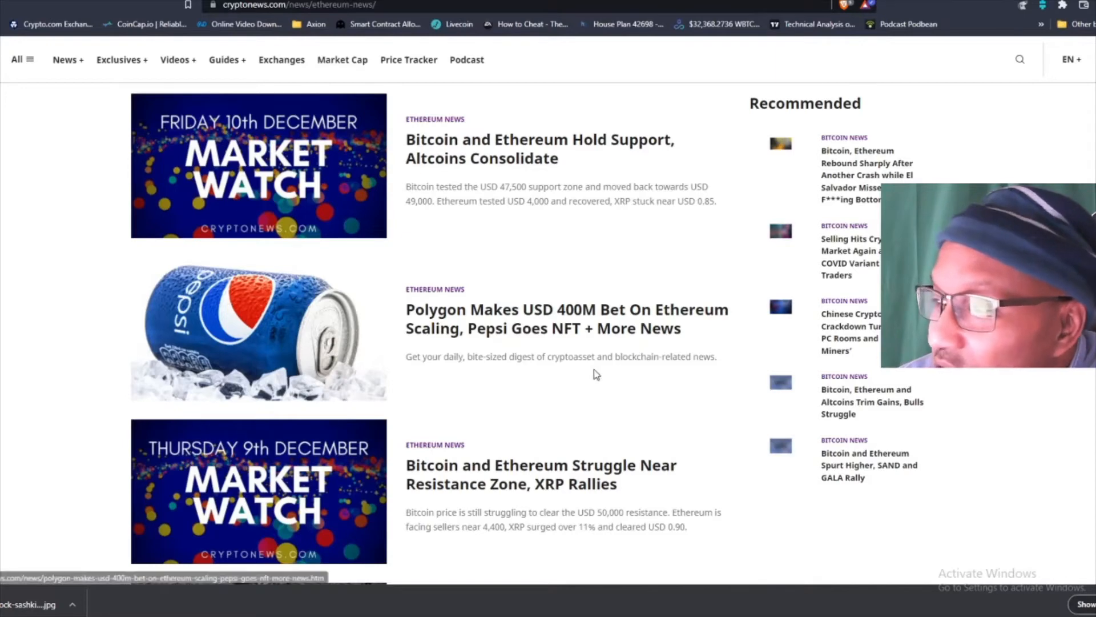
{"action": "scroll", "scroll_direction": "down", "scroll_amount": 3}
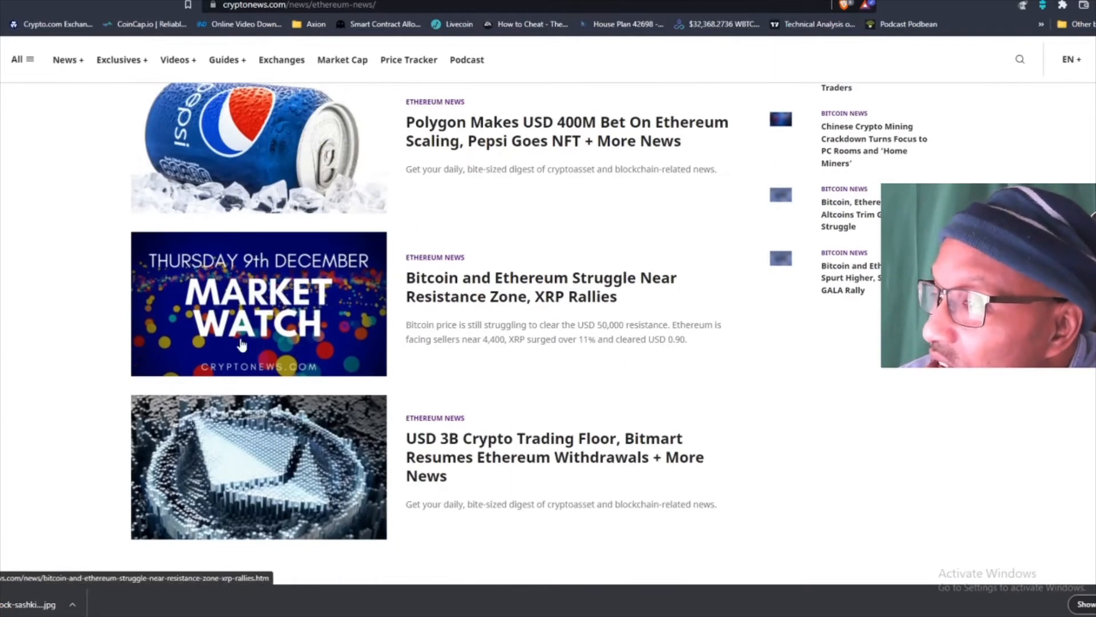
{"action": "scroll", "scroll_direction": "down", "scroll_amount": 3}
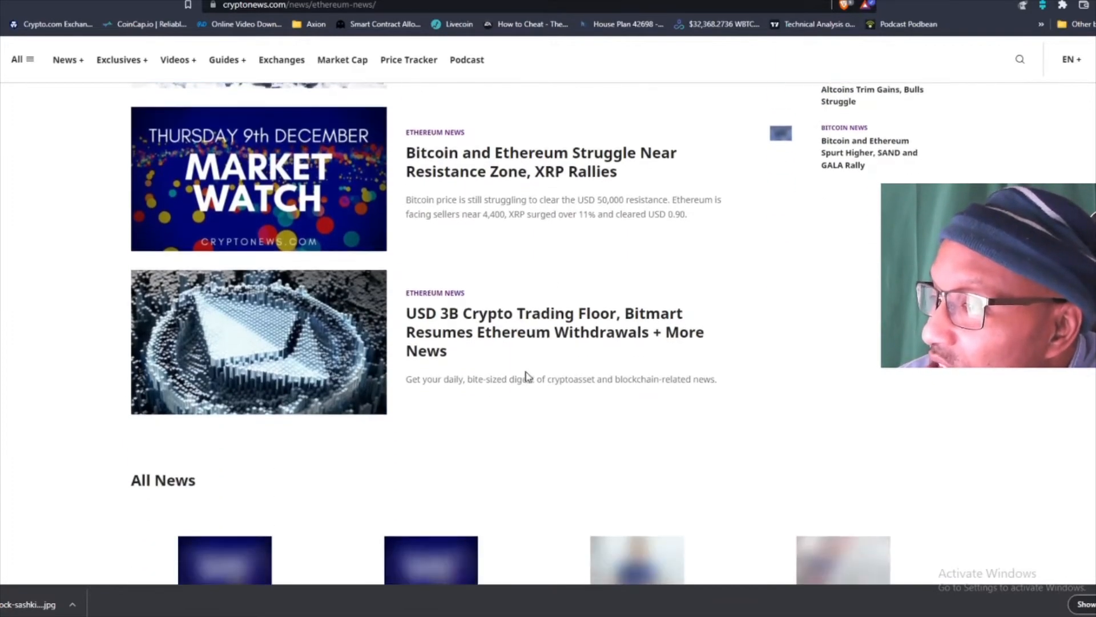
{"action": "scroll", "scroll_direction": "down", "scroll_amount": 3}
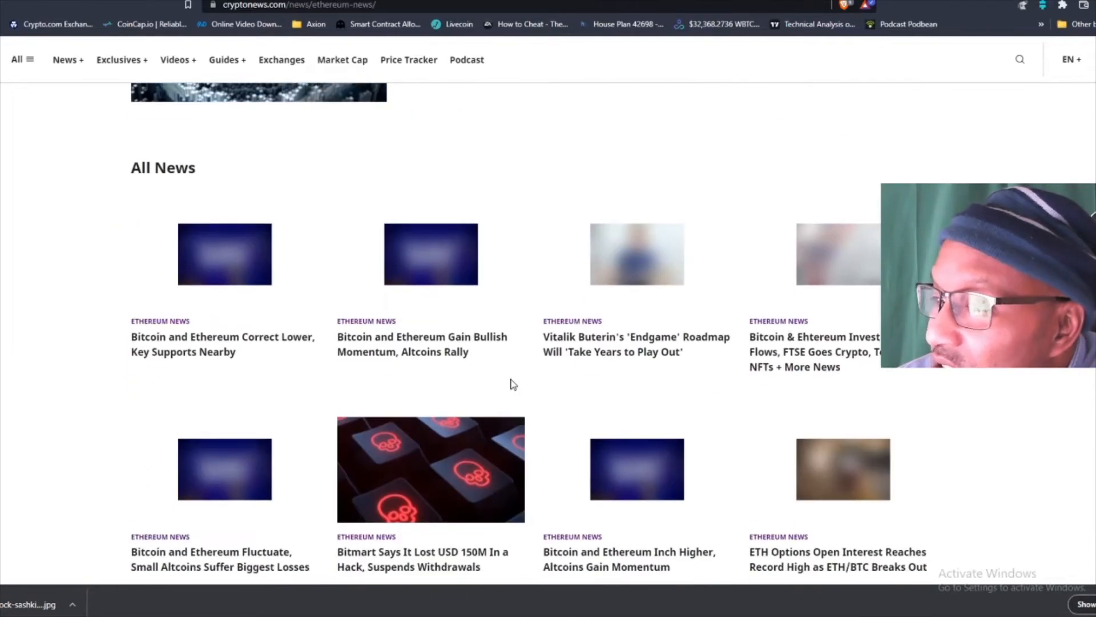
{"action": "scroll", "scroll_direction": "up", "scroll_amount": 3}
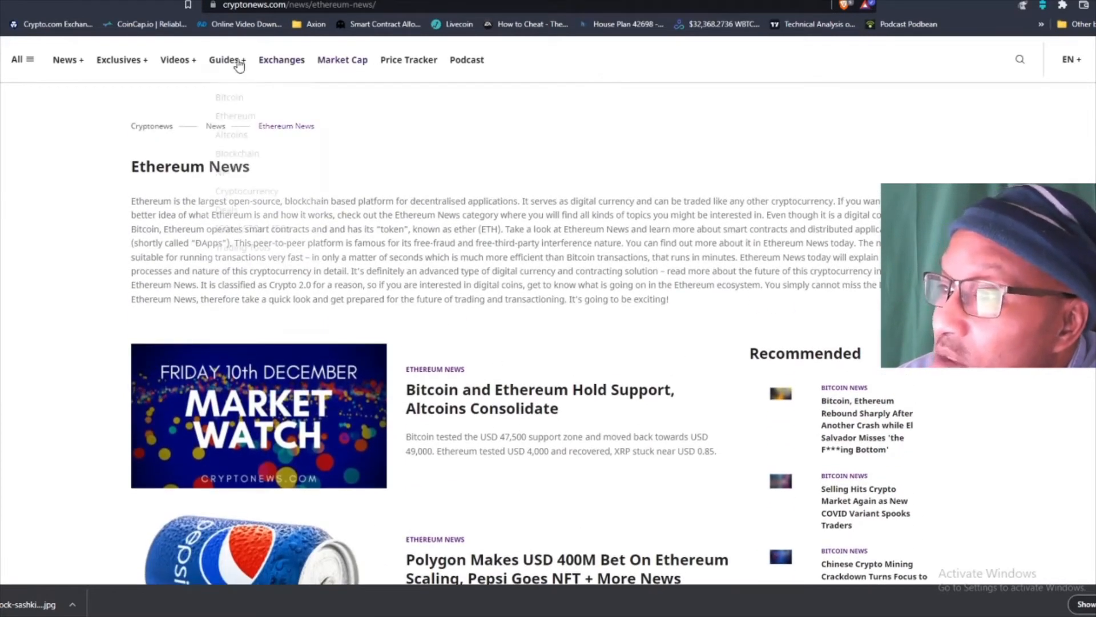
{"action": "left_click", "coordinate": [17, 59]}
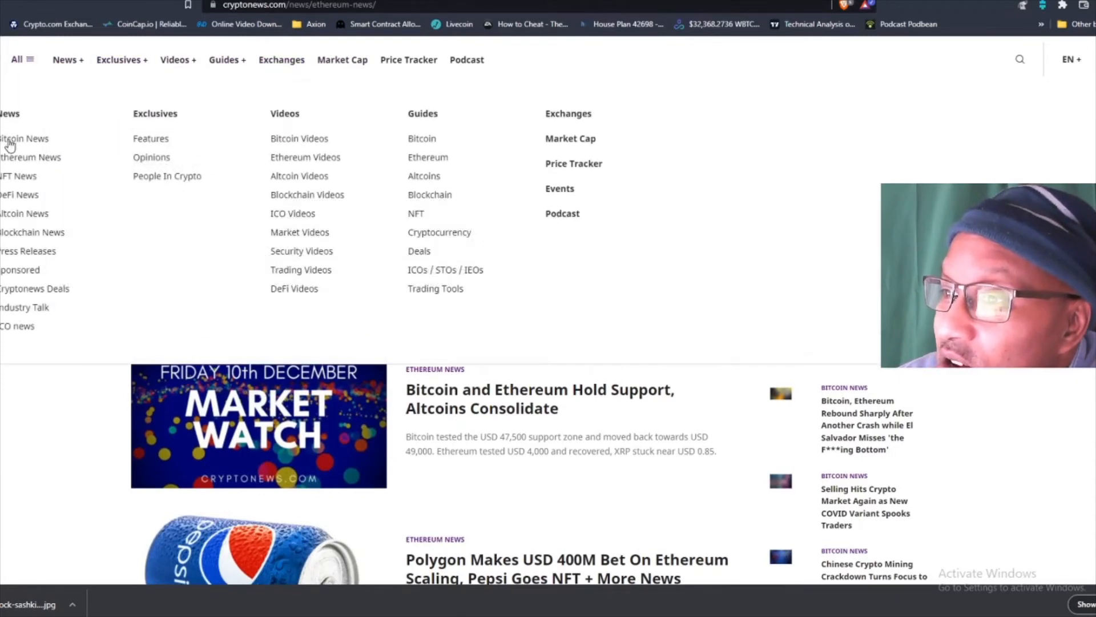
{"action": "left_click", "coordinate": [24, 138]}
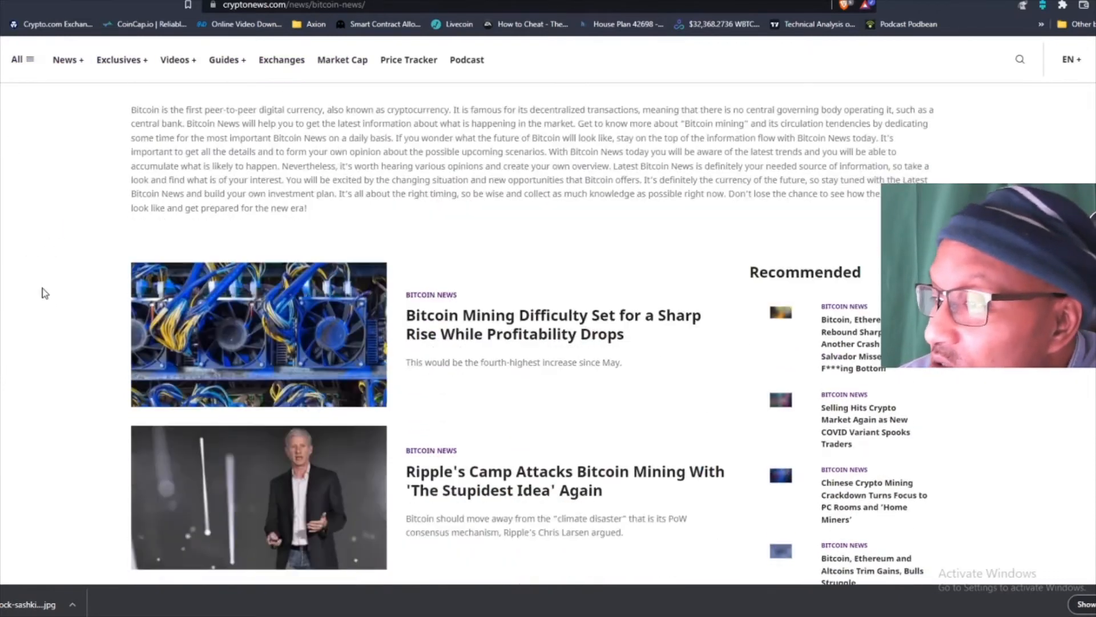
{"action": "scroll", "scroll_direction": "down", "scroll_amount": 3}
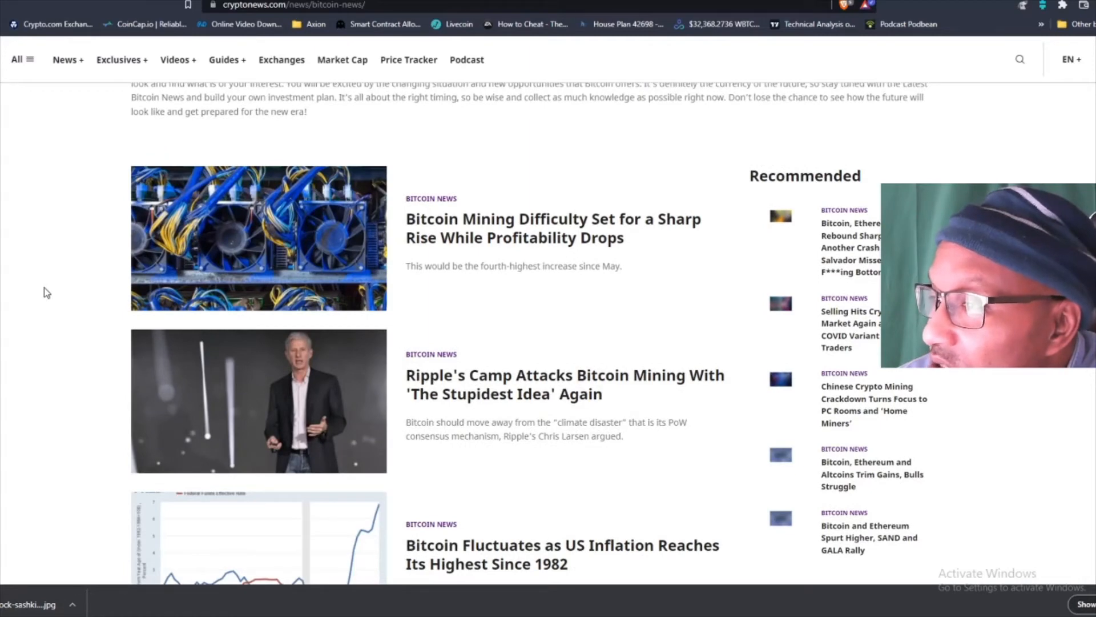
{"action": "scroll", "scroll_direction": "up", "scroll_amount": 3}
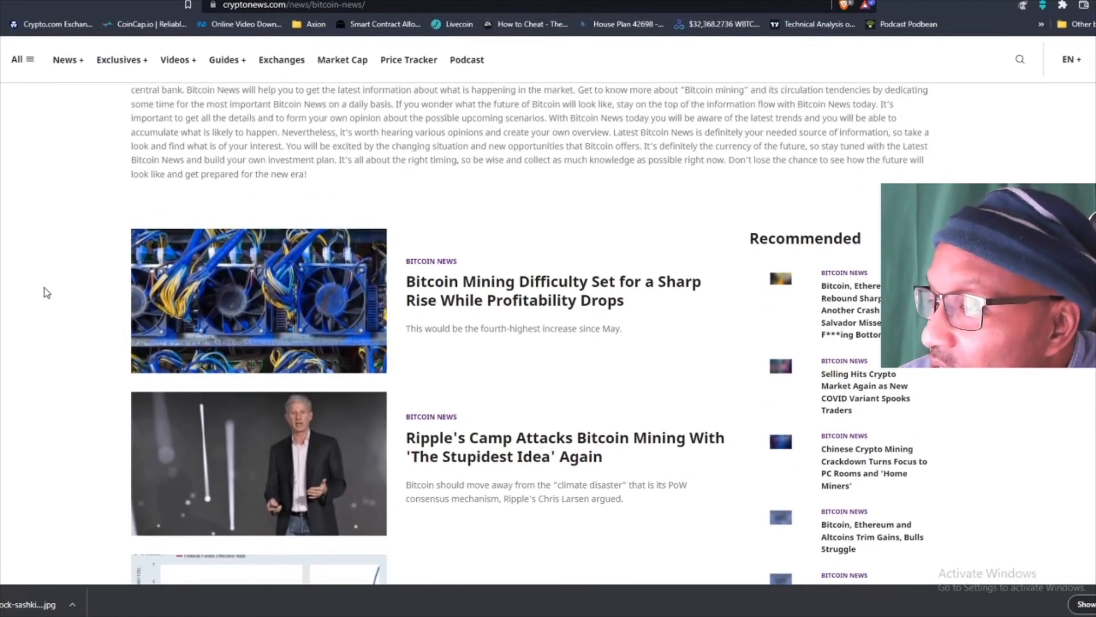
{"action": "scroll", "scroll_direction": "down", "scroll_amount": 3}
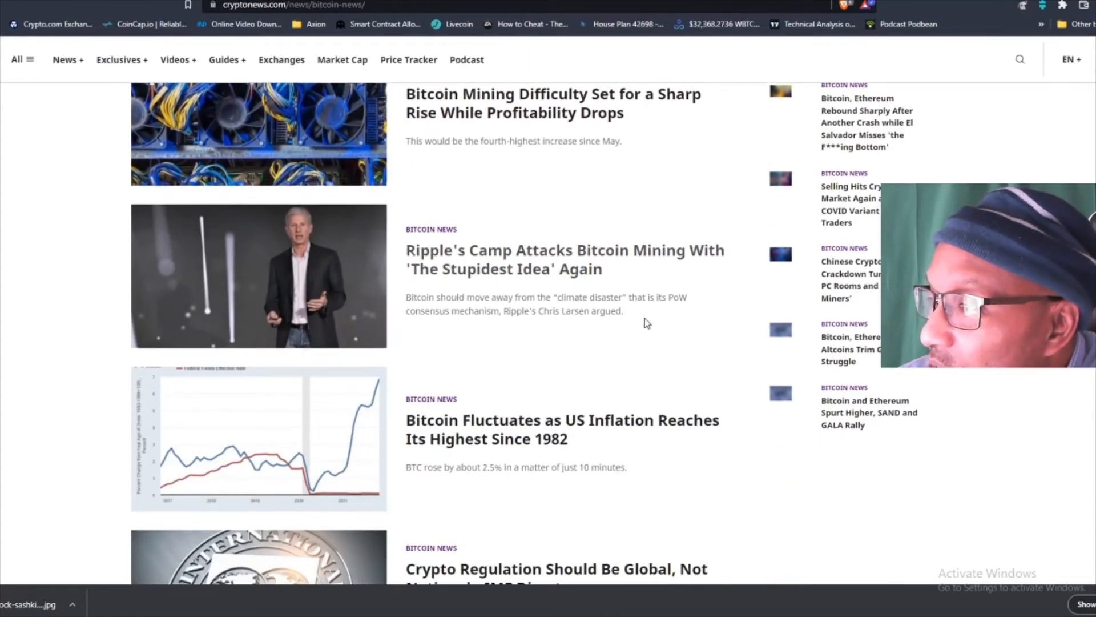
{"action": "scroll", "scroll_direction": "down", "scroll_amount": 3}
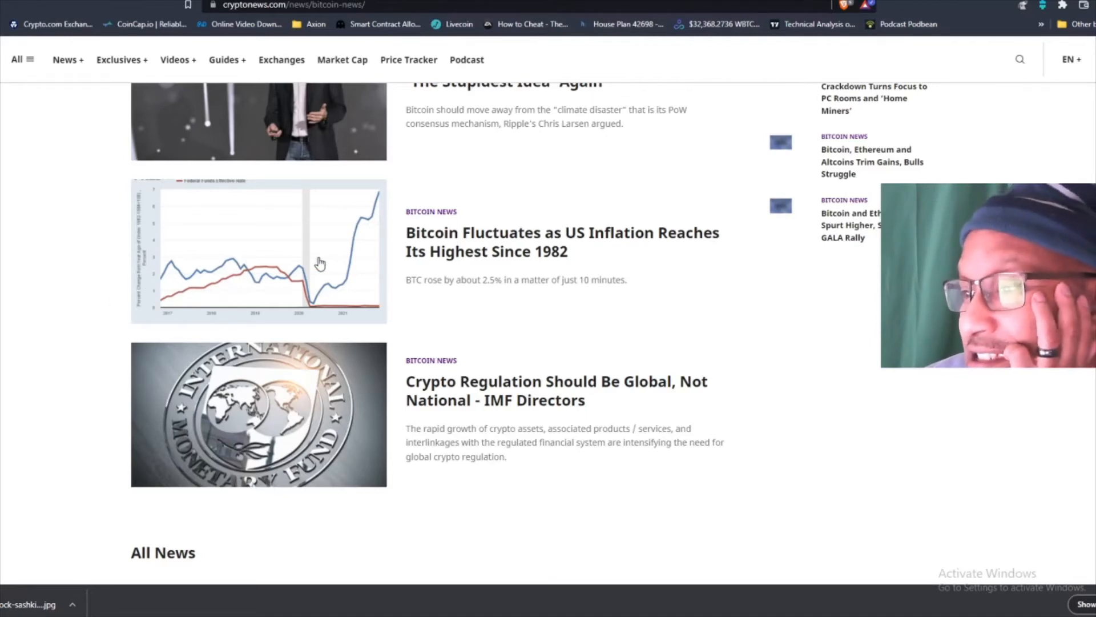
{"action": "mouse_move", "coordinate": [26, 300]}
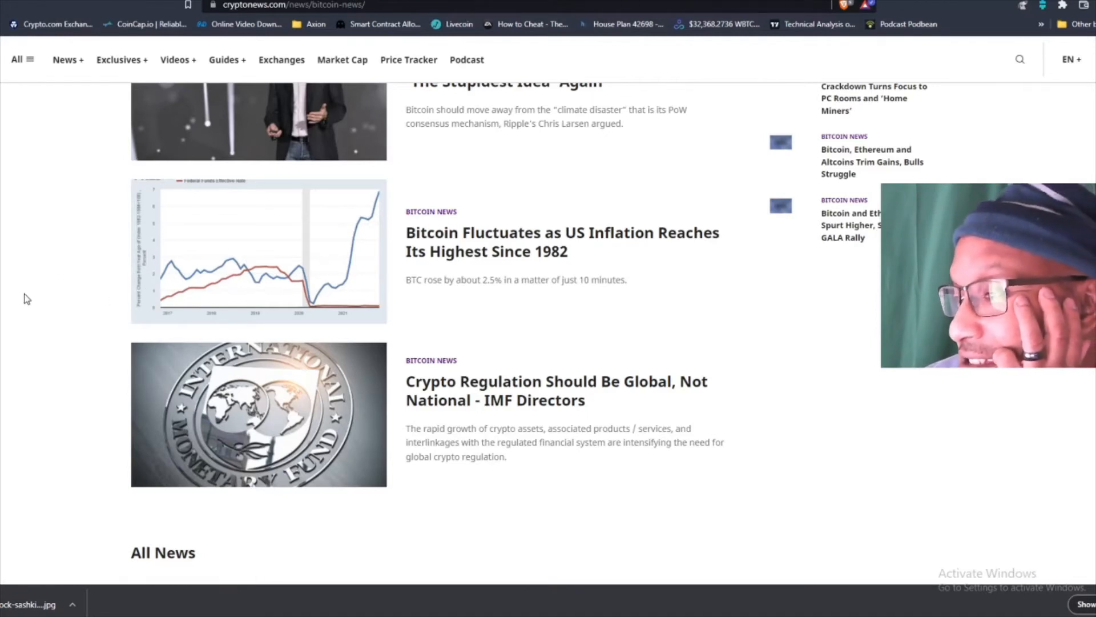
{"action": "mouse_move", "coordinate": [532, 472]}
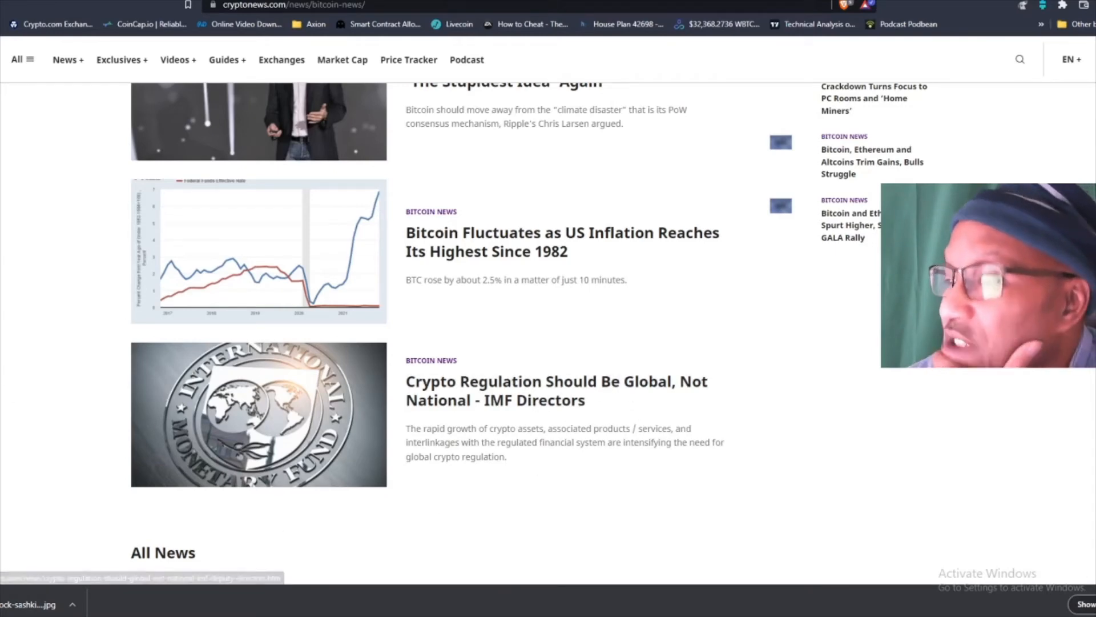
{"action": "scroll", "scroll_direction": "down", "scroll_amount": 3}
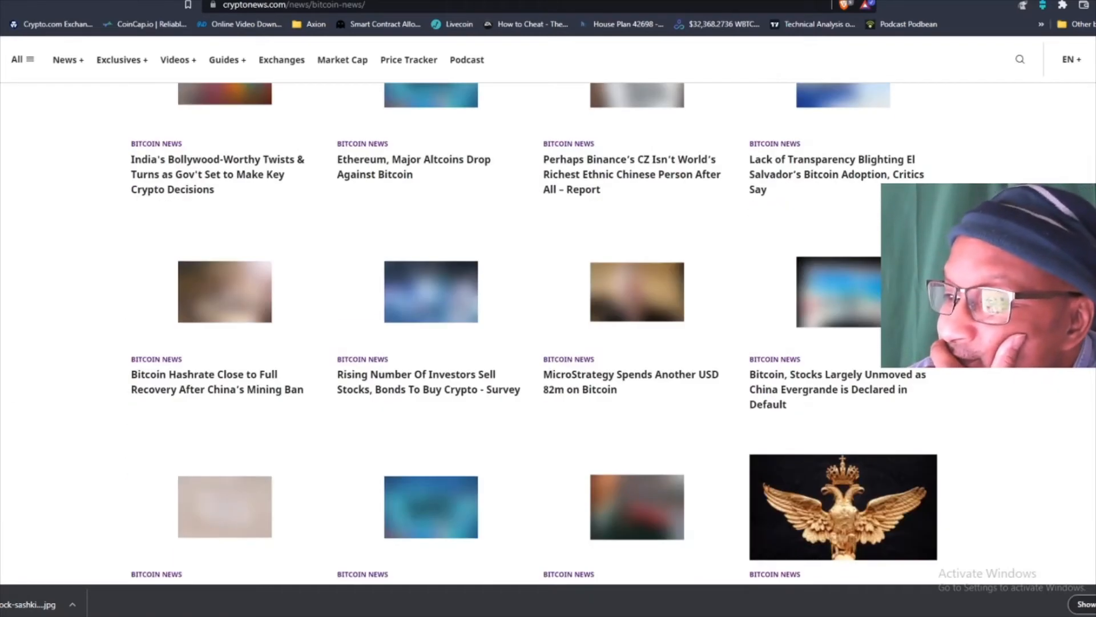
{"action": "scroll", "scroll_direction": "up", "scroll_amount": 3}
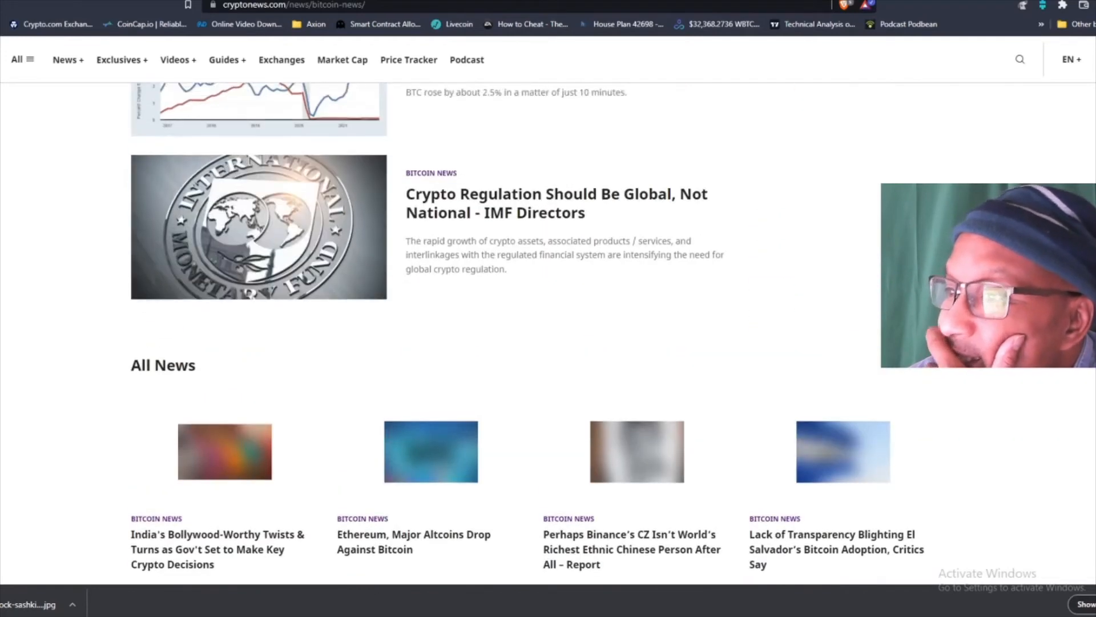
{"action": "left_click", "coordinate": [119, 59]}
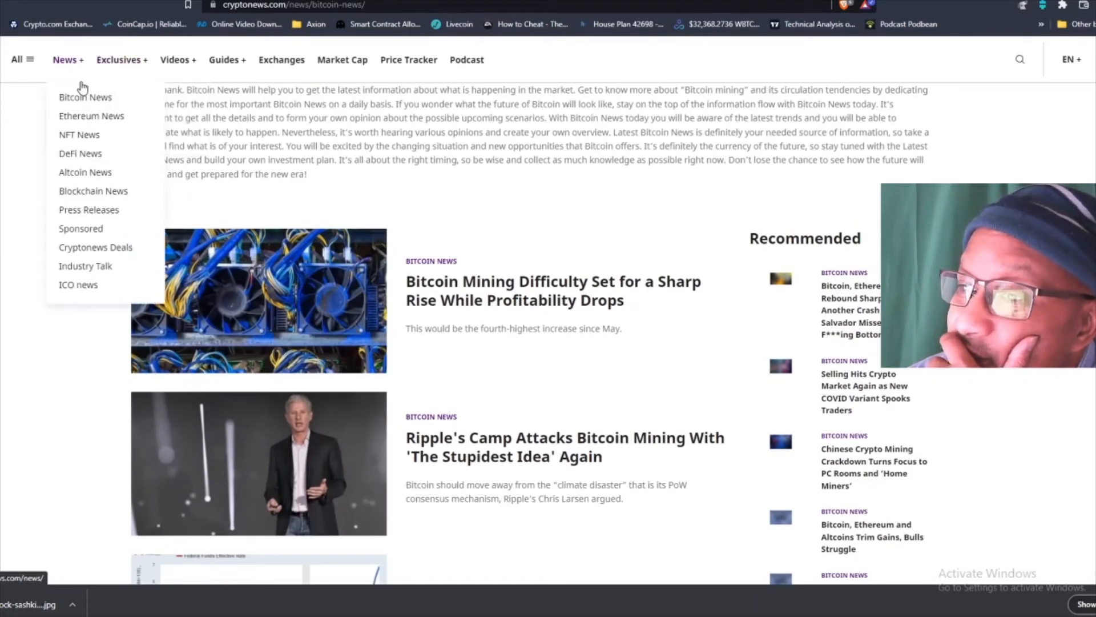
{"action": "mouse_move", "coordinate": [80, 229]}
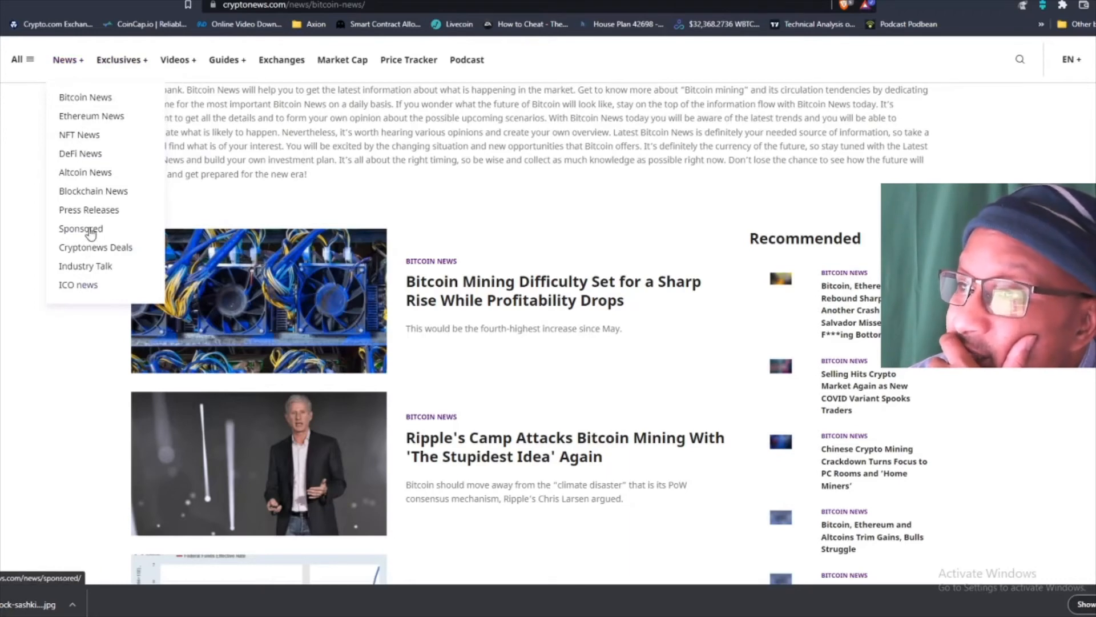
{"action": "left_click", "coordinate": [49, 76]}
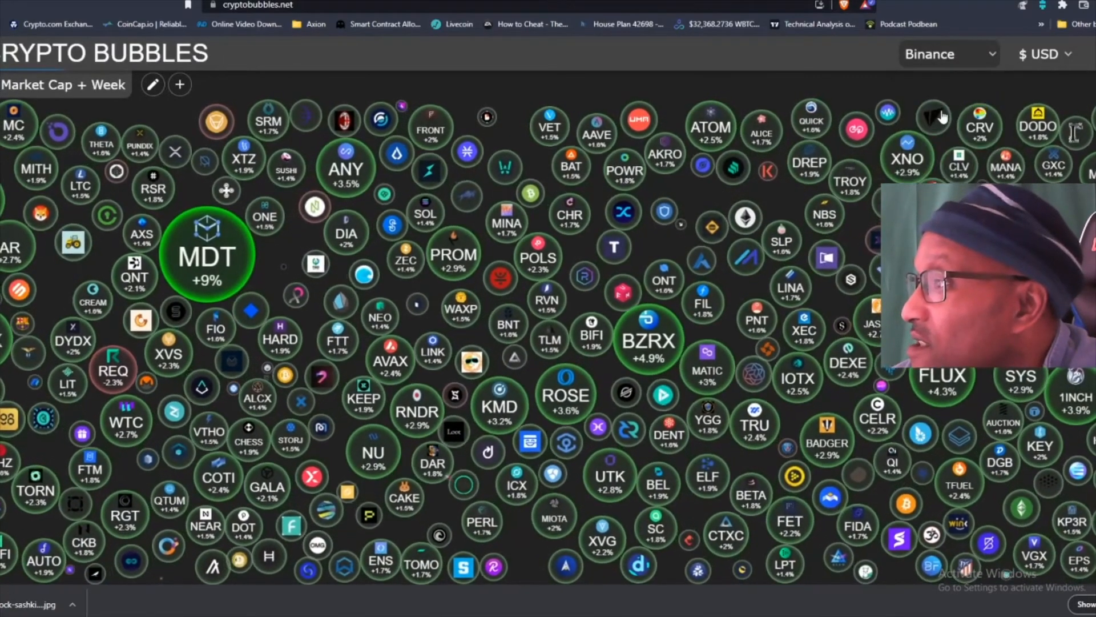
Map the TOP 100 coins by Day performance and open IOTX, up 15.9%, on CoinMarketCap
{"action": "left_click", "coordinate": [949, 54]}
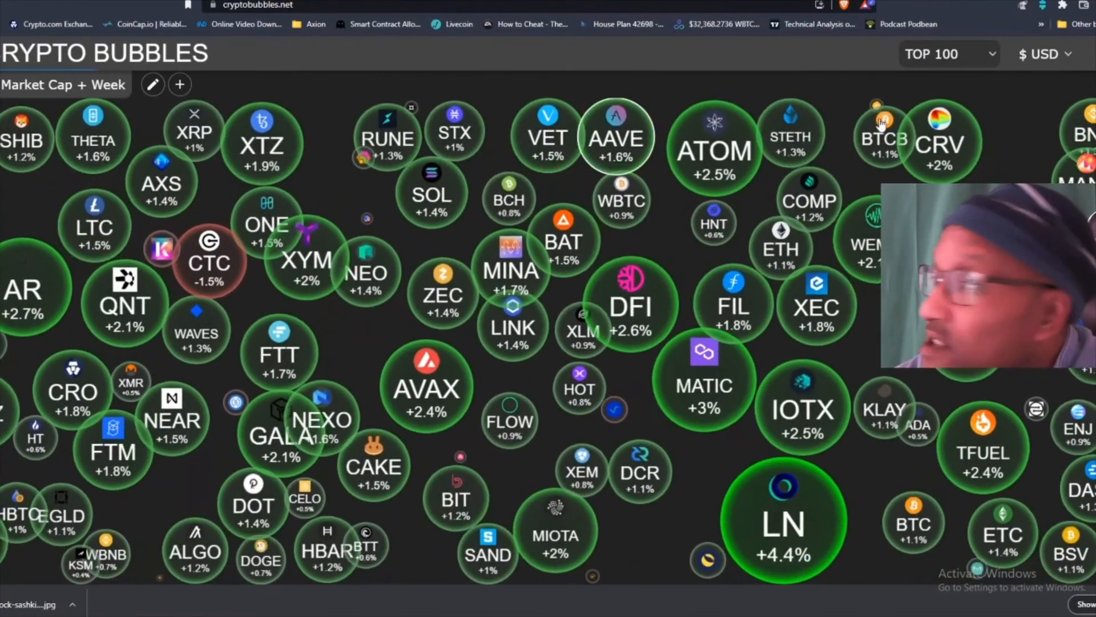
{"action": "left_click", "coordinate": [948, 54]}
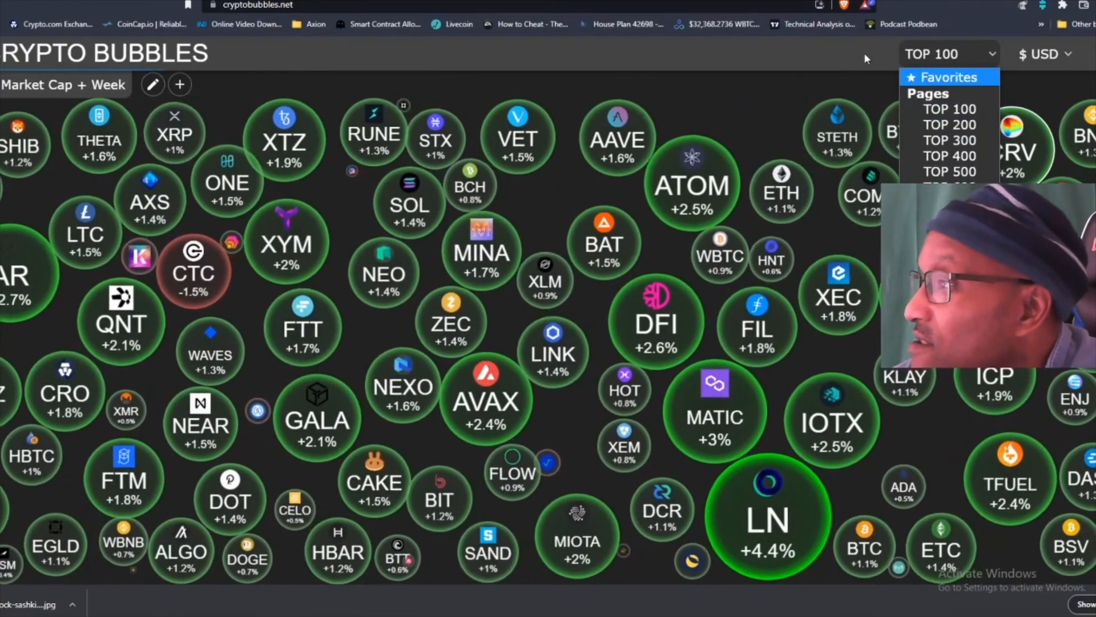
{"action": "left_click", "coordinate": [152, 85]}
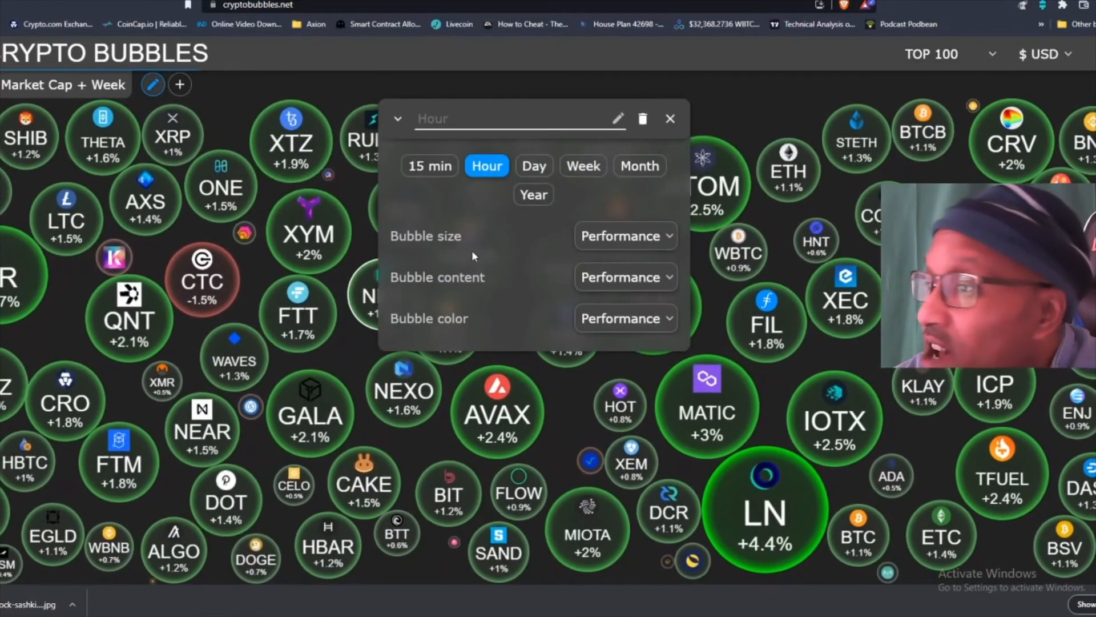
{"action": "left_click", "coordinate": [534, 165]}
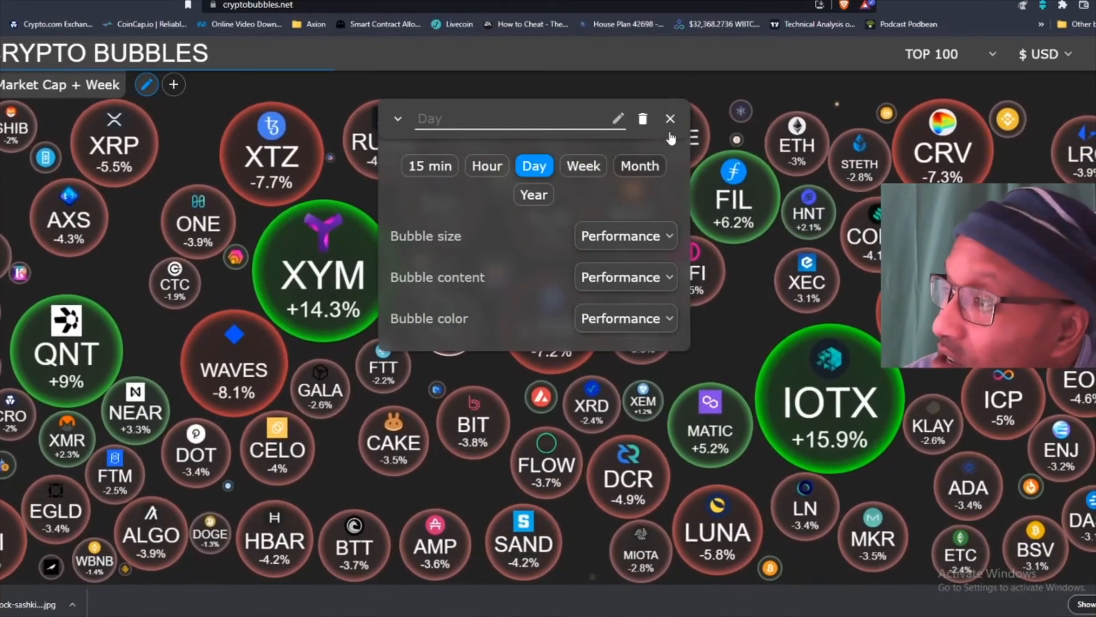
{"action": "left_click", "coordinate": [669, 118]}
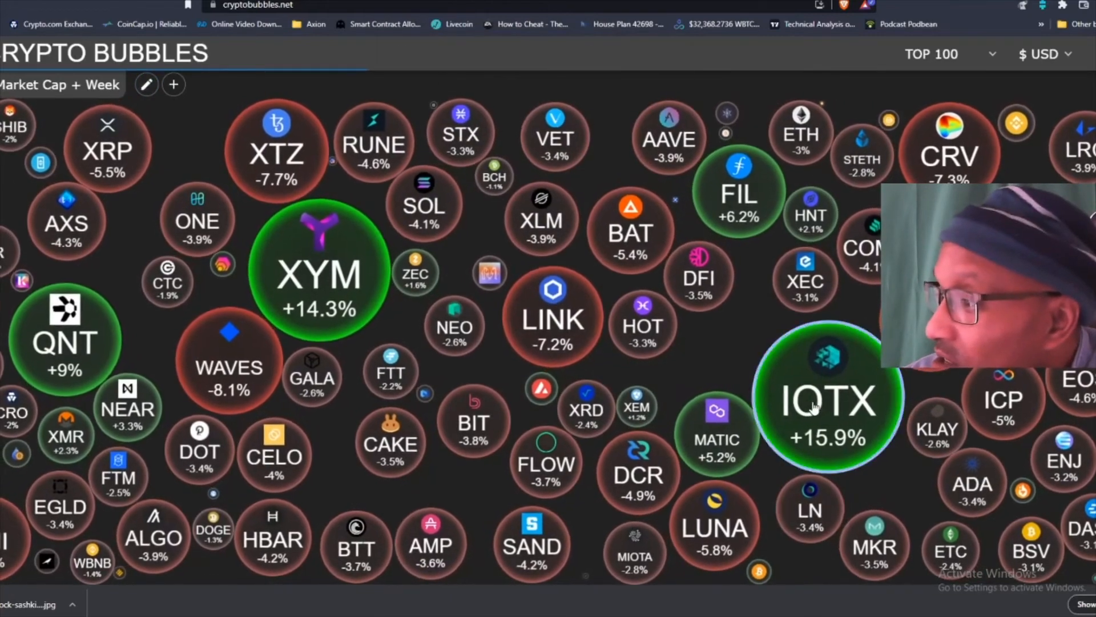
{"action": "left_click", "coordinate": [828, 399]}
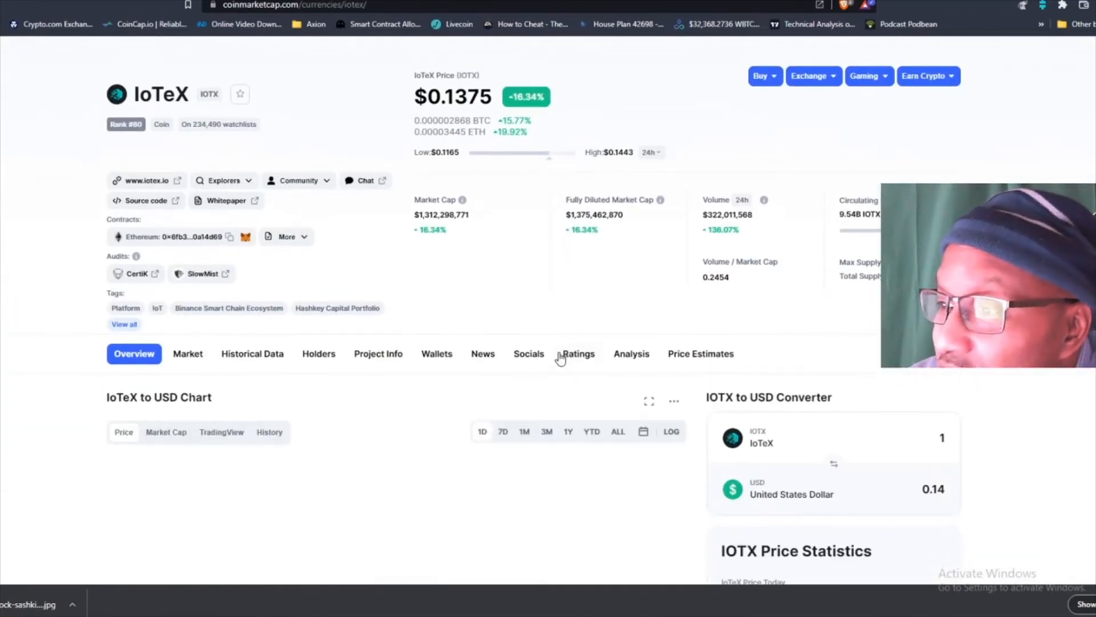
Browse IoTeX's markets table and follow the PancakeSwap (V2) IOTX/BUSD pair to its swap page
{"action": "scroll", "scroll_direction": "down", "scroll_amount": 3}
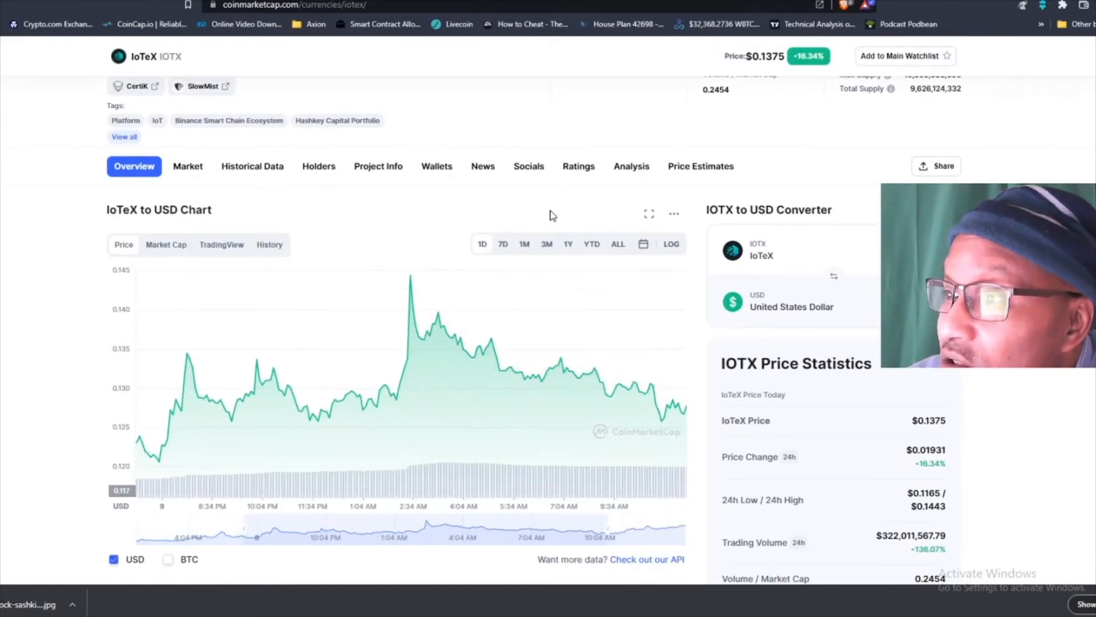
{"action": "scroll", "scroll_direction": "up", "scroll_amount": 3}
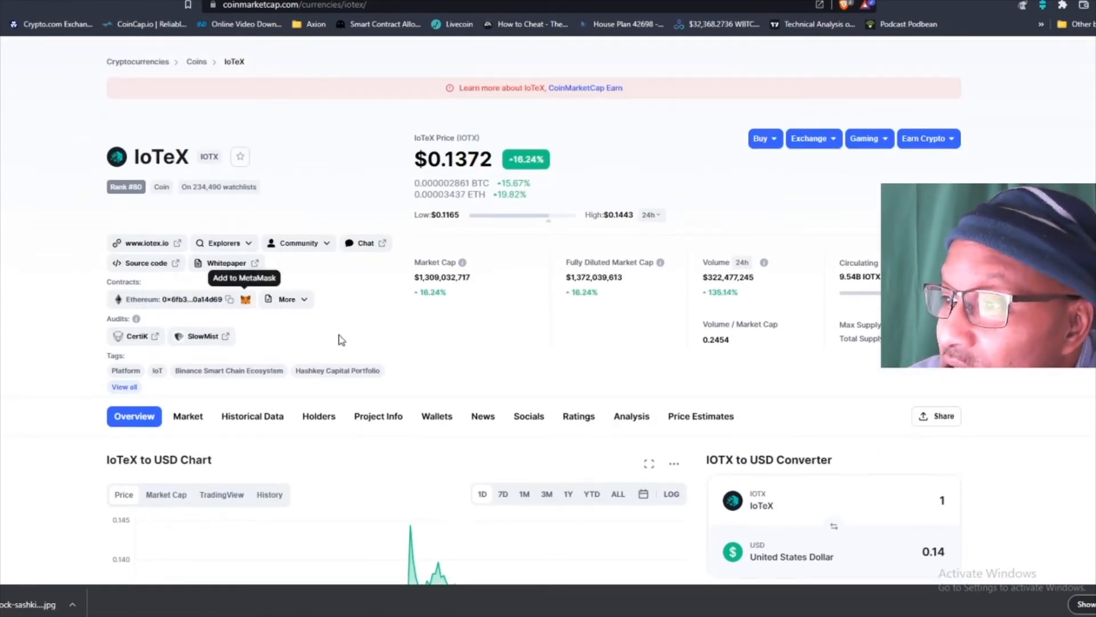
{"action": "left_click", "coordinate": [187, 415]}
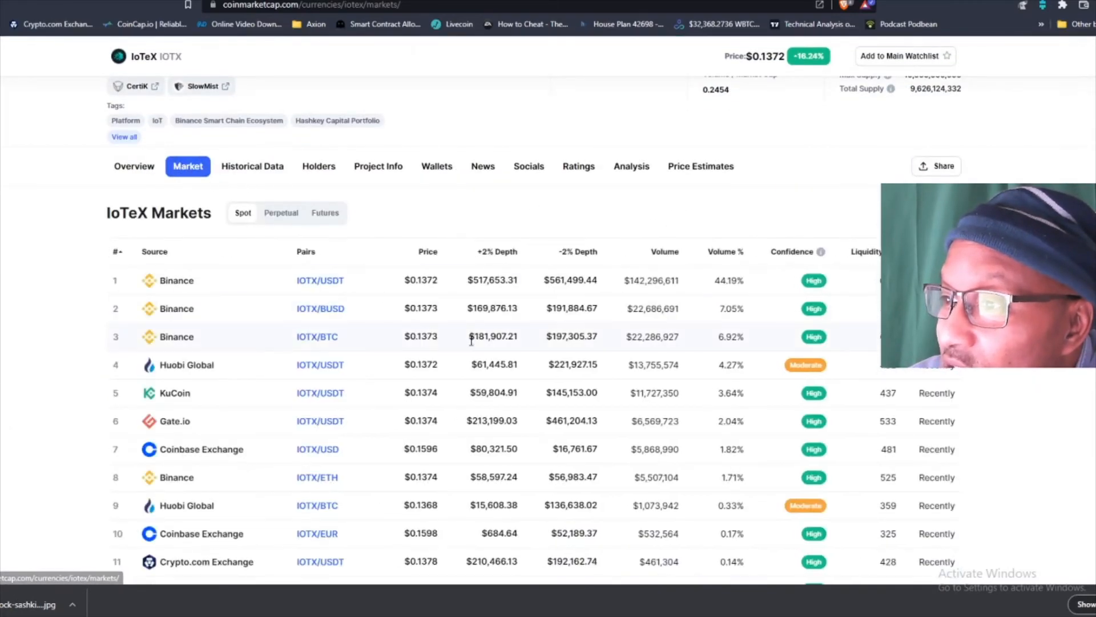
{"action": "scroll", "scroll_direction": "down", "scroll_amount": 3}
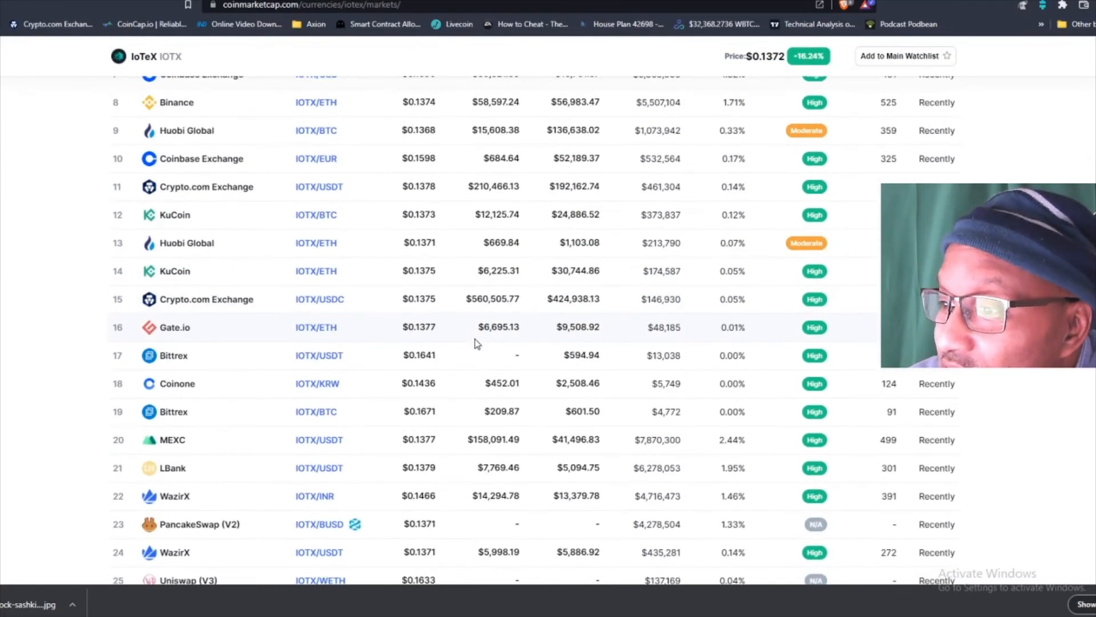
{"action": "scroll", "scroll_direction": "down", "scroll_amount": 3}
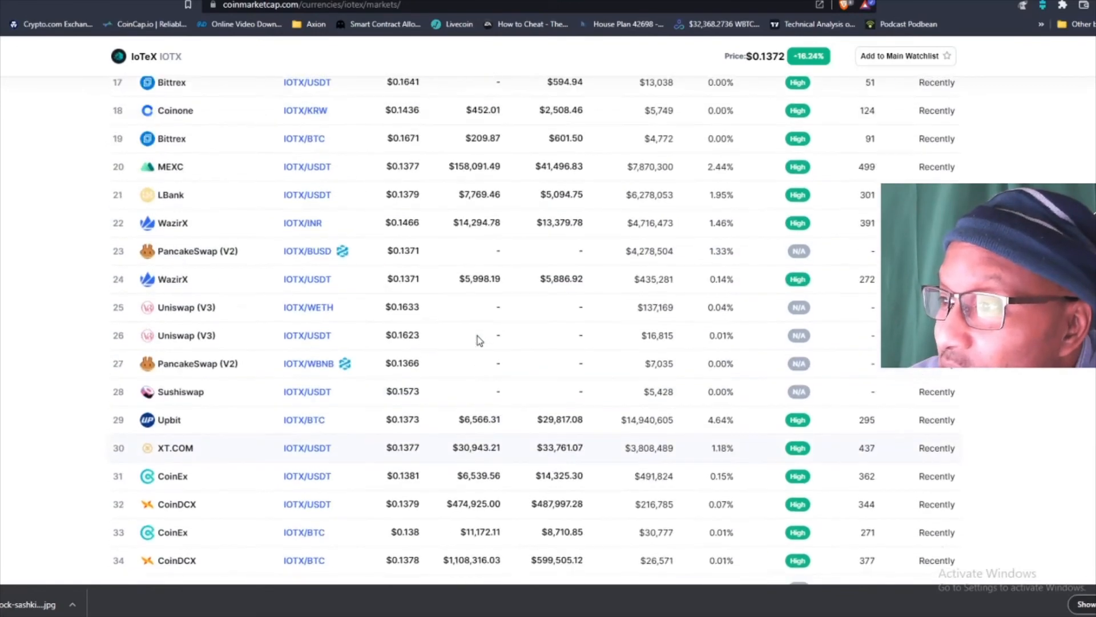
{"action": "scroll", "scroll_direction": "up", "scroll_amount": 3}
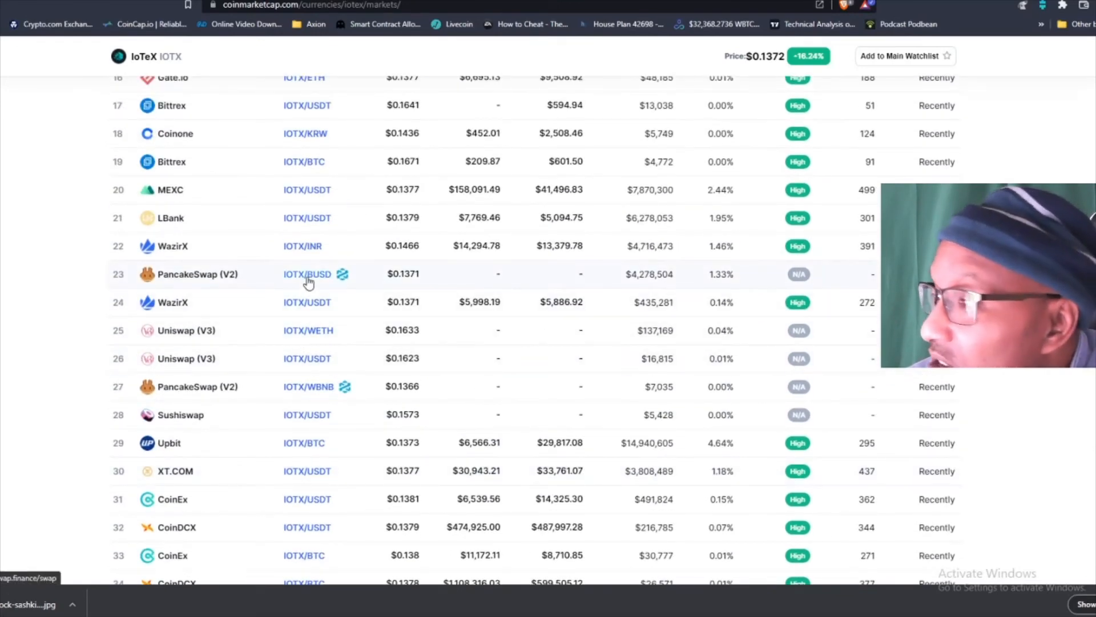
{"action": "left_click", "coordinate": [304, 274]}
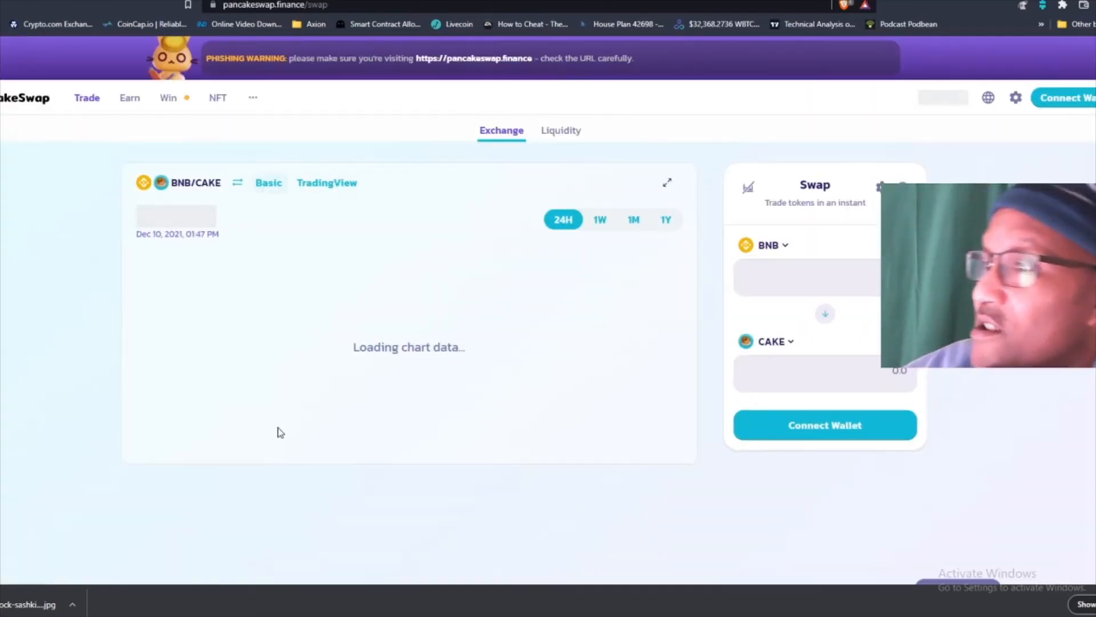